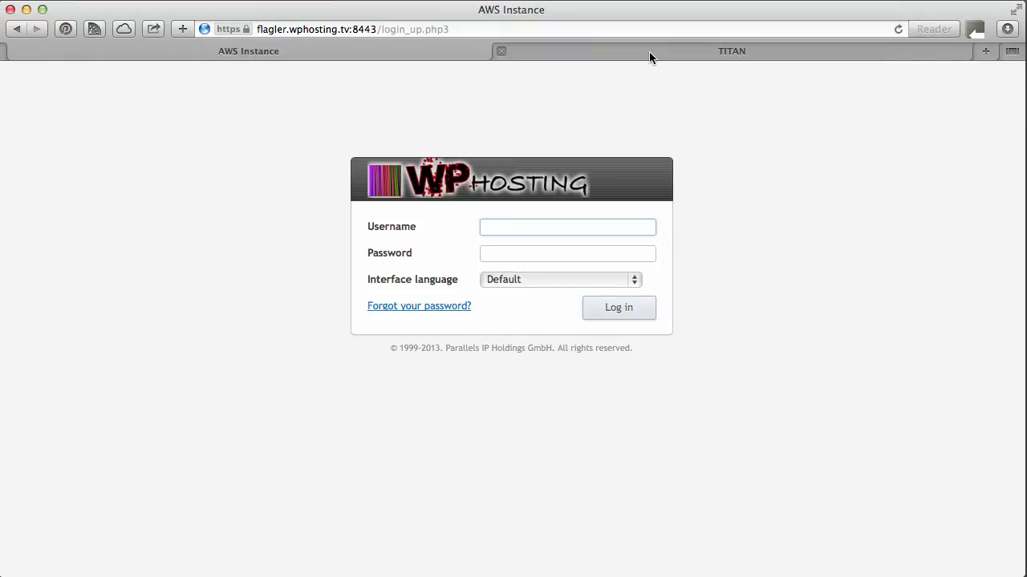
- Log in to the flagler server's Plesk panel as admin from the AWS Instance tab
left_click(729, 52)
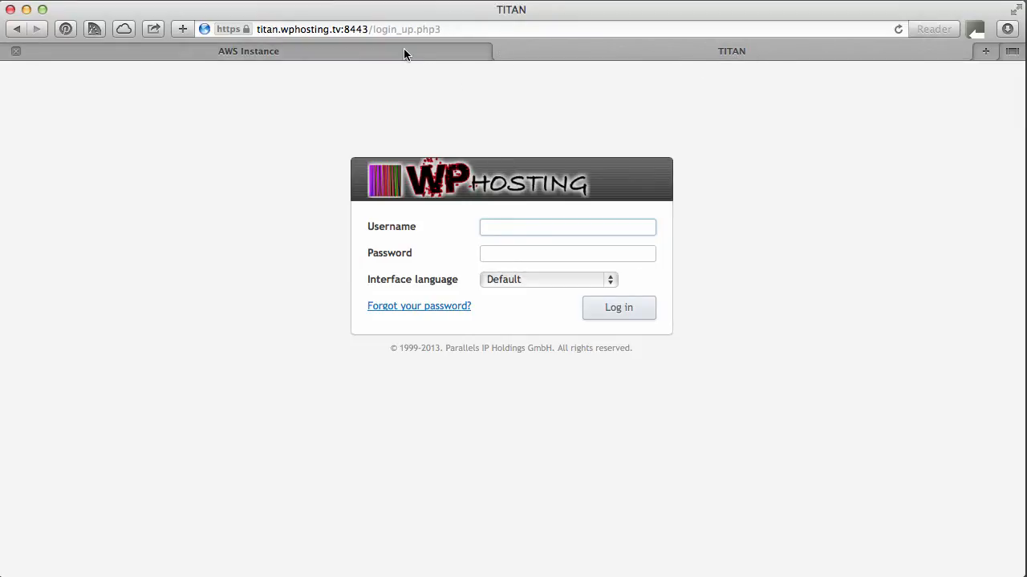
left_click(249, 50)
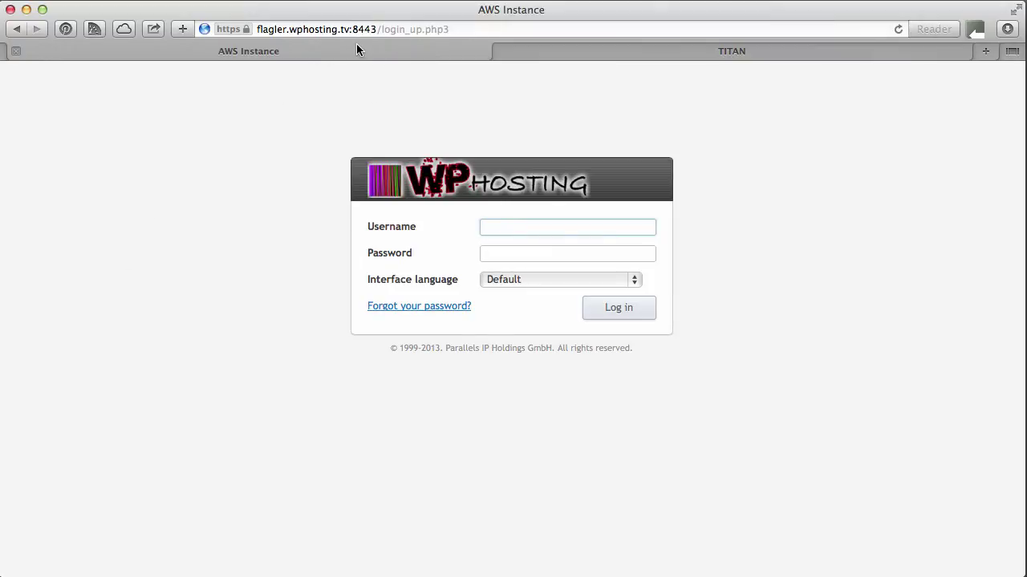
mouse_move(245, 185)
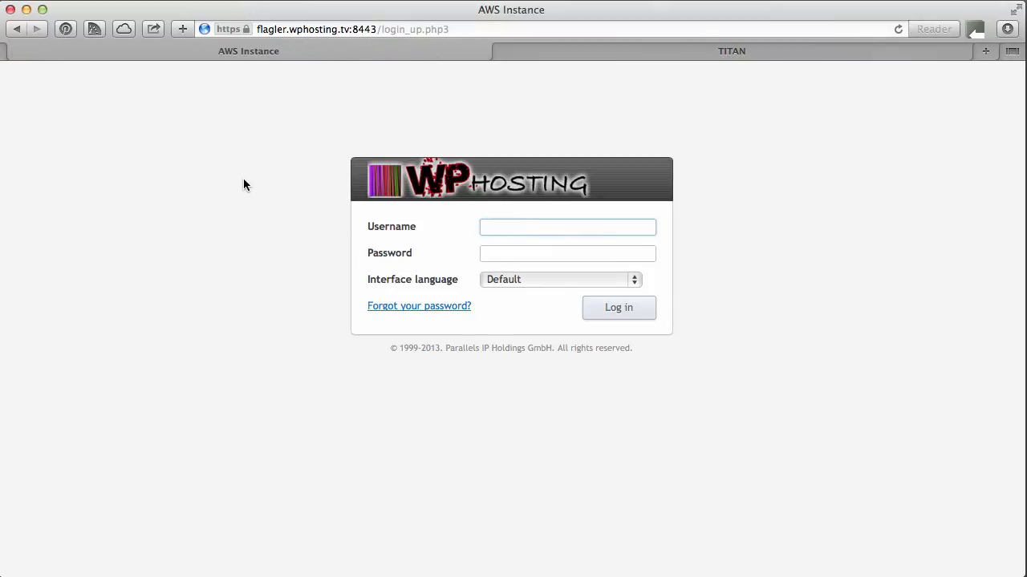
type("admin")
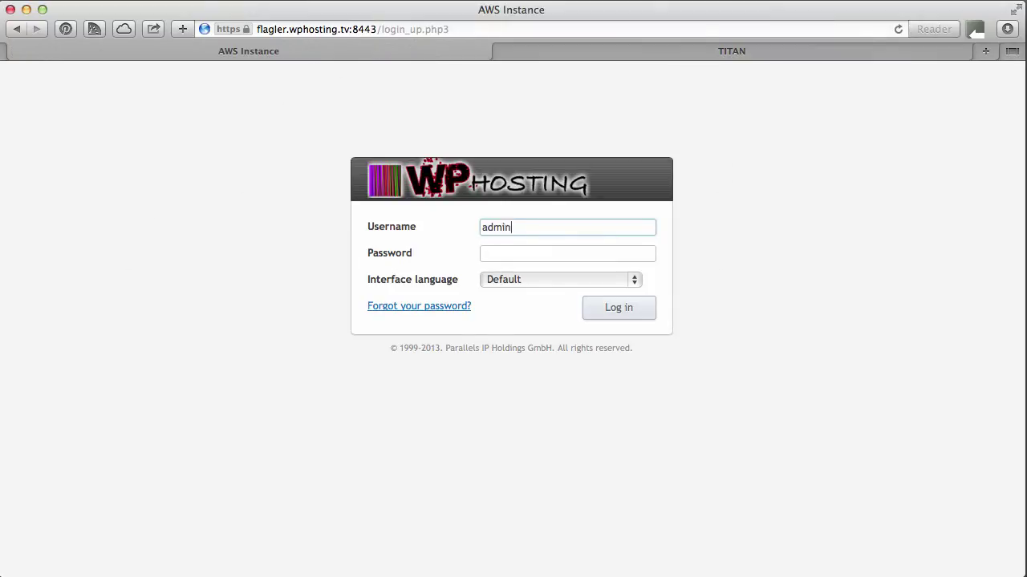
left_click(618, 308)
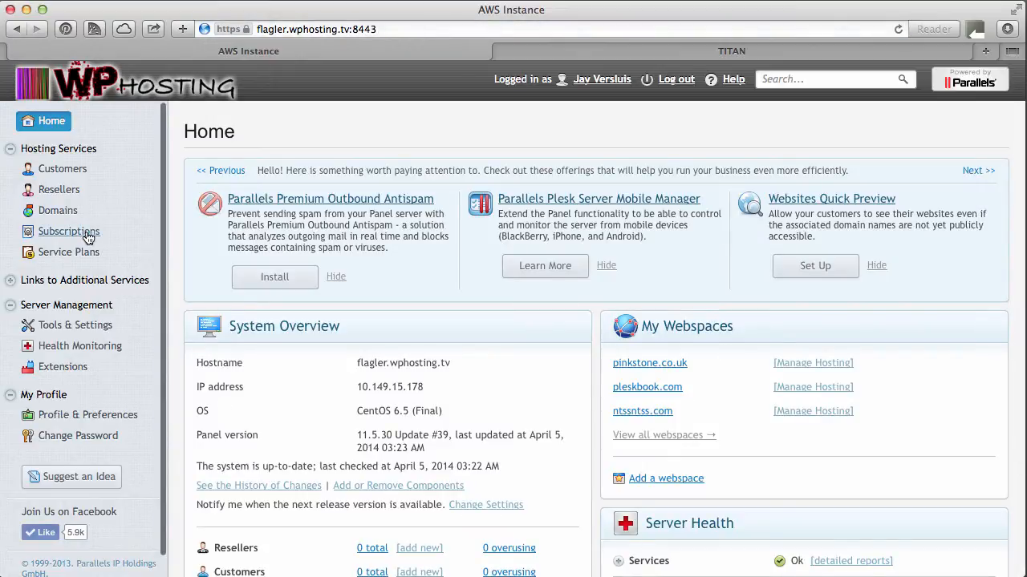
- Open hosting management for the pleskbook.com subscription from Subscriptions
left_click(68, 230)
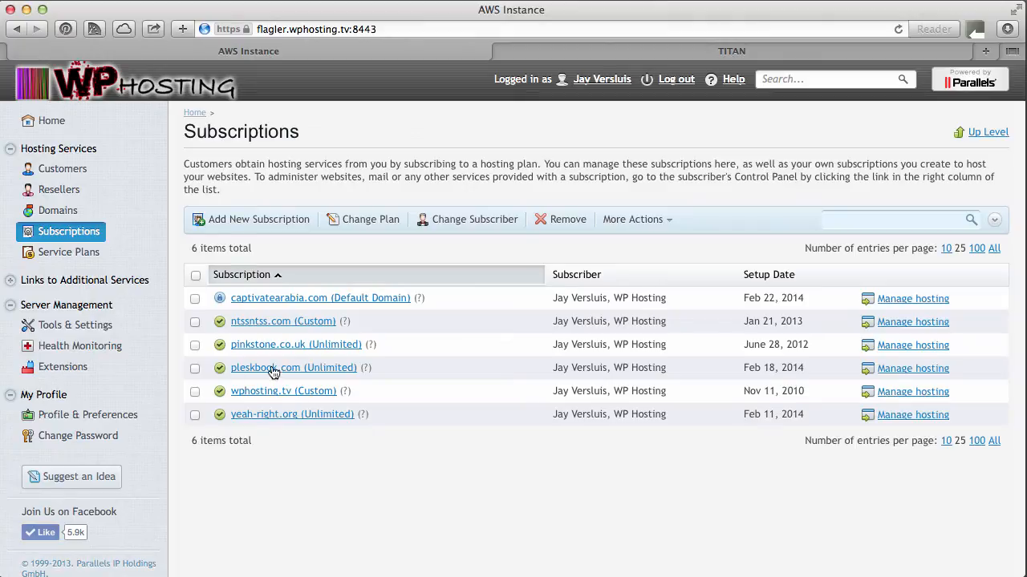
mouse_move(912, 368)
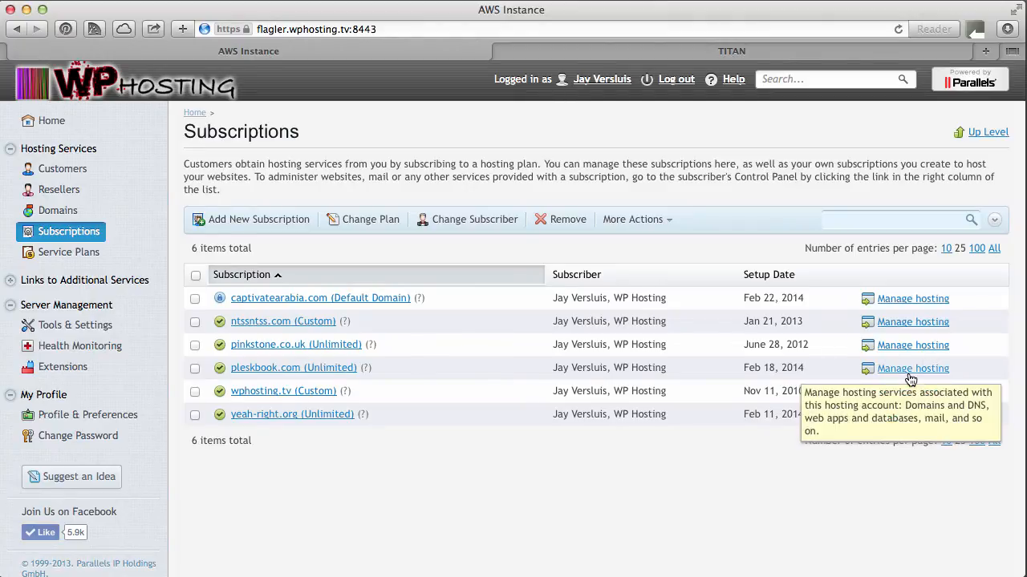
left_click(913, 368)
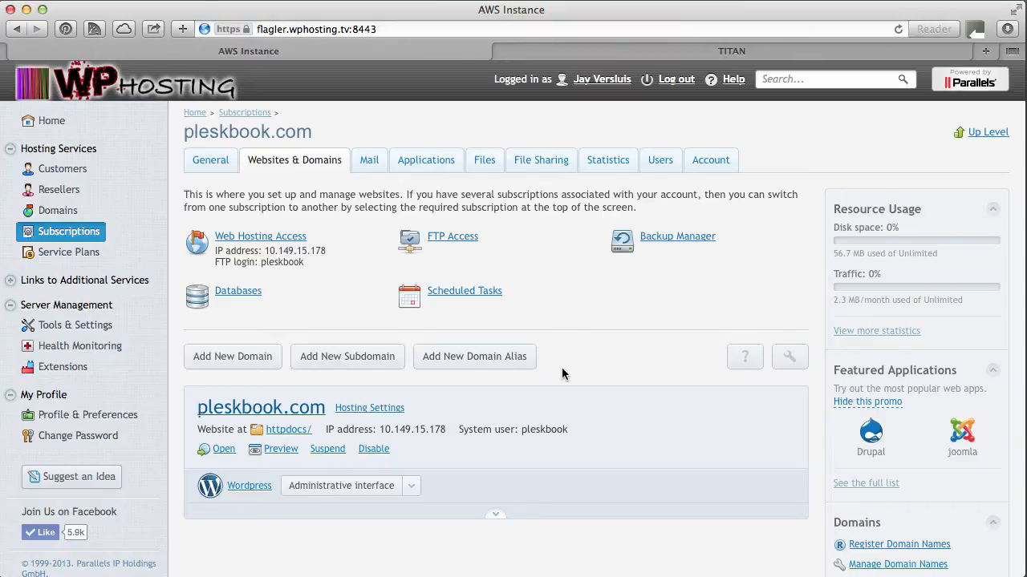
mouse_move(487, 167)
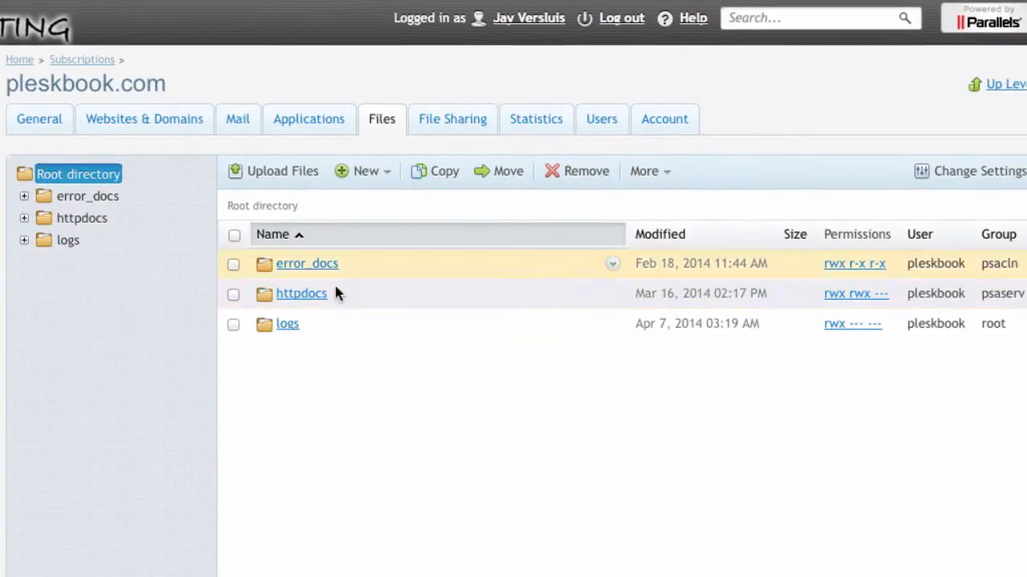
mouse_move(212, 252)
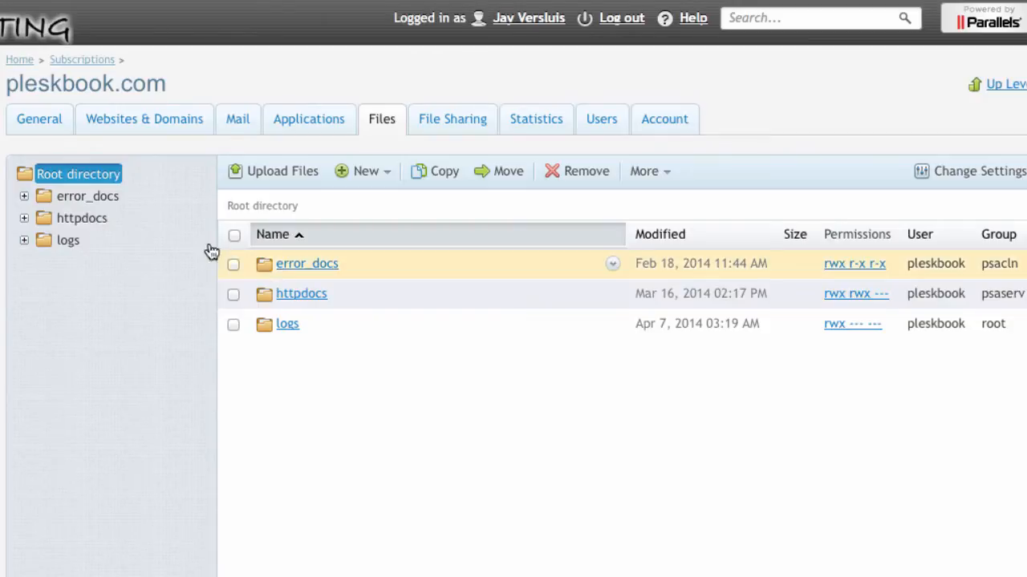
- In httpdocs, select the WordPress files from wp-admin onward, leaving out wp-config.php
left_click(301, 293)
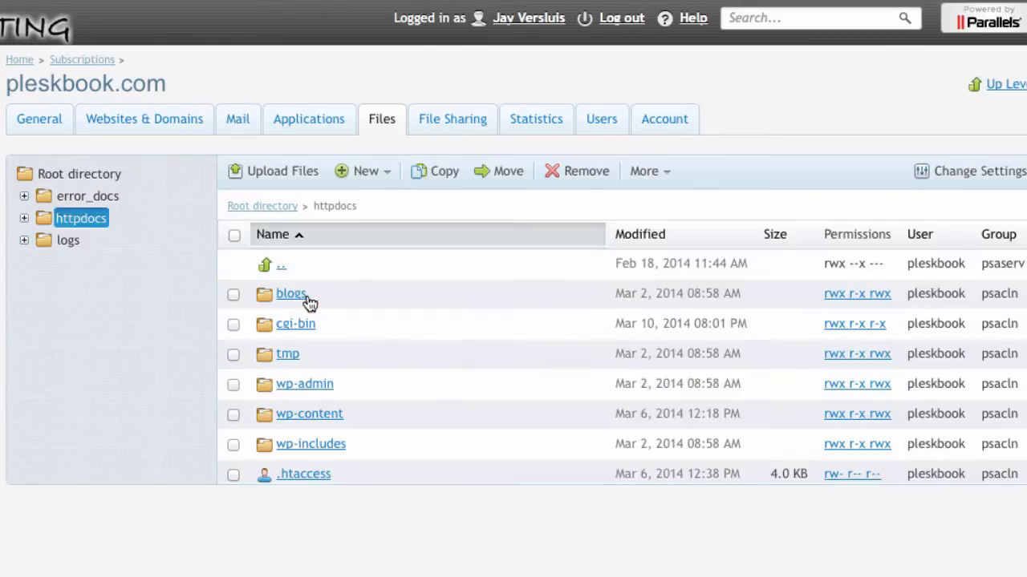
mouse_move(506, 371)
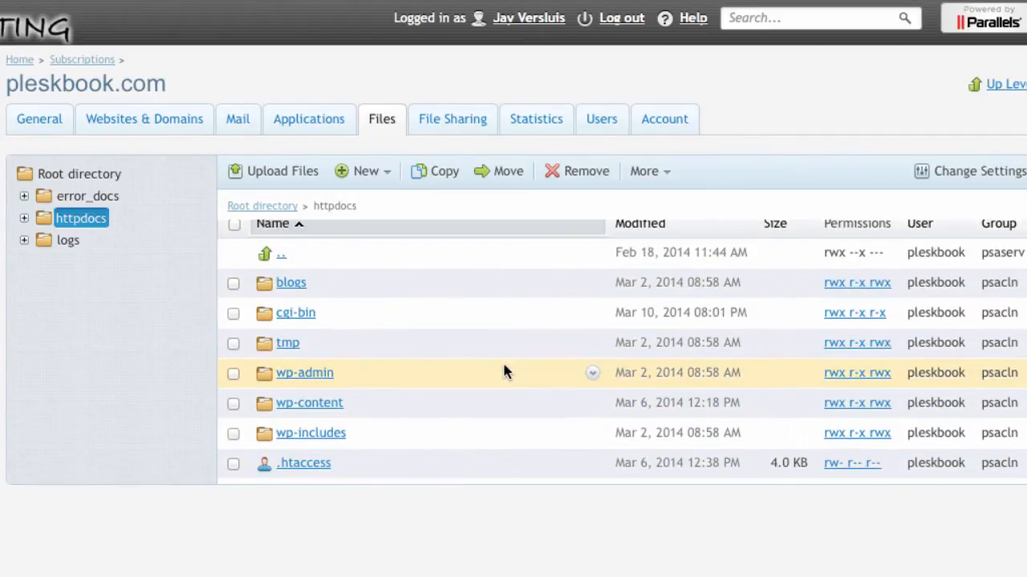
left_click(234, 233)
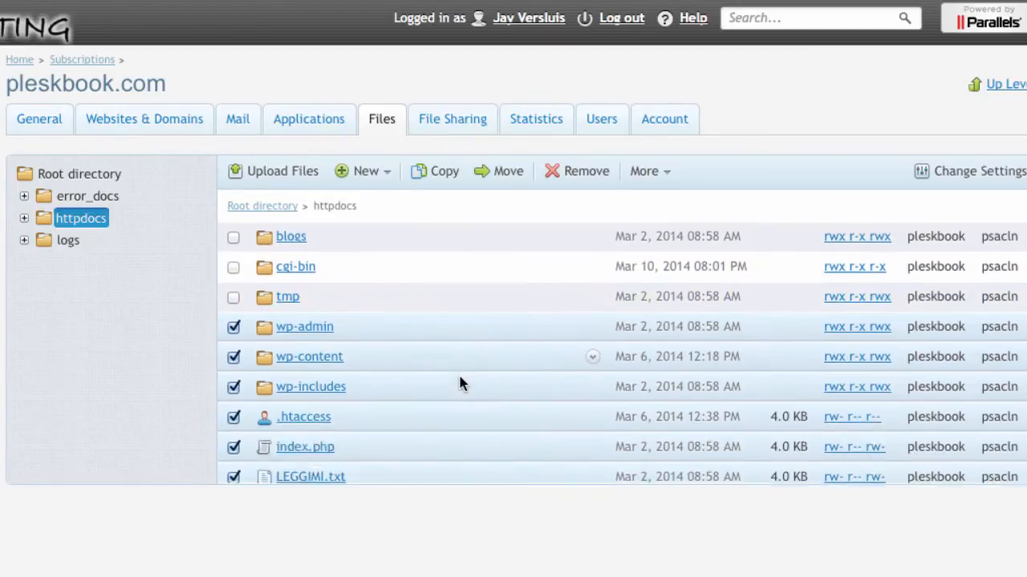
scroll("down", 3)
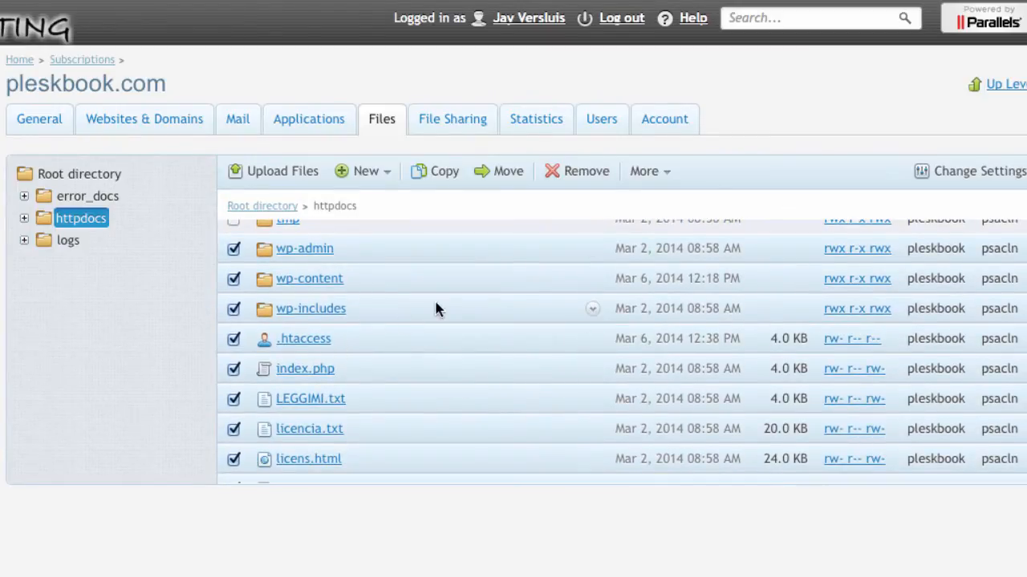
mouse_move(418, 360)
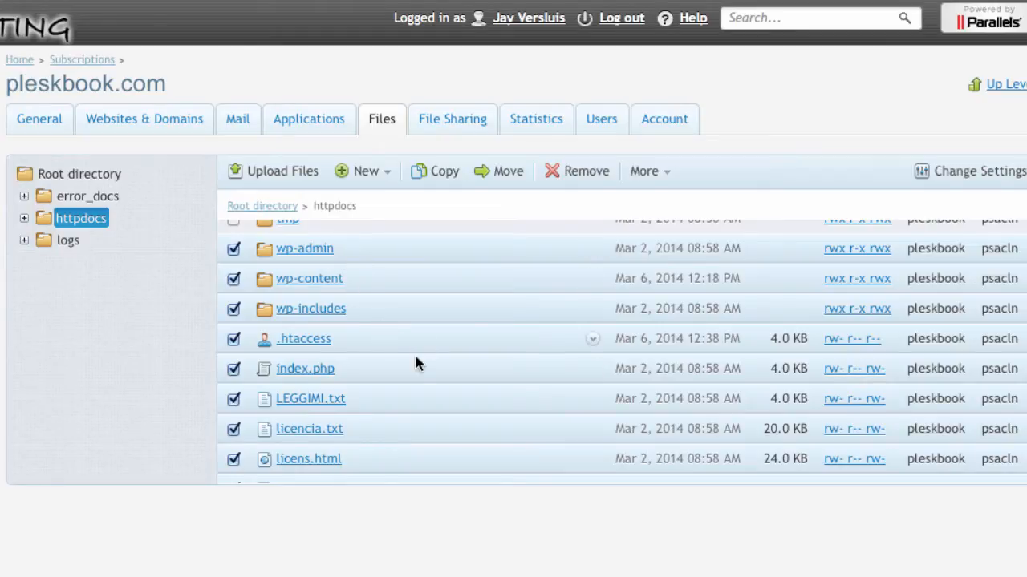
scroll("down", 3)
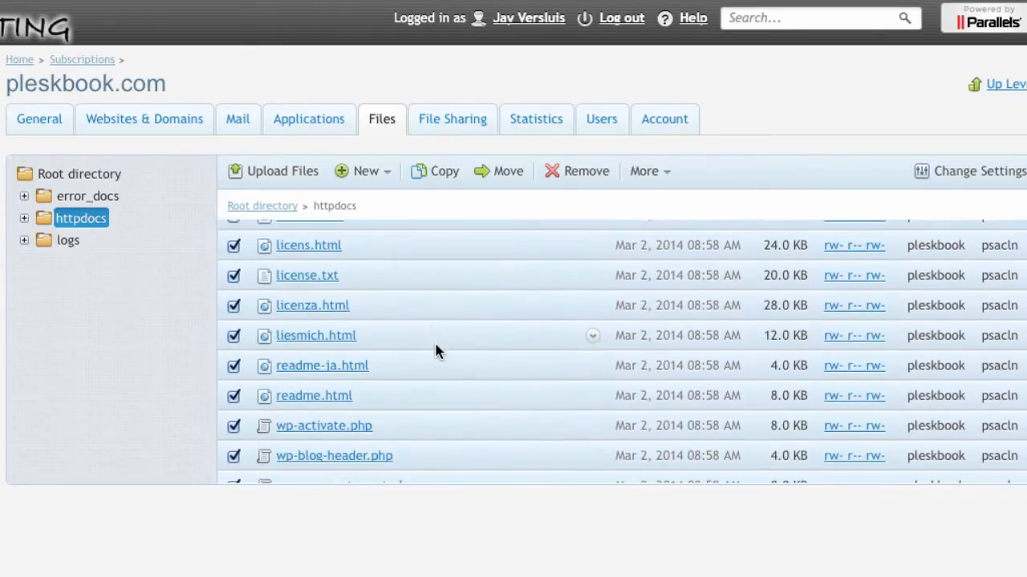
scroll("down", 3)
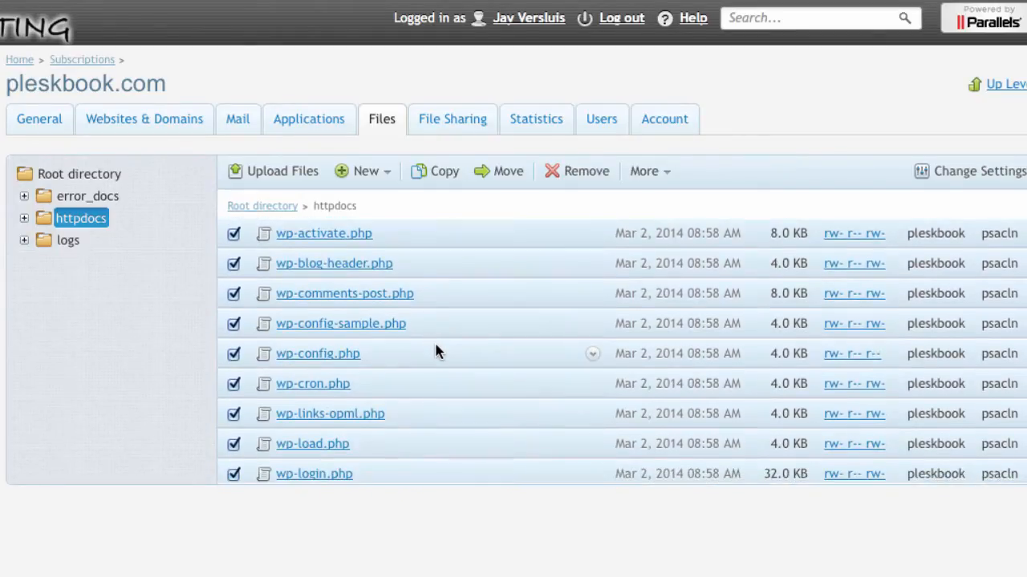
mouse_move(432, 350)
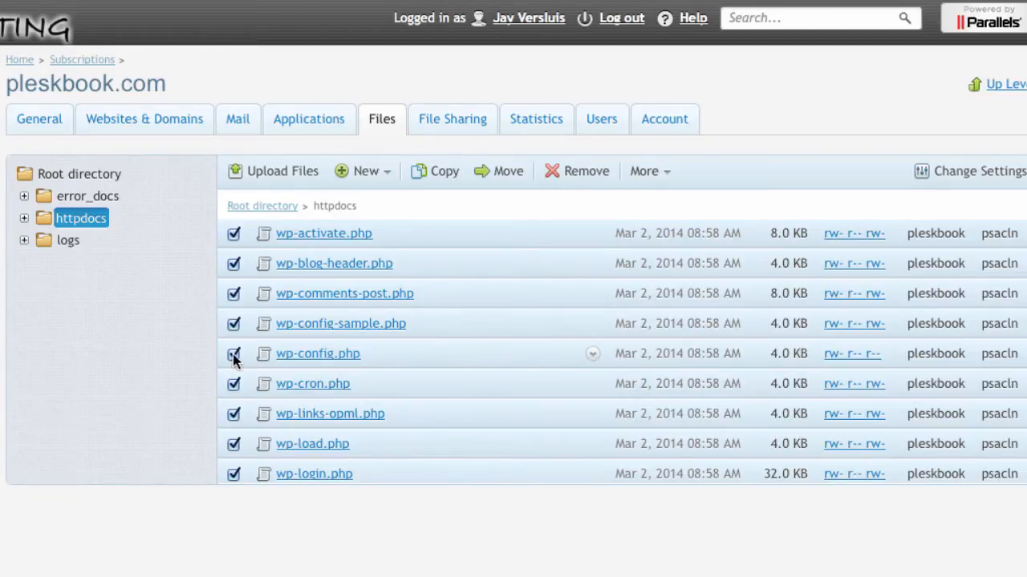
left_click(233, 353)
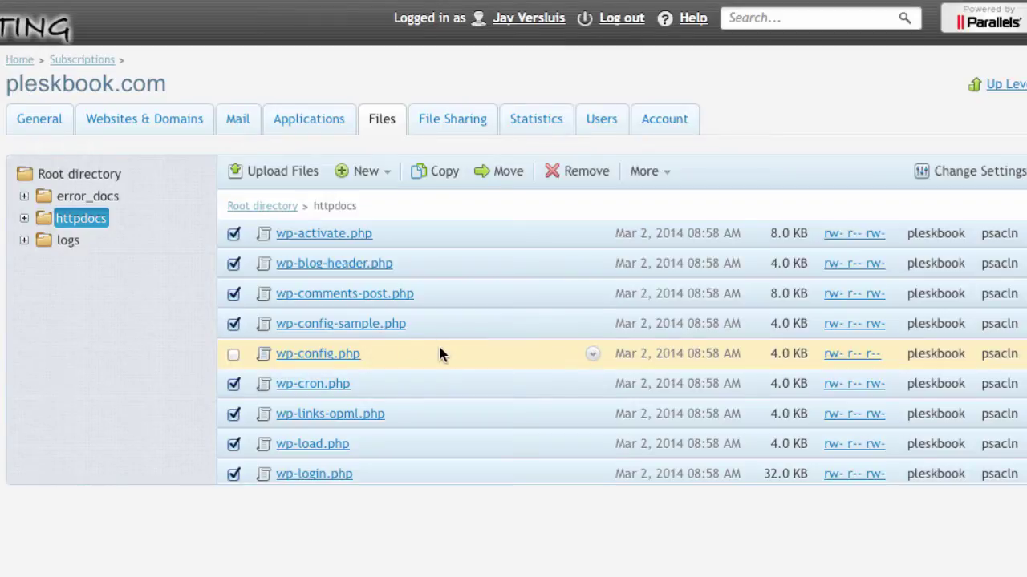
mouse_move(449, 354)
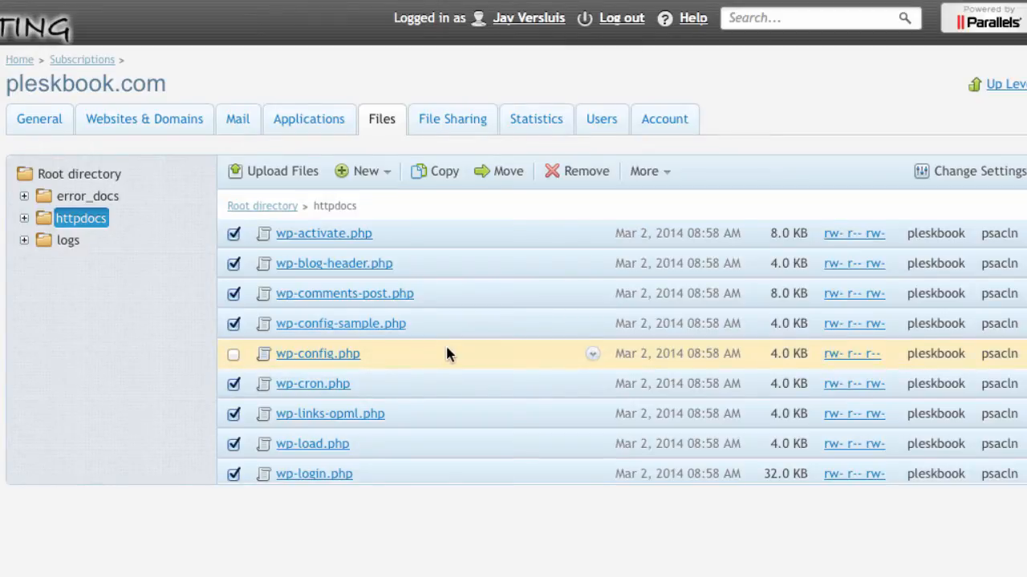
mouse_move(313, 357)
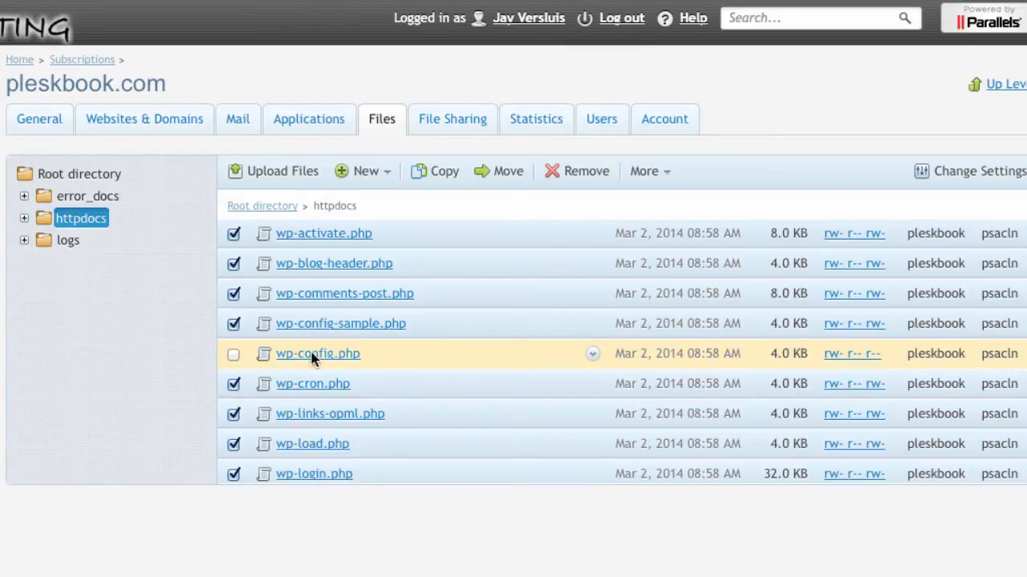
mouse_move(383, 364)
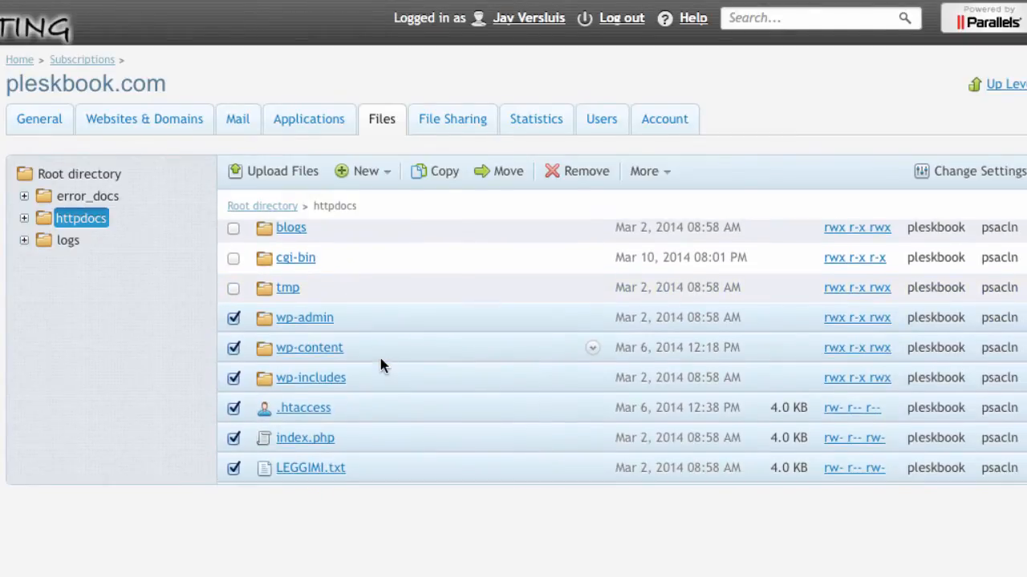
mouse_move(543, 252)
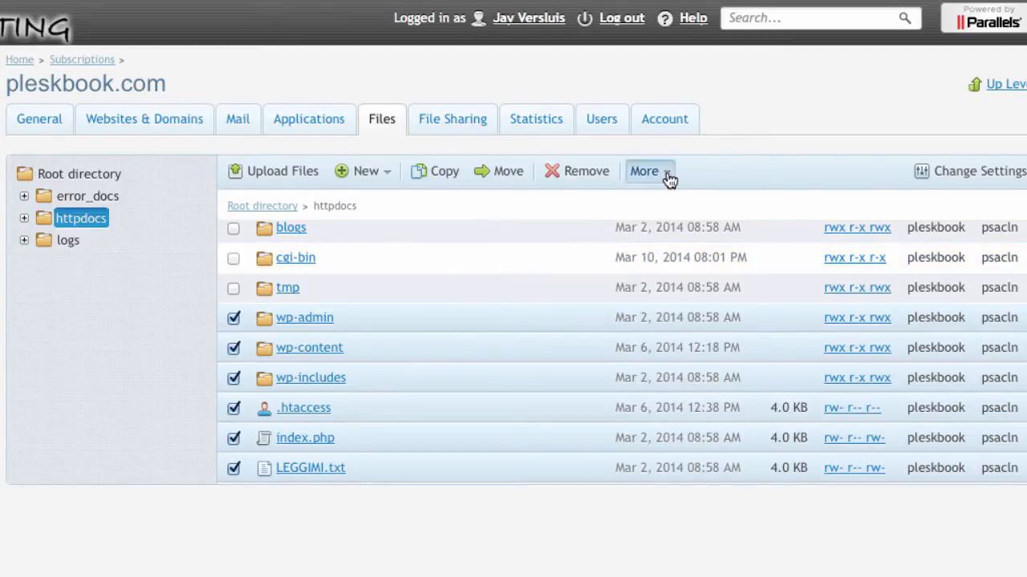
- Archive the selected files as pleskbook-2014-04-07.zip with More > Add to Archive
left_click(644, 171)
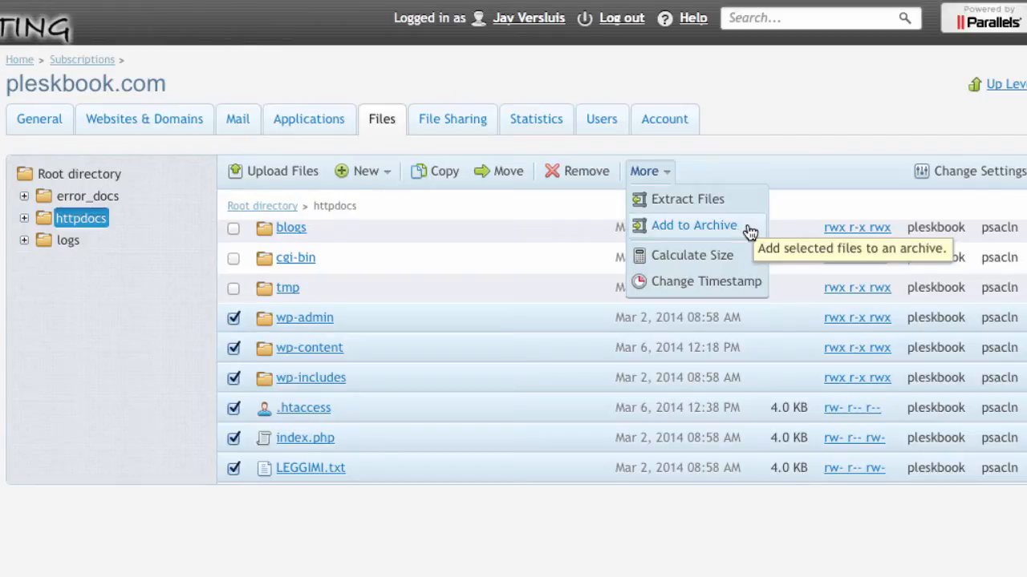
left_click(693, 226)
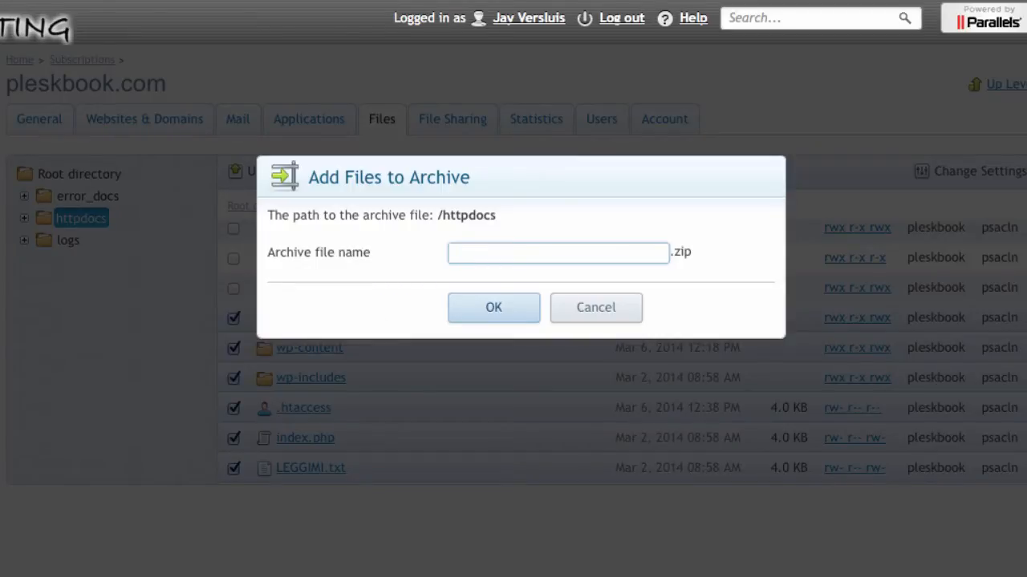
type("pleskbook-")
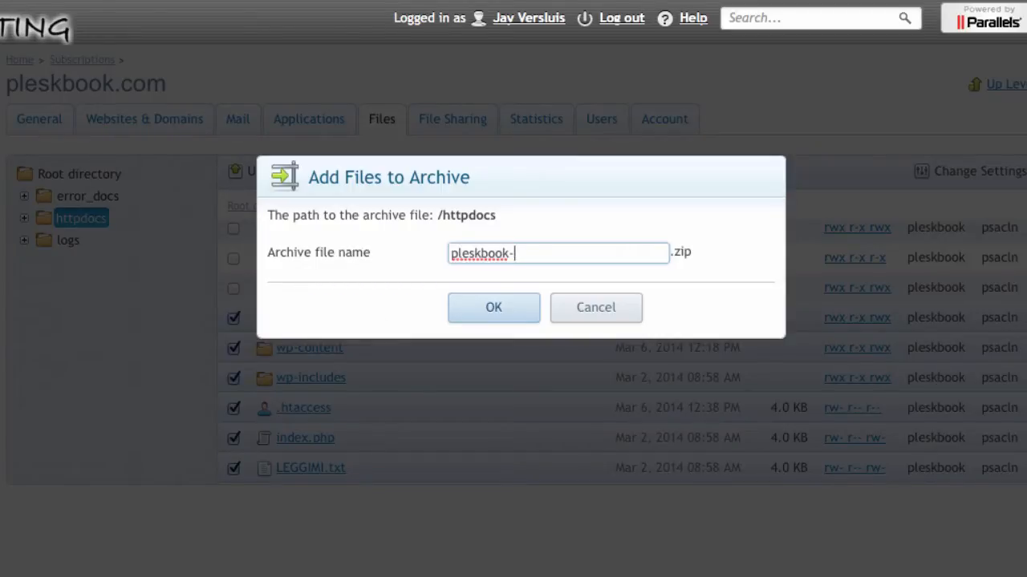
type("2014-")
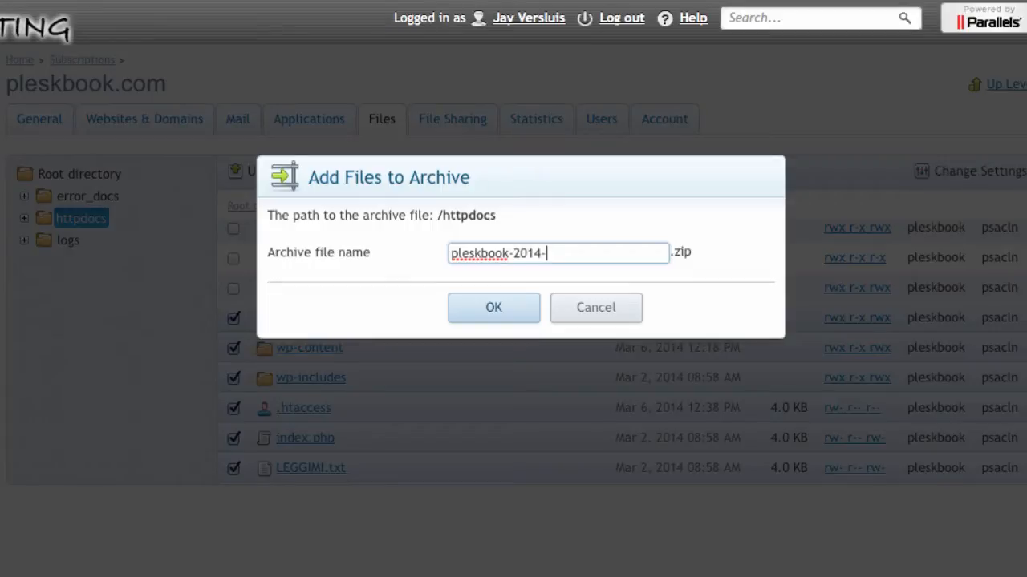
left_click(494, 307)
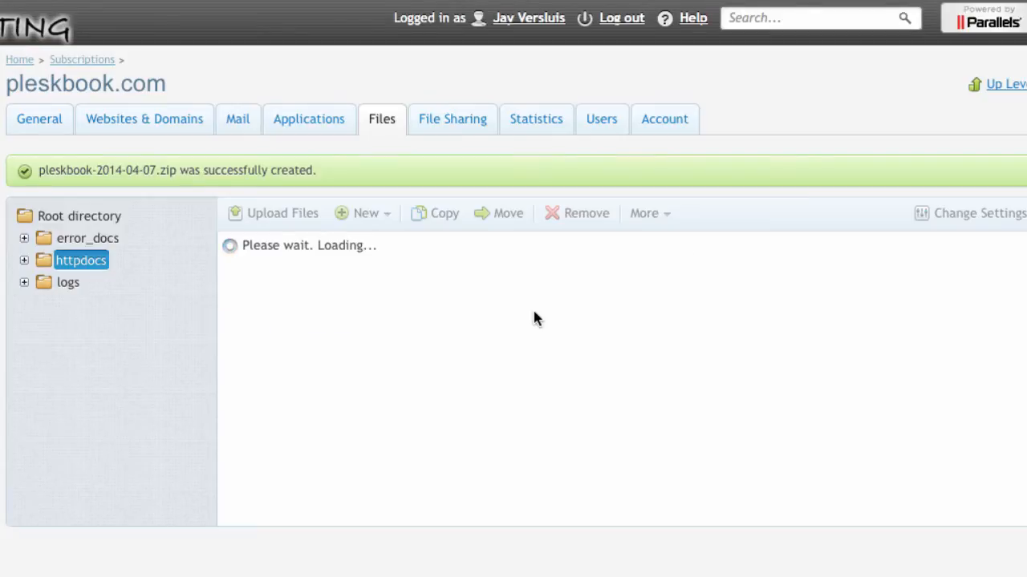
- Check the new zip archive's actions menu, then go to pleskbook.com's Websites & Domains page
left_click(80, 259)
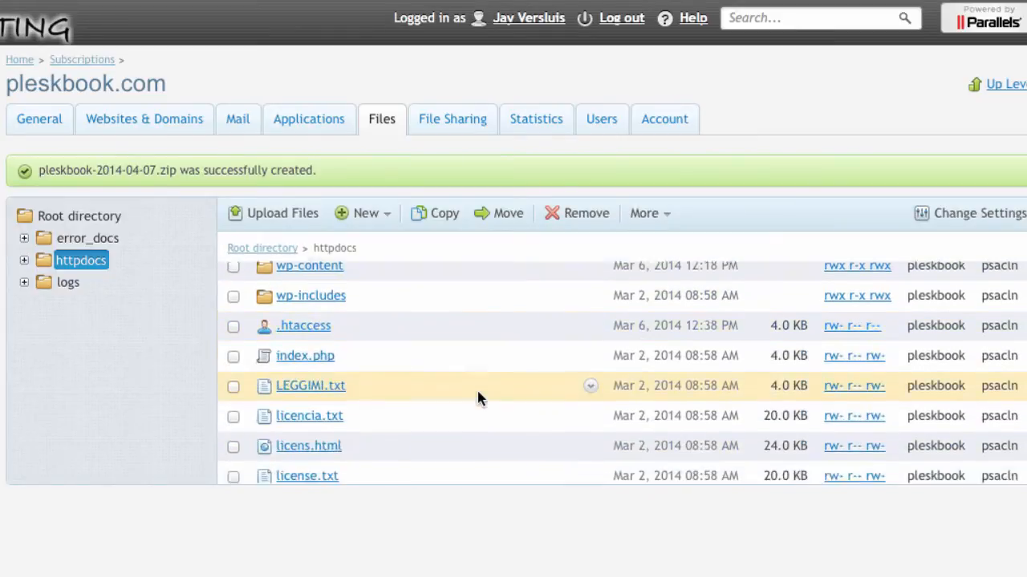
scroll("down", 3)
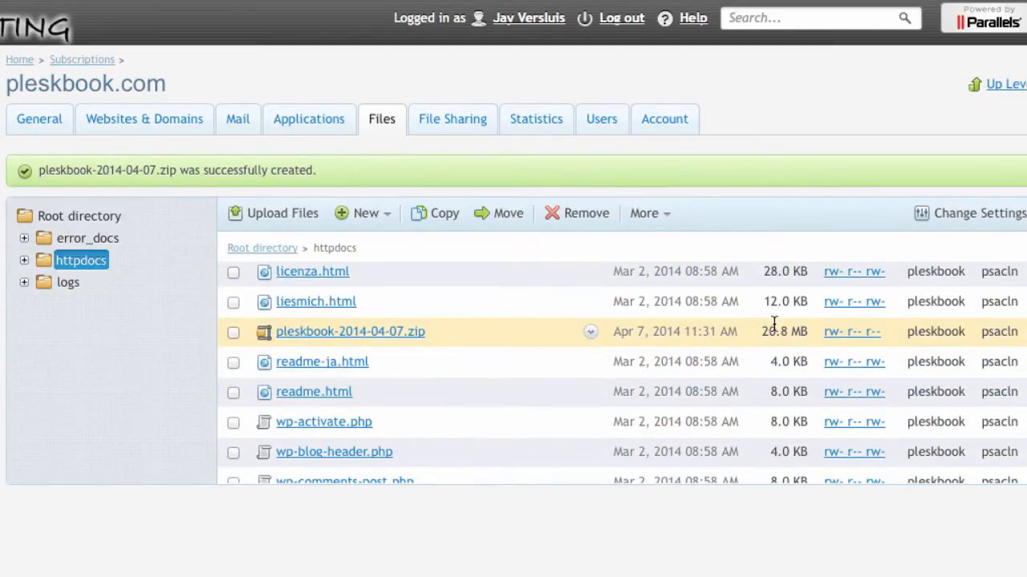
mouse_move(542, 347)
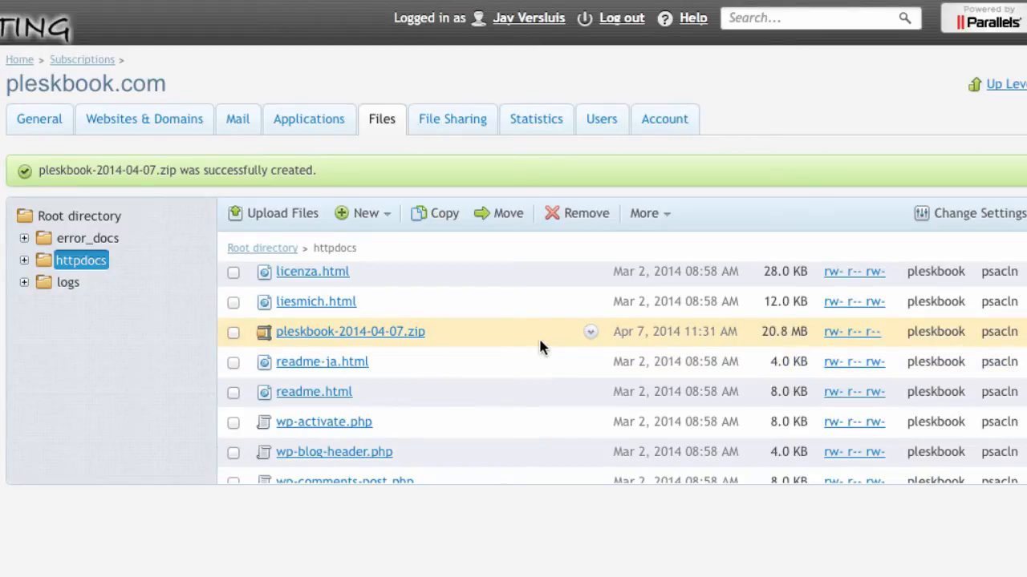
mouse_move(434, 328)
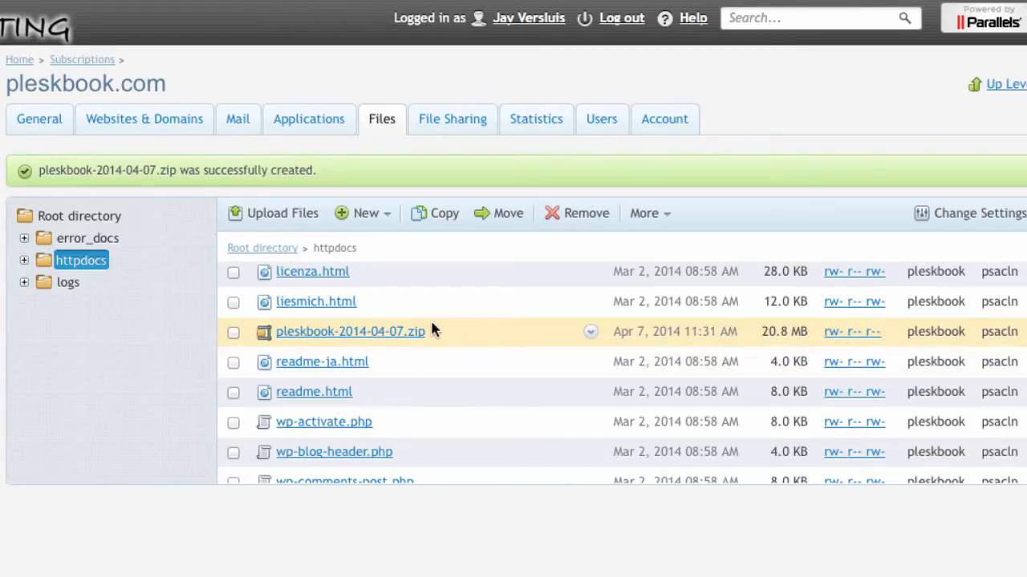
left_click(590, 332)
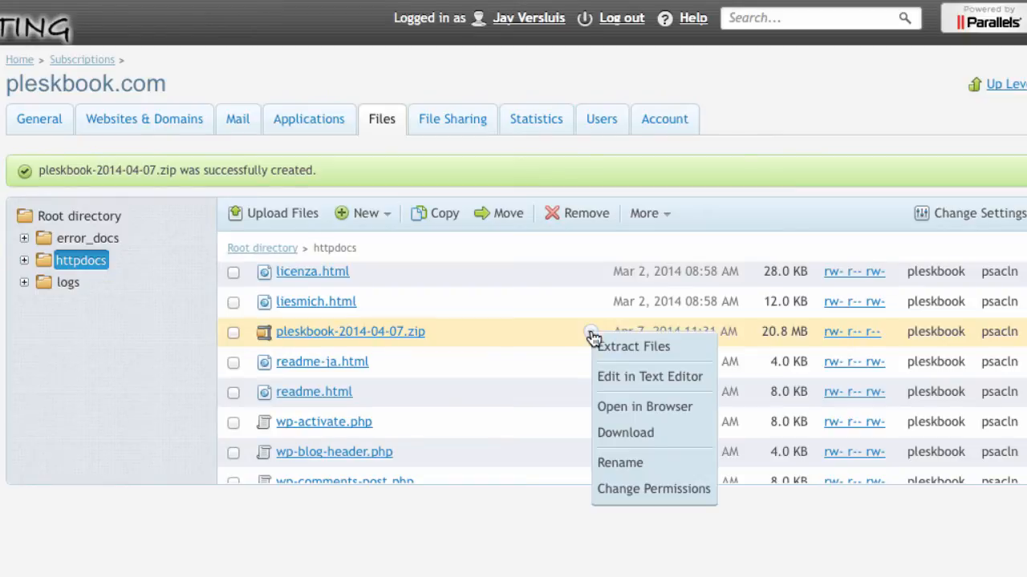
mouse_move(625, 433)
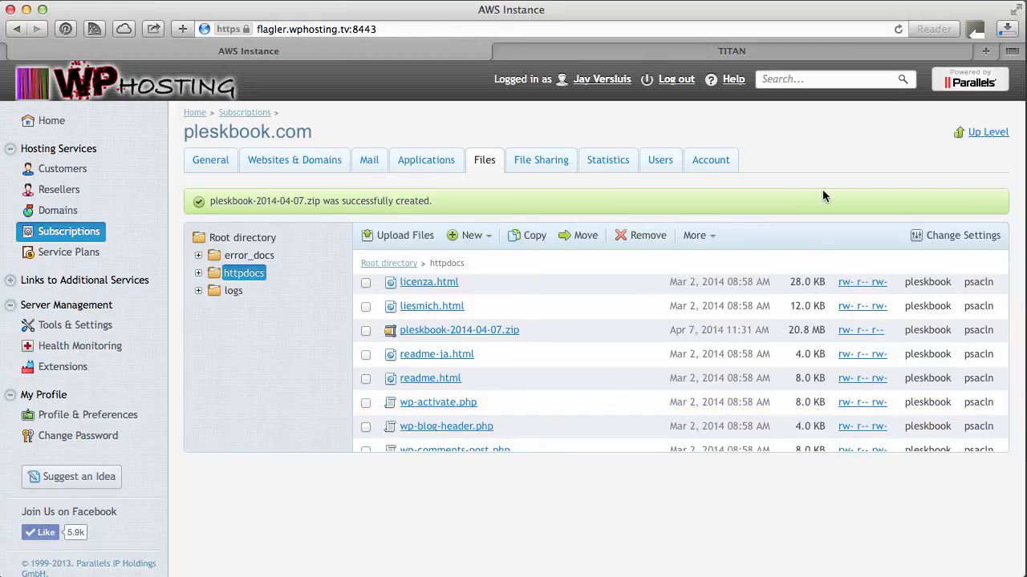
left_click(1007, 28)
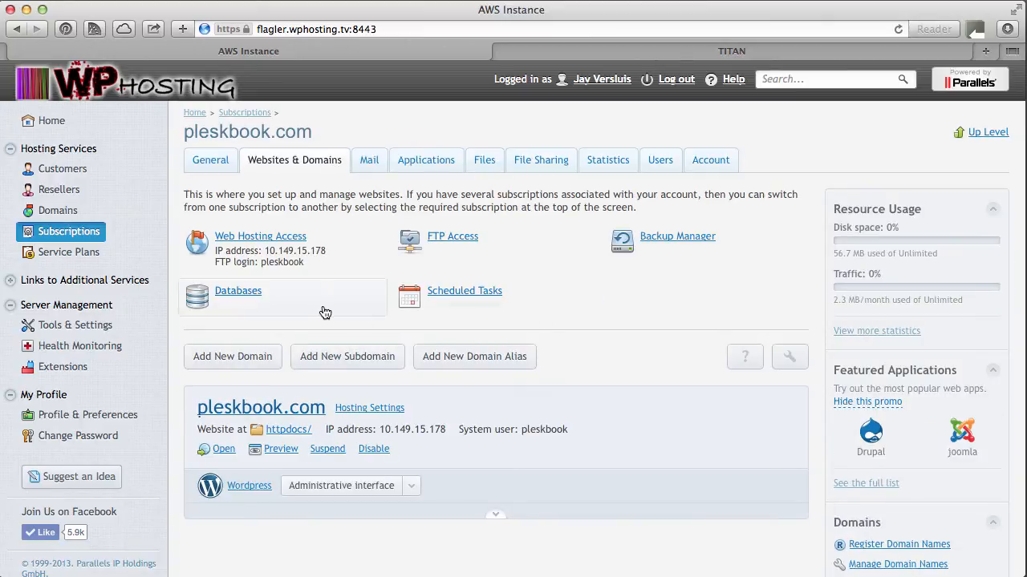
- Launch phpMyAdmin for the wordpress_a database from the Databases list
left_click(237, 291)
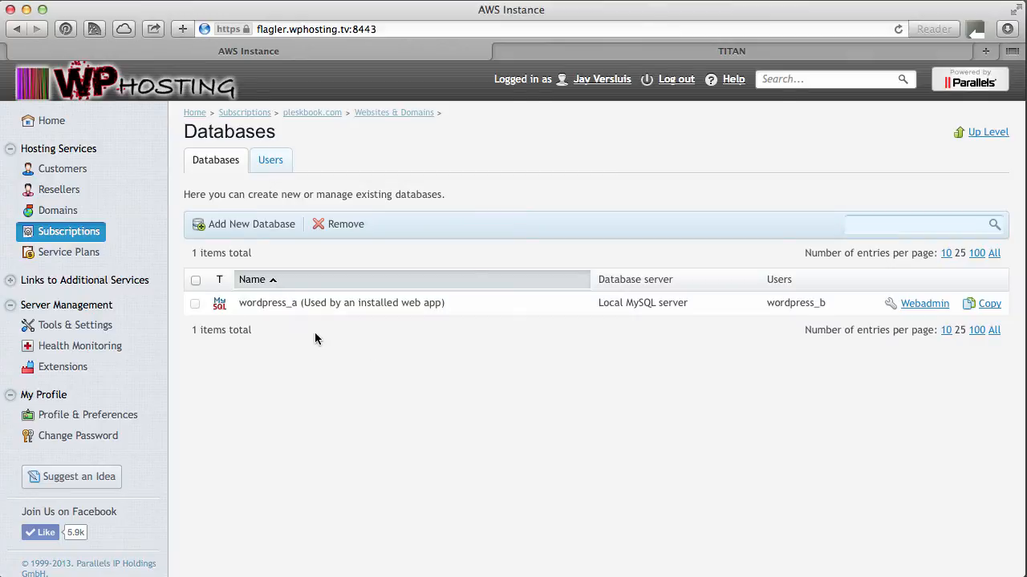
mouse_move(408, 314)
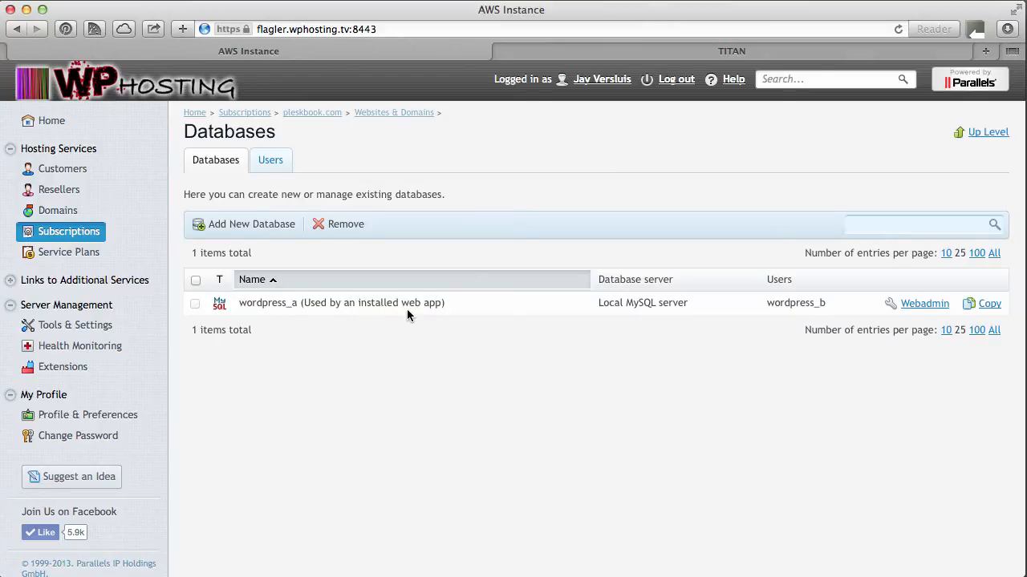
mouse_move(420, 313)
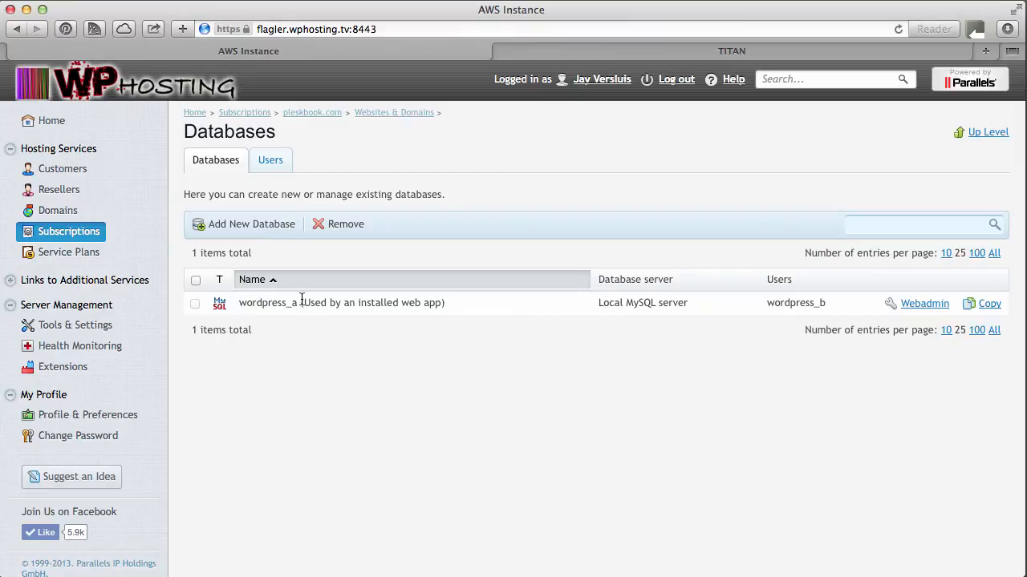
mouse_move(300, 398)
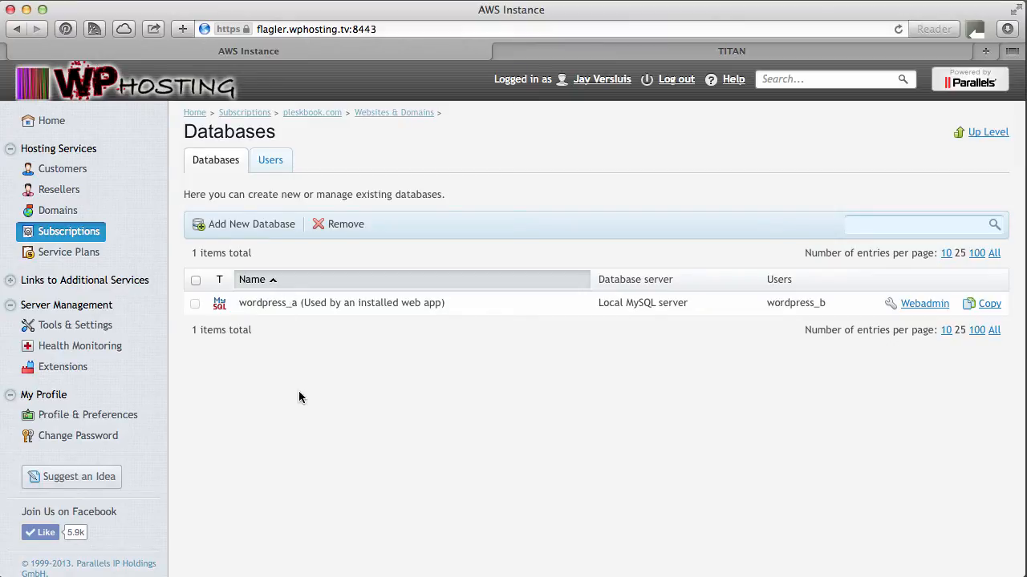
mouse_move(398, 371)
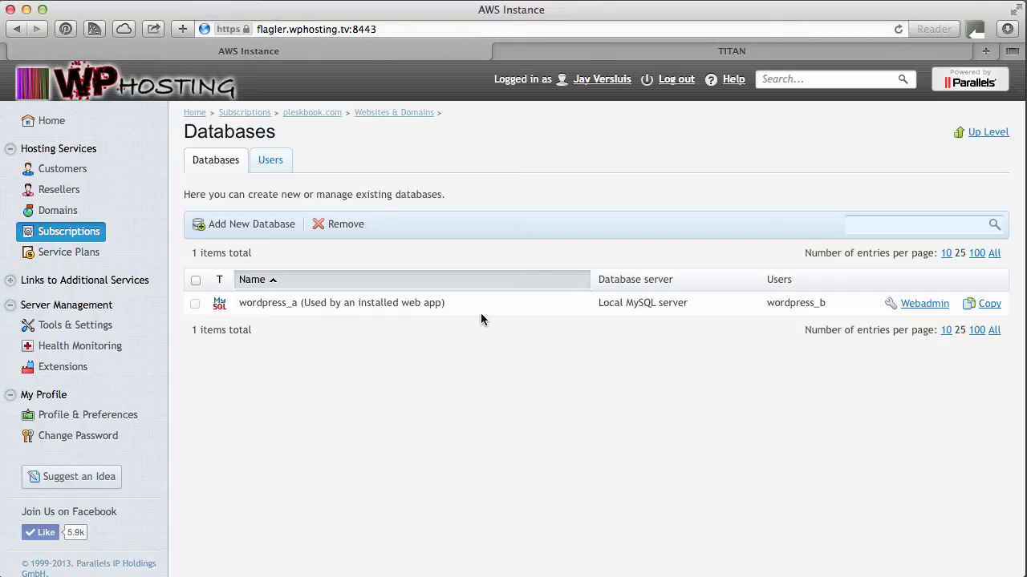
mouse_move(773, 280)
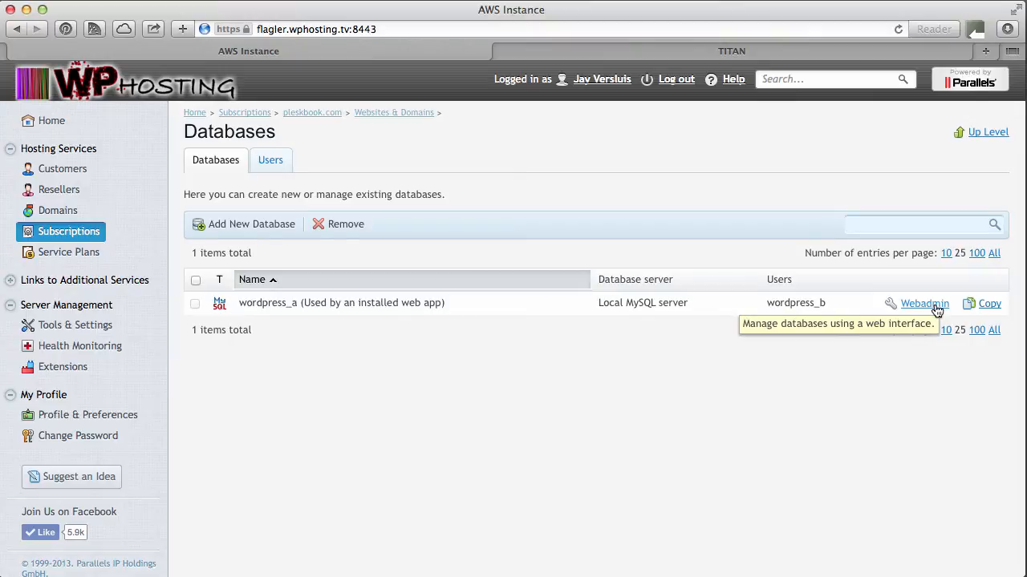
left_click(924, 303)
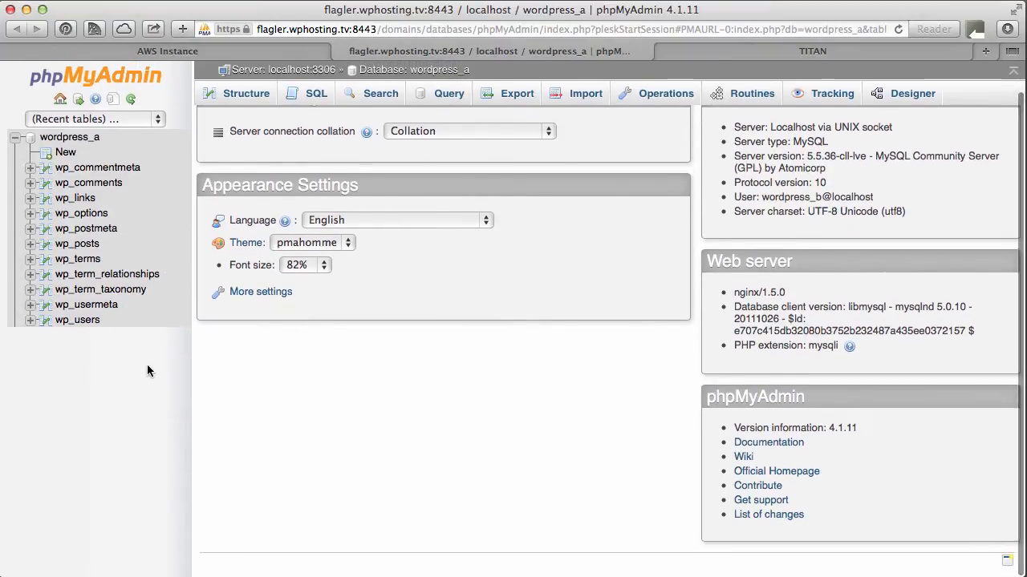
mouse_move(524, 99)
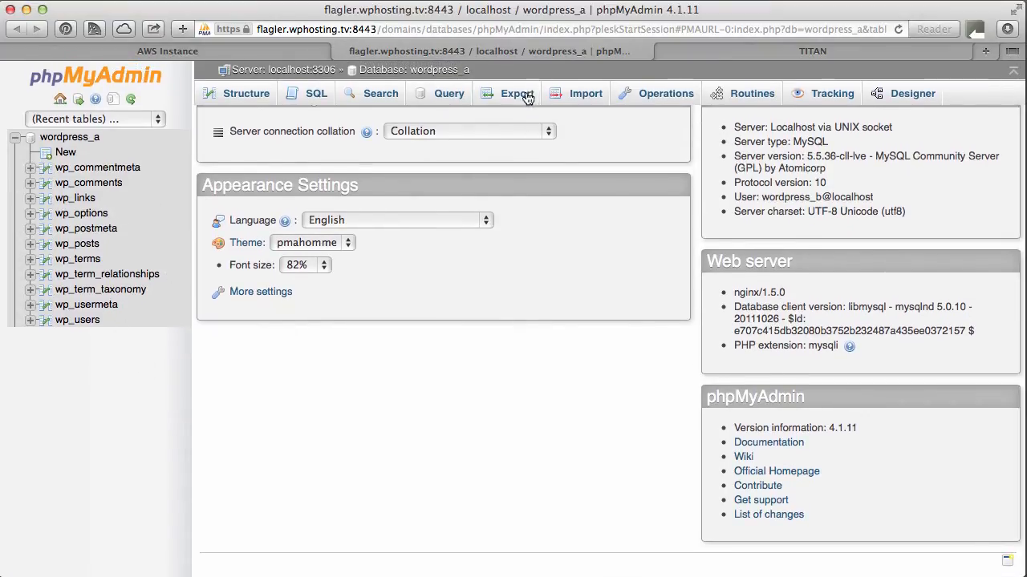
- Configure a custom wordpress_a export with gzipped compression and DROP TABLE statements
left_click(507, 93)
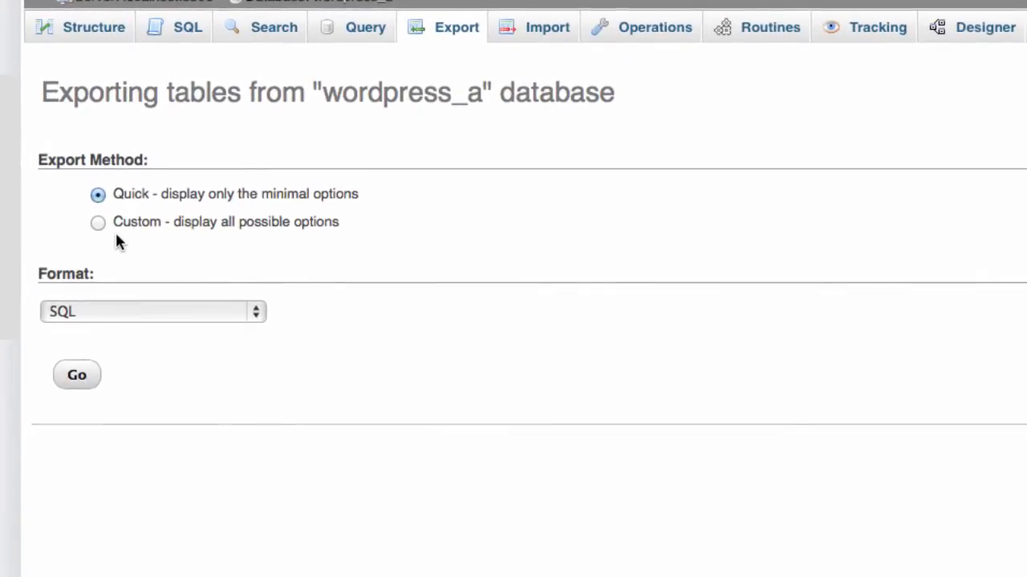
left_click(97, 222)
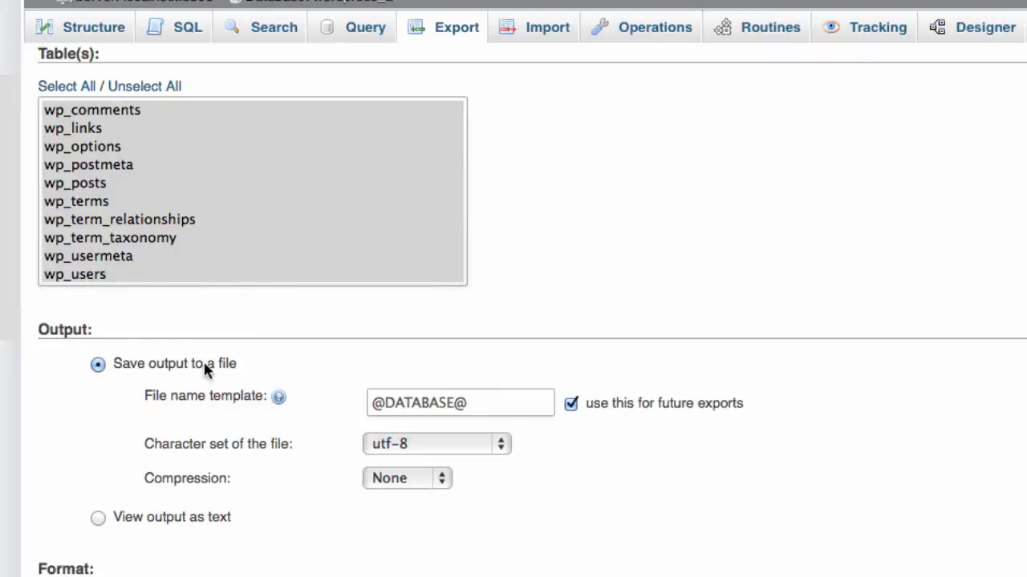
left_click(407, 478)
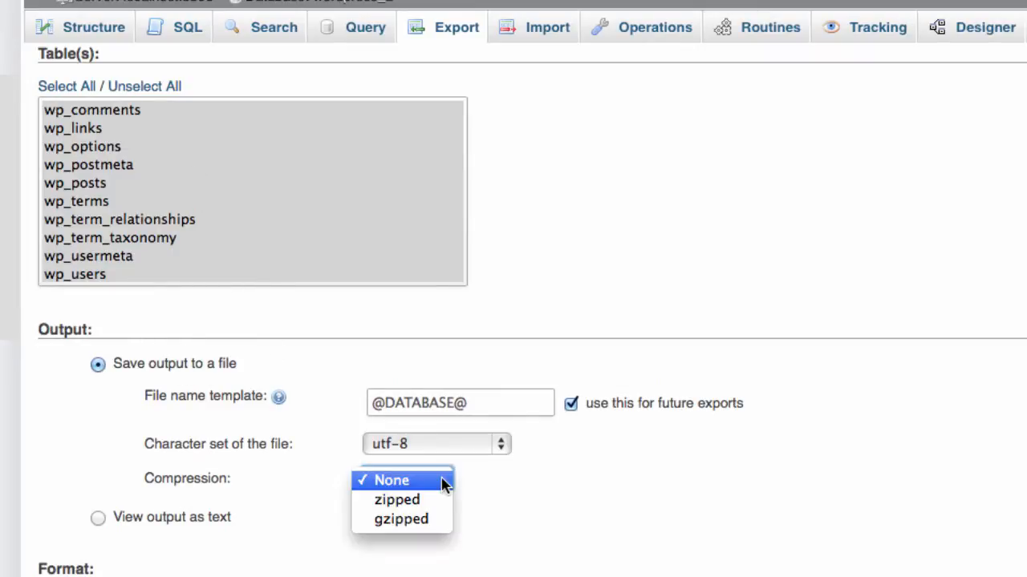
left_click(400, 519)
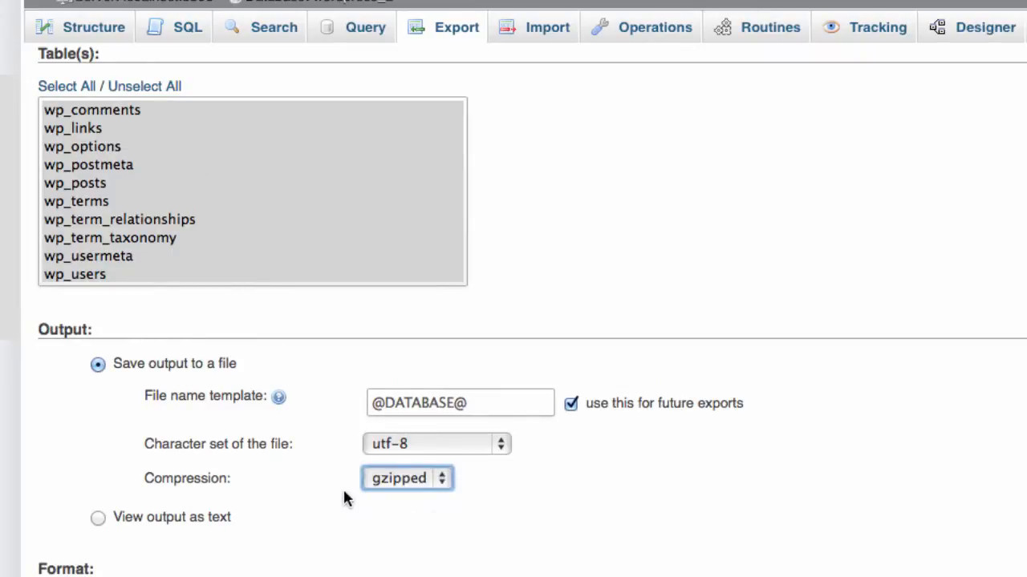
scroll("down", 3)
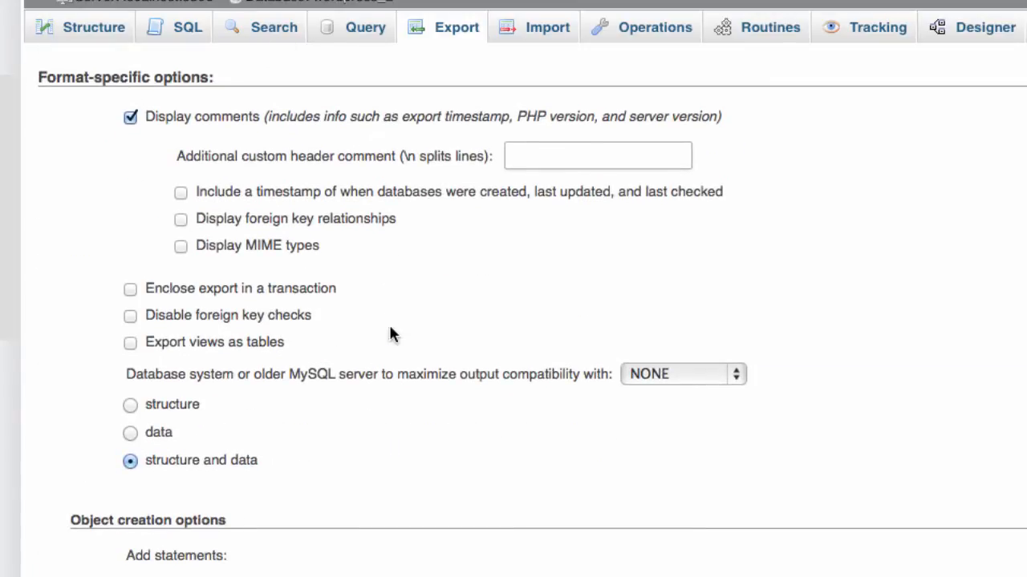
scroll("down", 3)
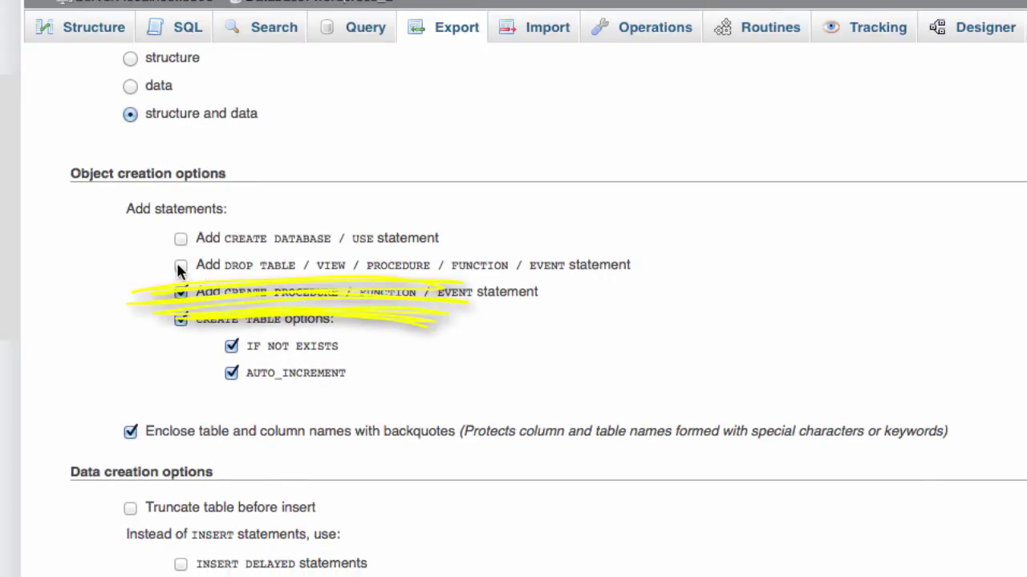
left_click(181, 265)
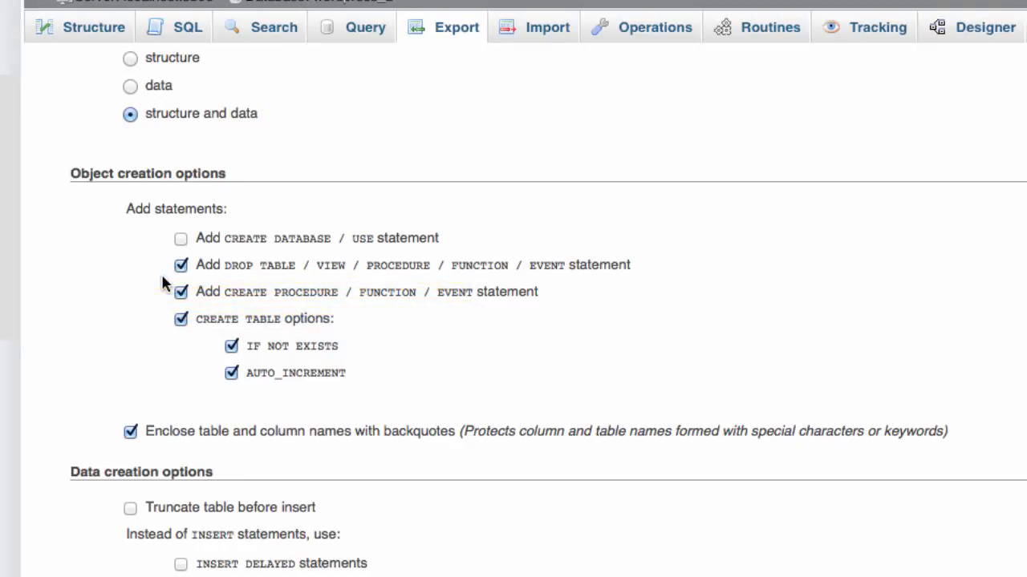
mouse_move(102, 293)
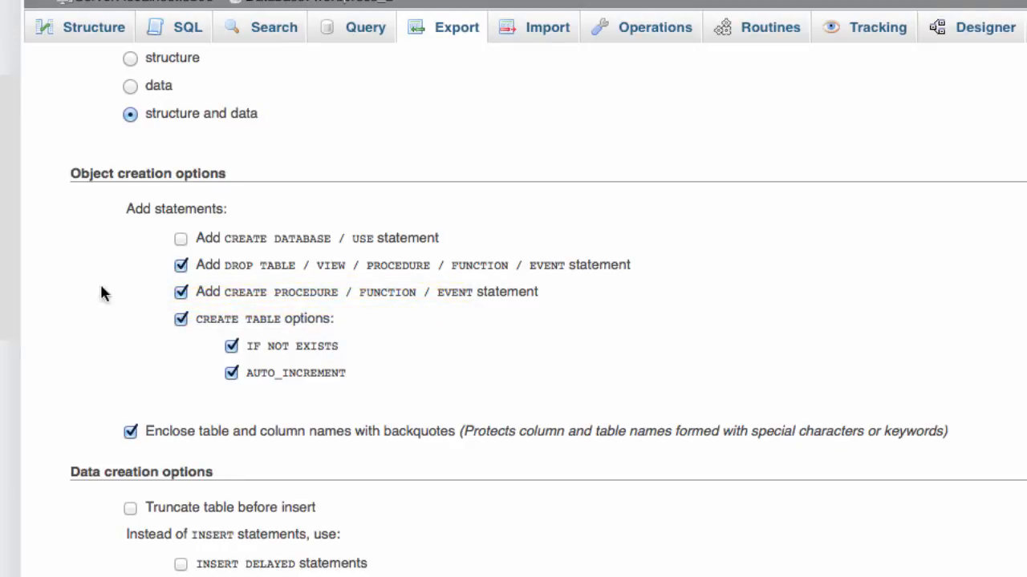
mouse_move(73, 320)
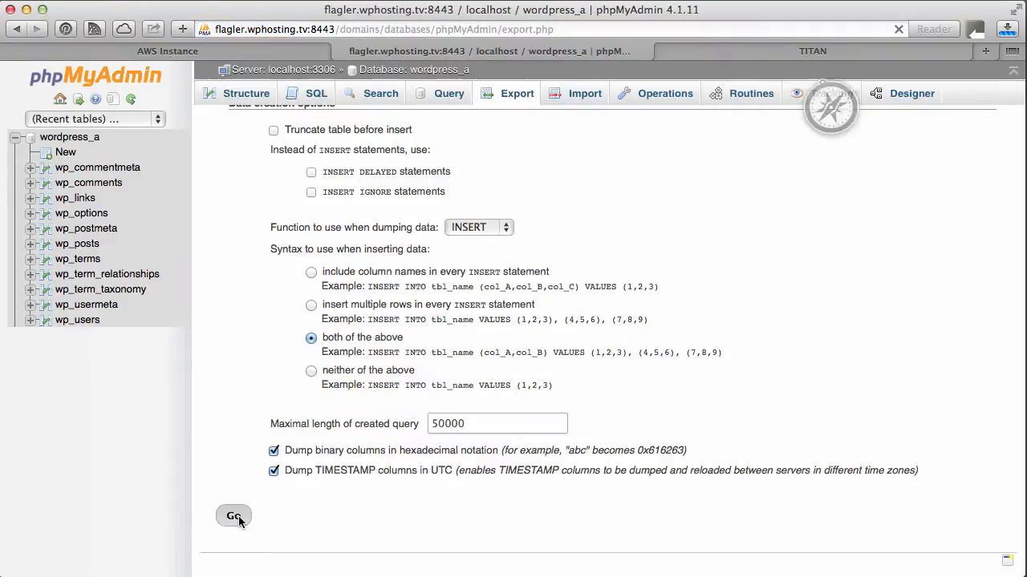
- Run the export and confirm wordpress_a.sql.gz (92 KB) appears in downloads
left_click(233, 516)
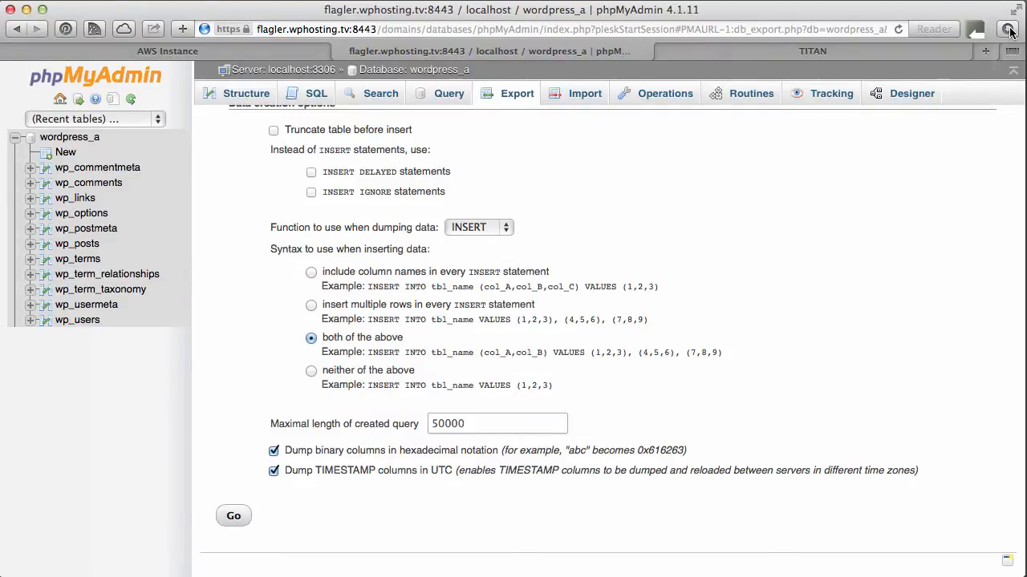
left_click(1005, 28)
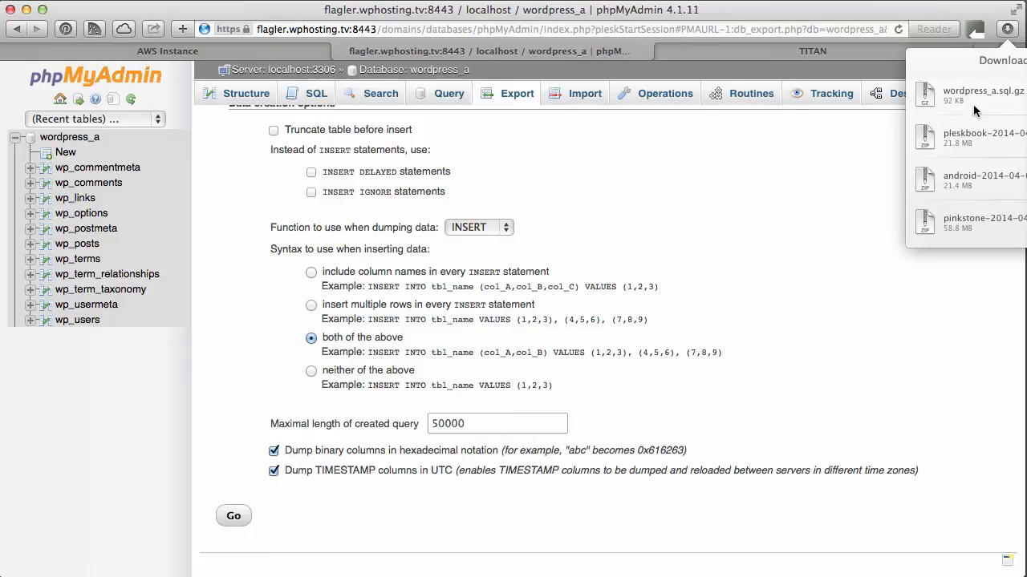
mouse_move(1009, 100)
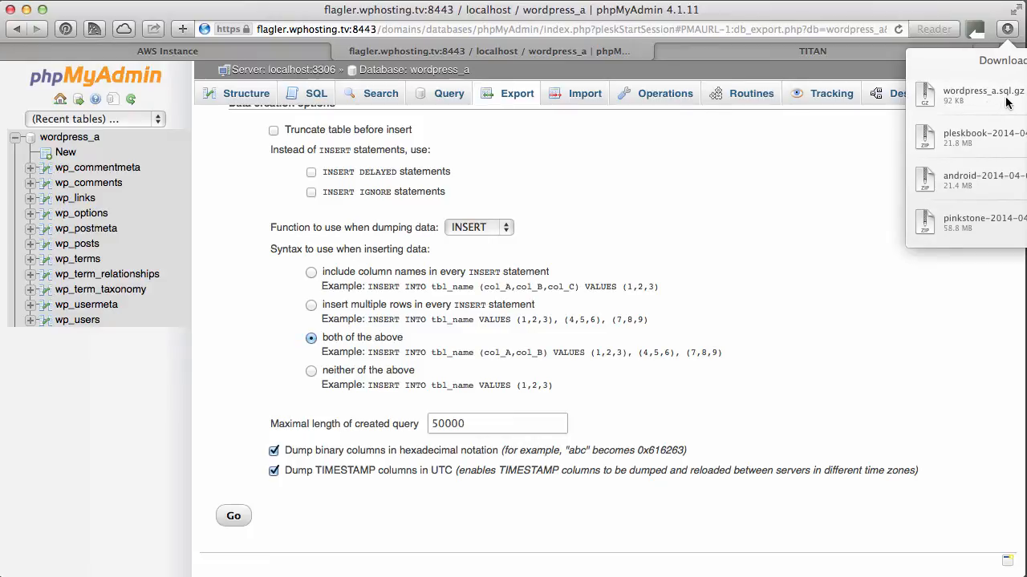
mouse_move(793, 187)
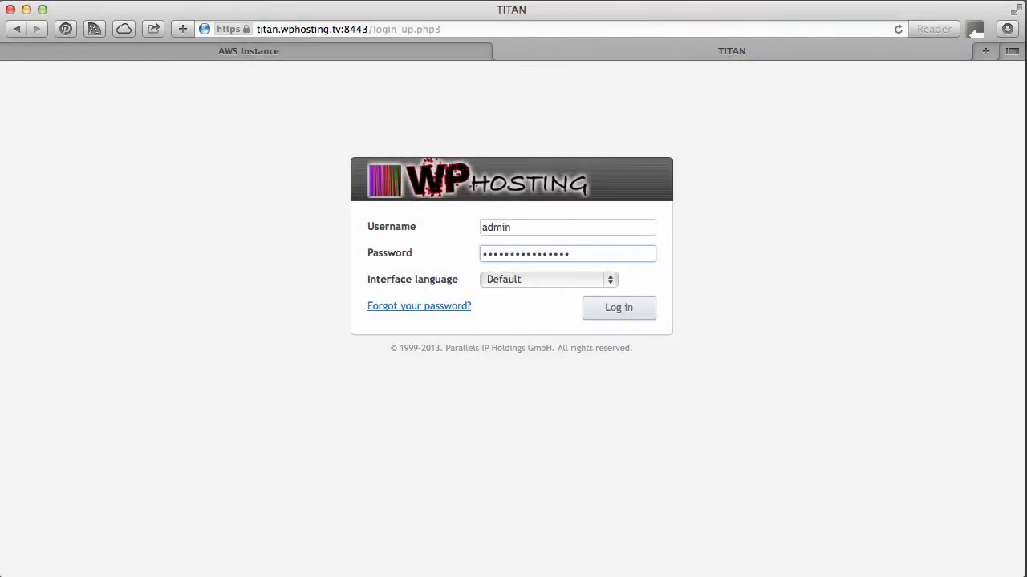
- Log in to the TITAN Plesk panel and view its three subscriptions
left_click(618, 307)
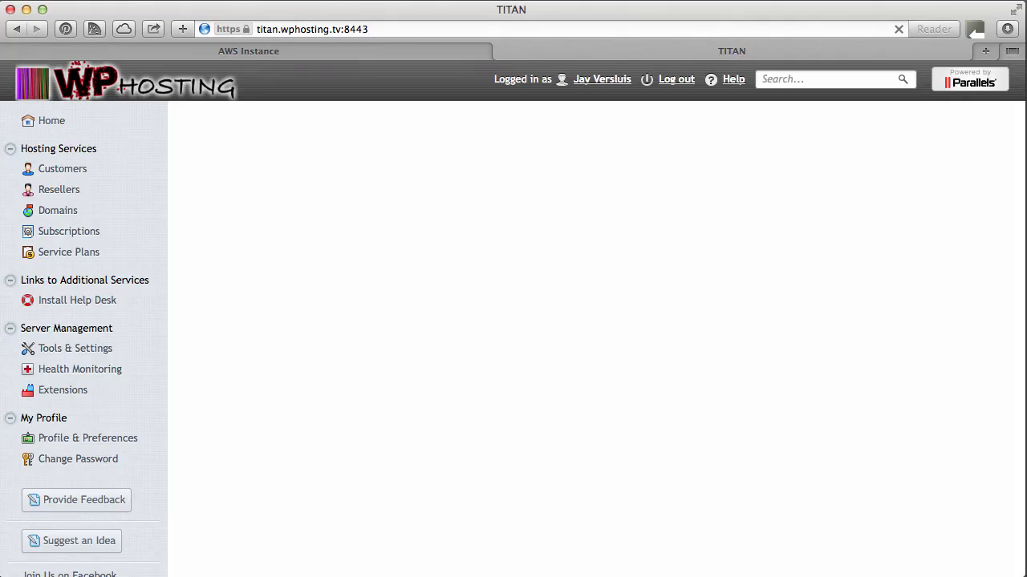
left_click(50, 120)
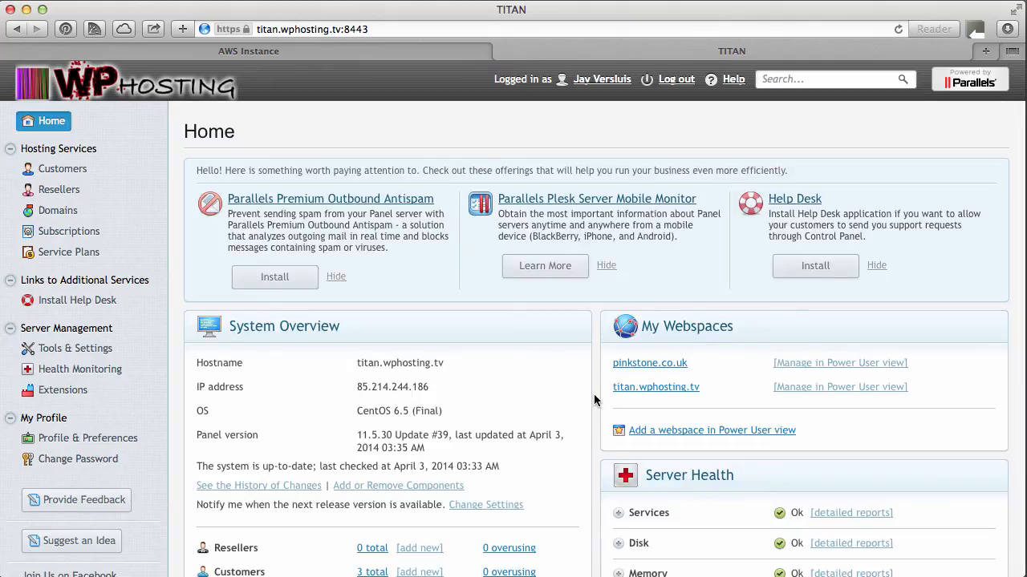
scroll("down", 3)
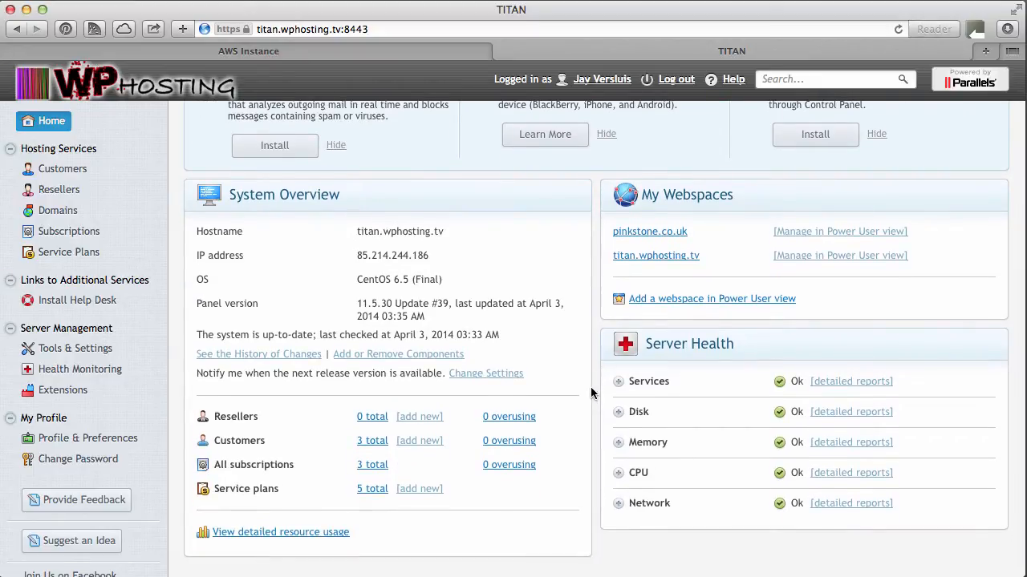
mouse_move(68, 231)
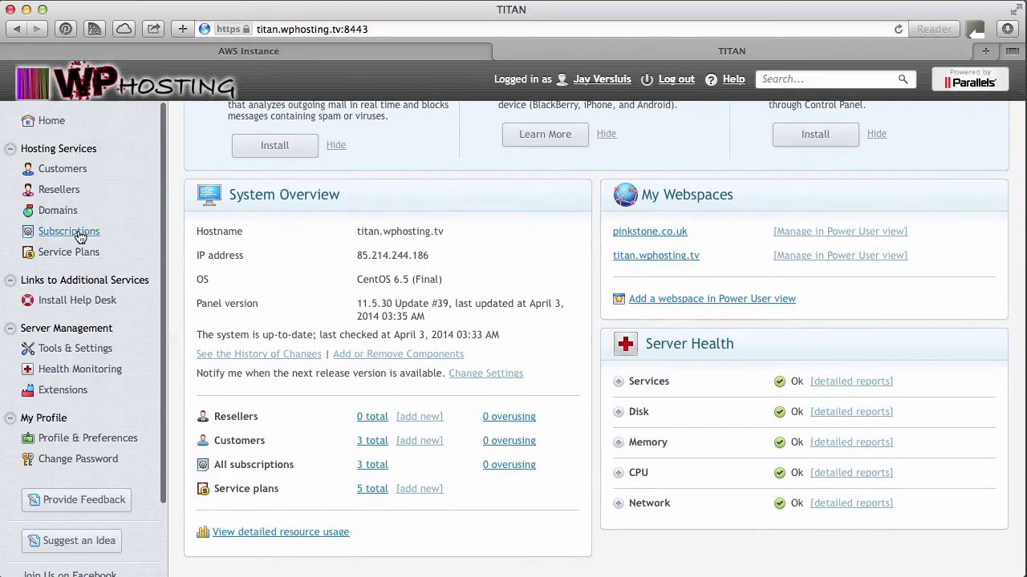
left_click(68, 231)
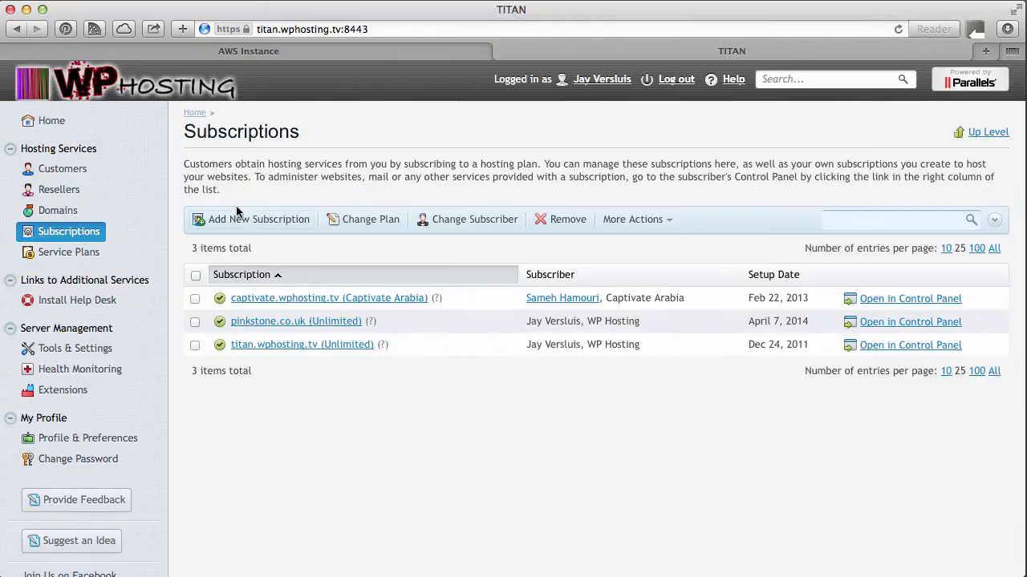
- Add a pleskbook.com subscription on the Unlimited plan and open it in the control panel
left_click(257, 219)
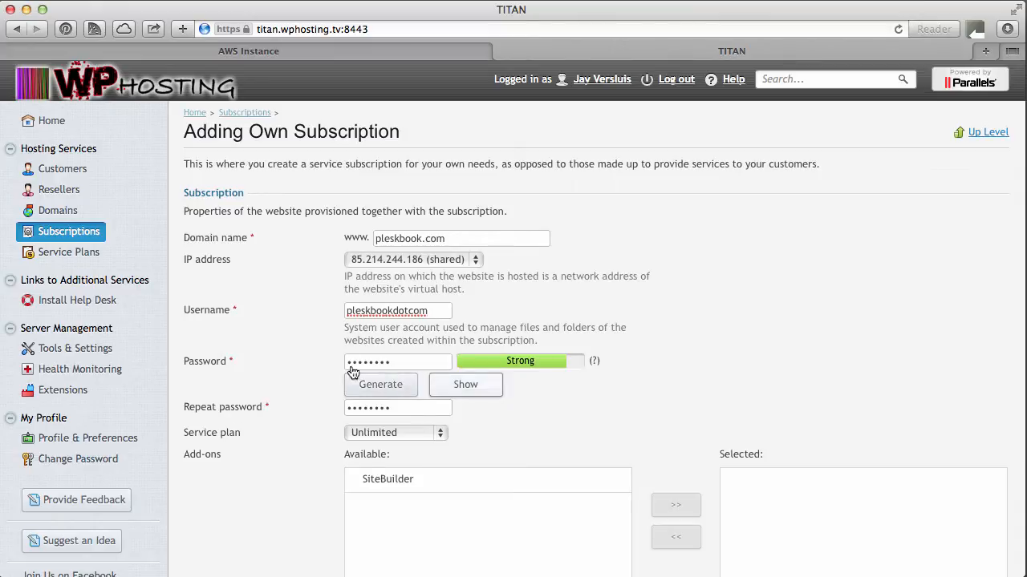
scroll("down", 3)
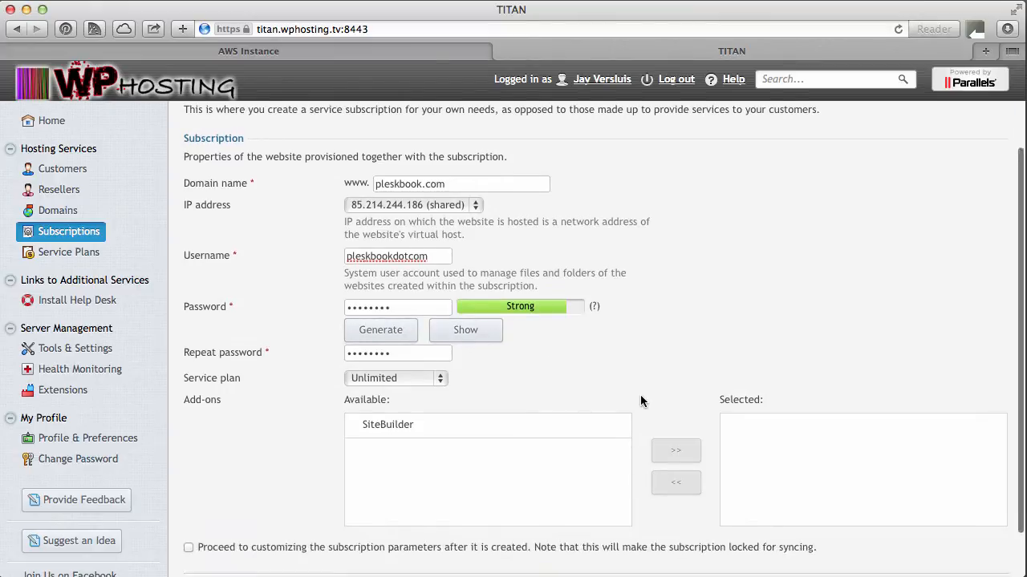
scroll("down", 3)
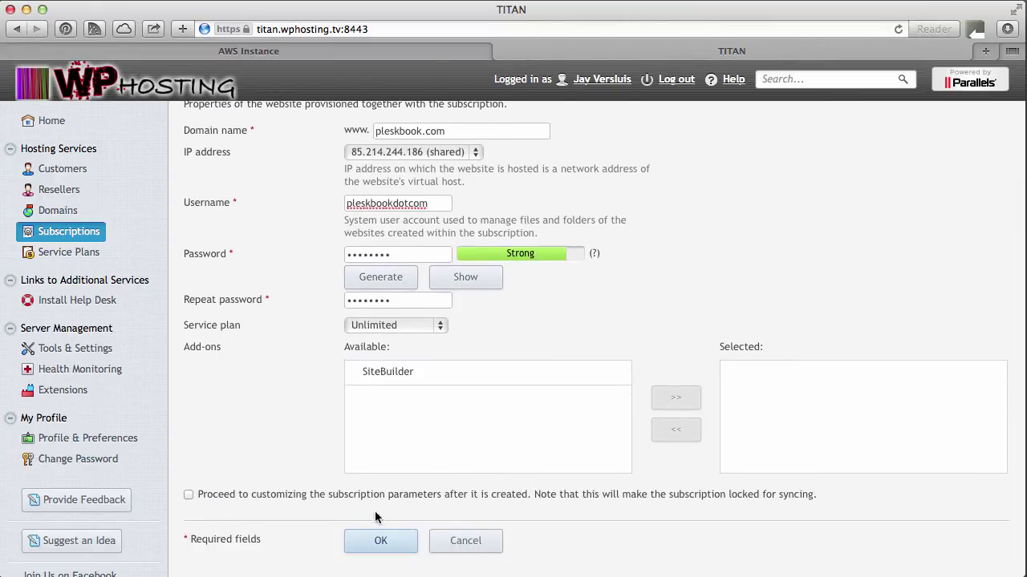
left_click(380, 541)
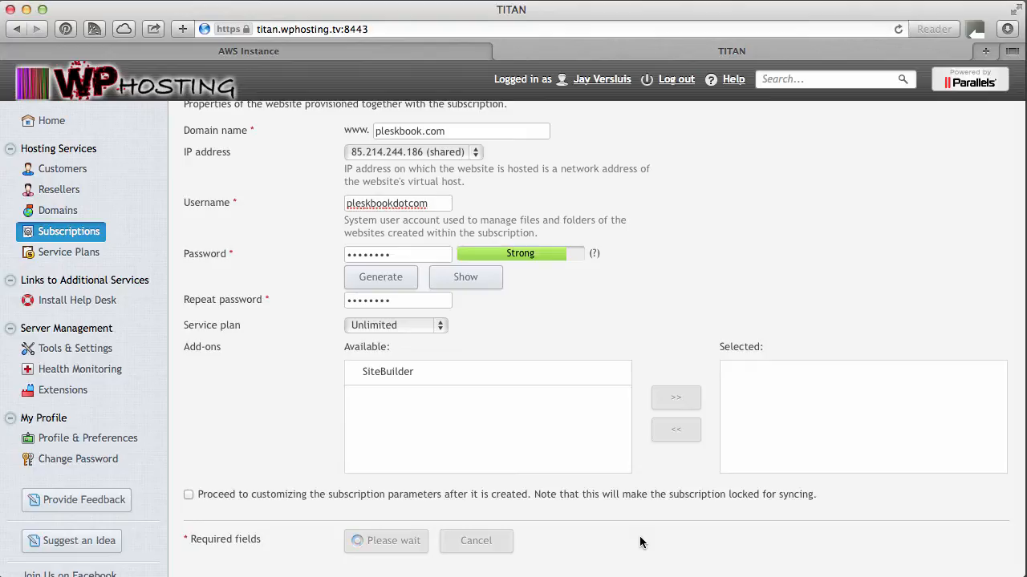
left_click(386, 542)
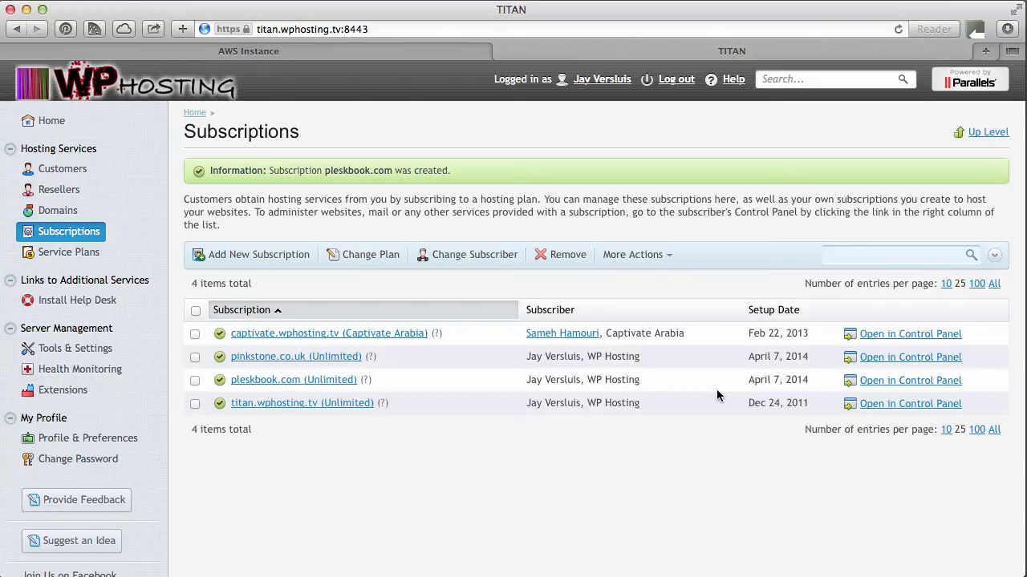
left_click(910, 381)
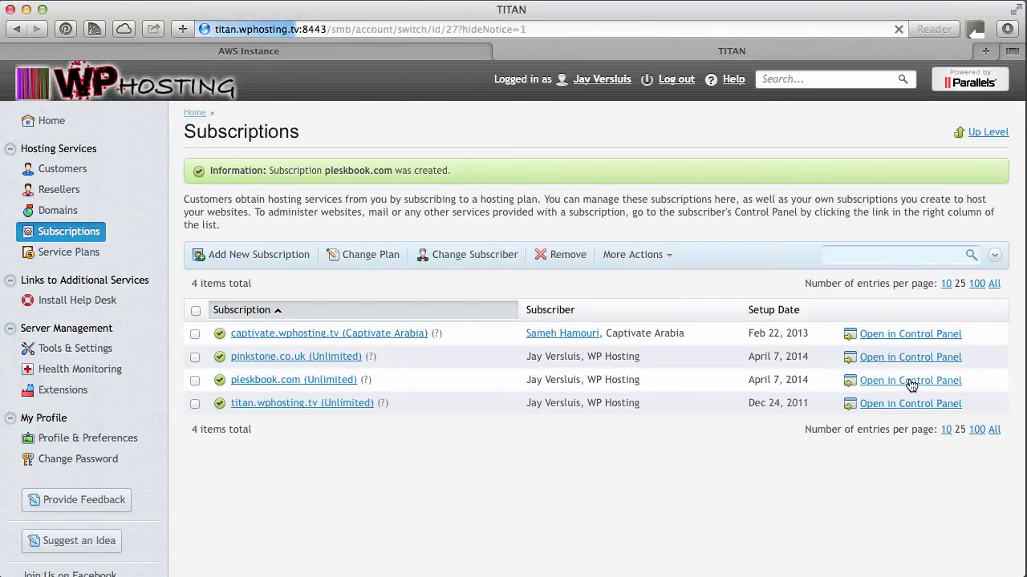
- Open File Manager for the pleskbook.com webspace from the Files tab
left_click(910, 380)
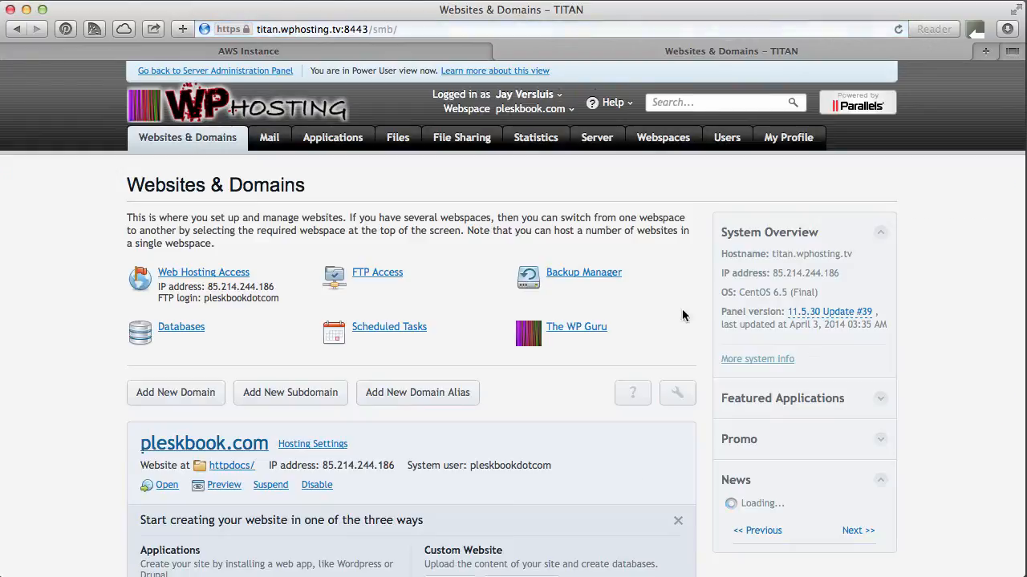
scroll("down", 3)
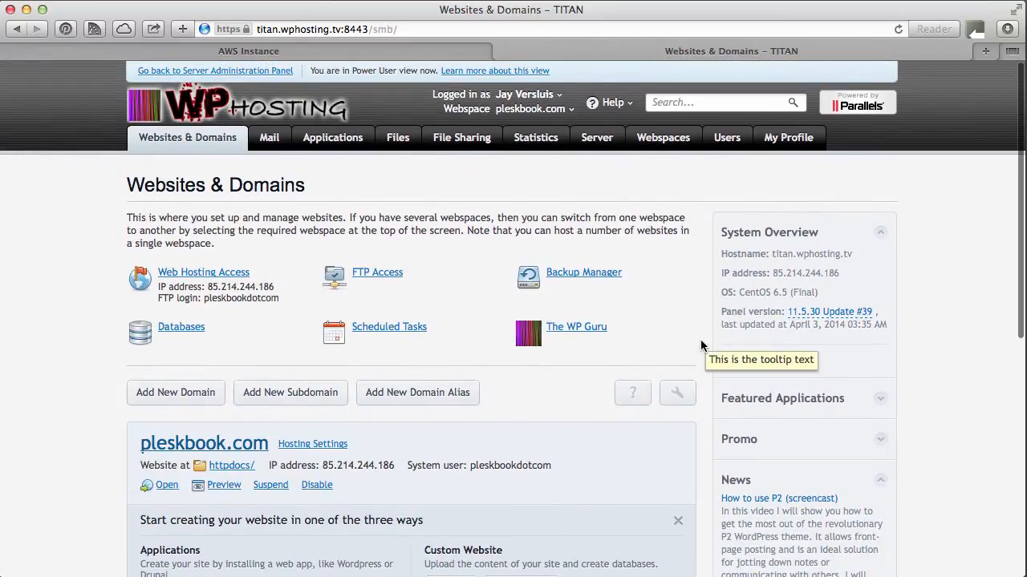
mouse_move(481, 382)
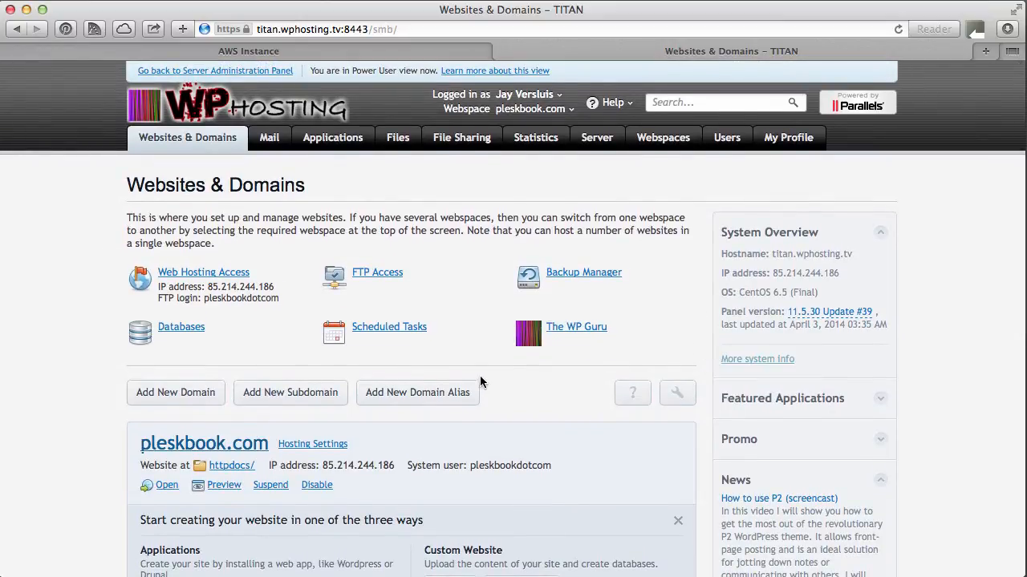
left_click(397, 137)
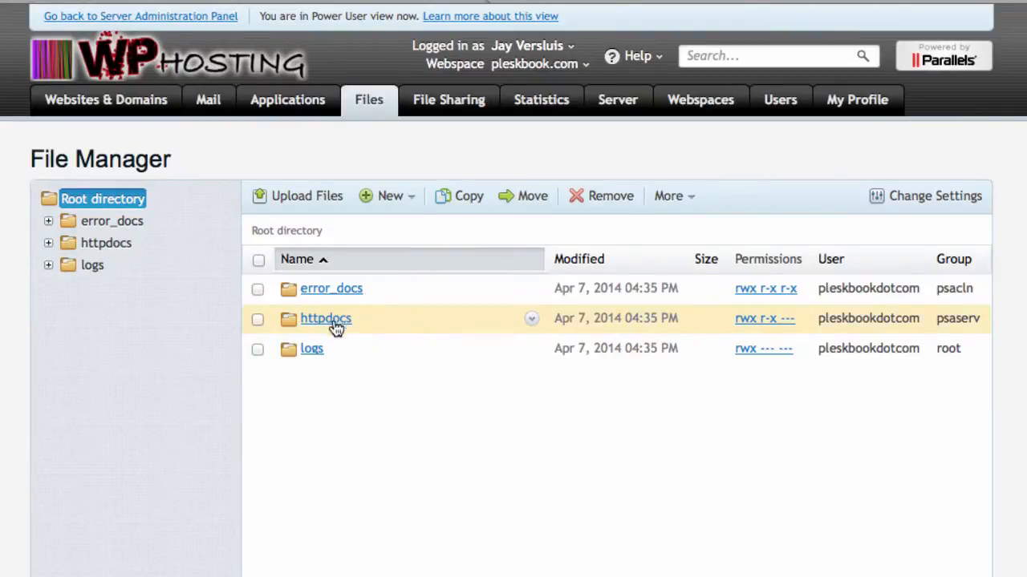
- Select all default files and folders in httpdocs and permanently remove them
left_click(324, 319)
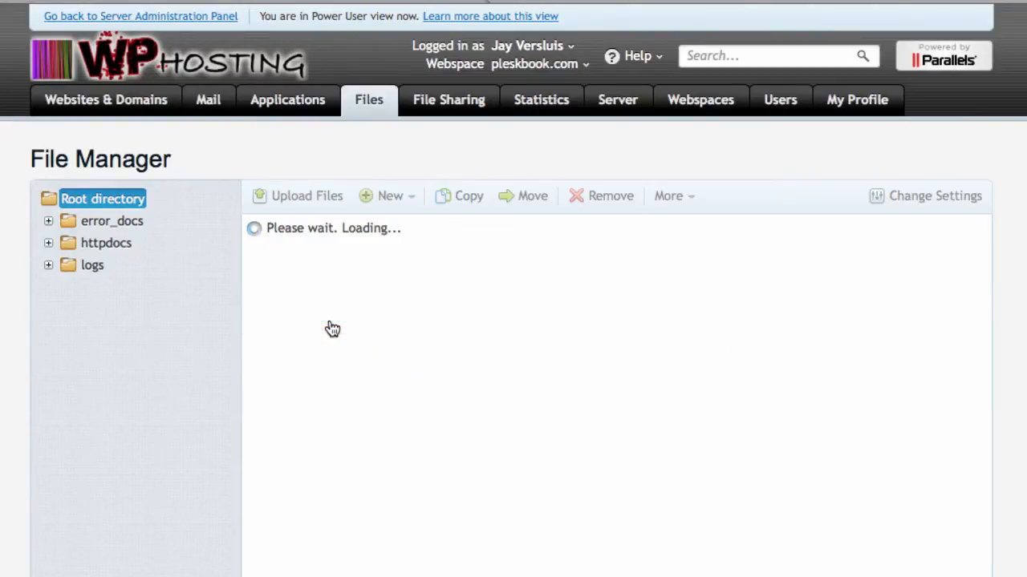
left_click(105, 243)
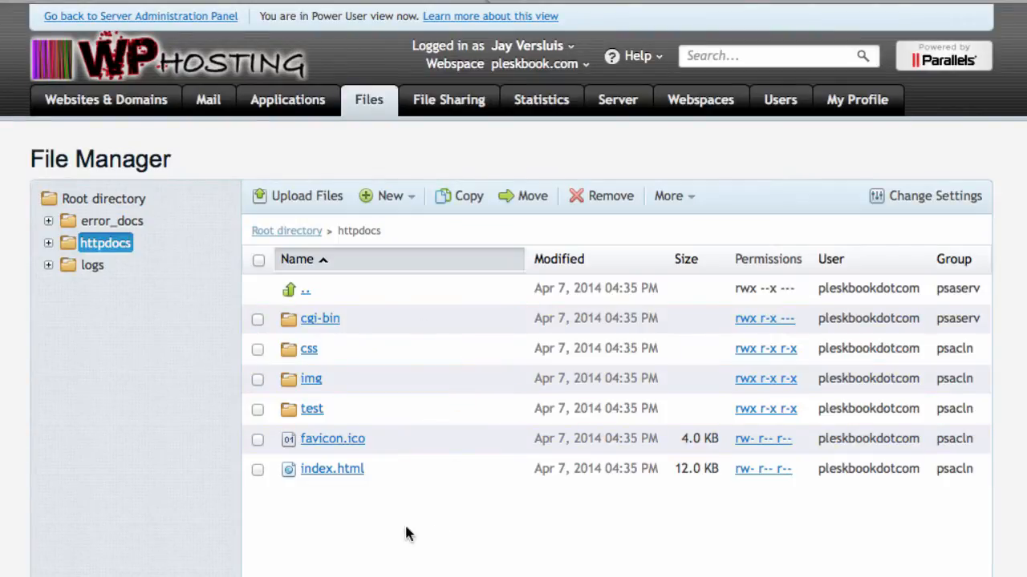
mouse_move(408, 503)
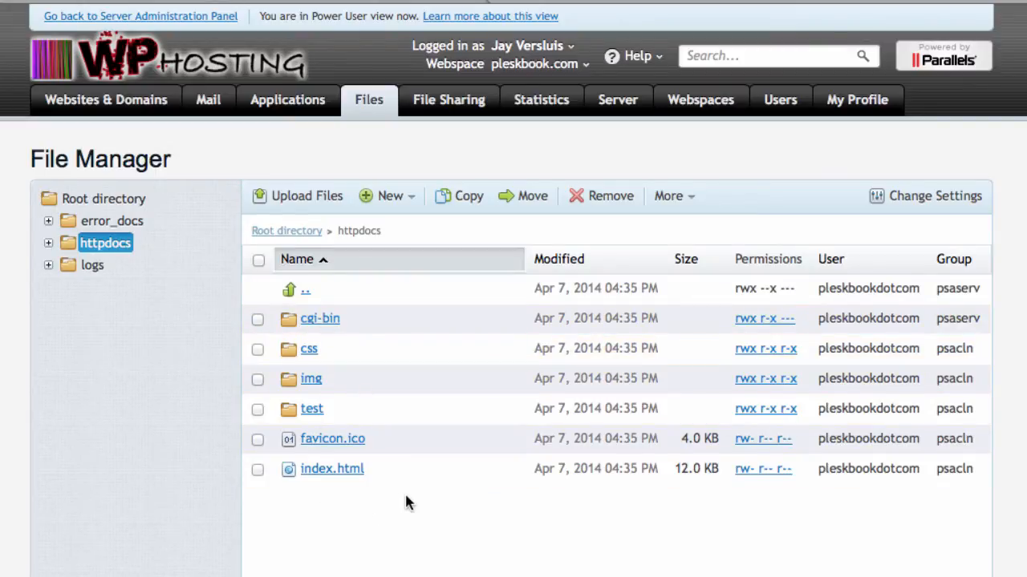
left_click(258, 259)
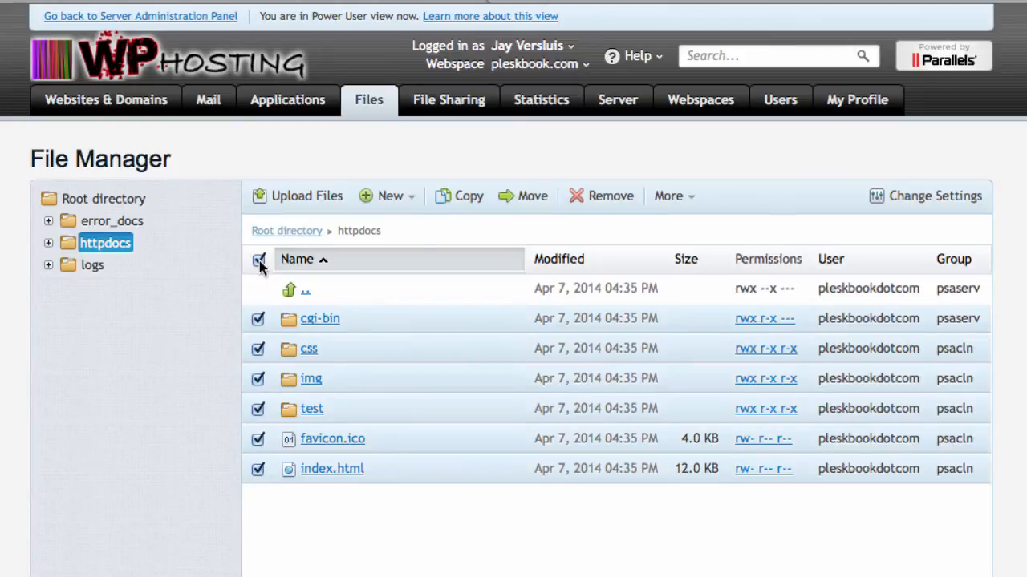
left_click(611, 196)
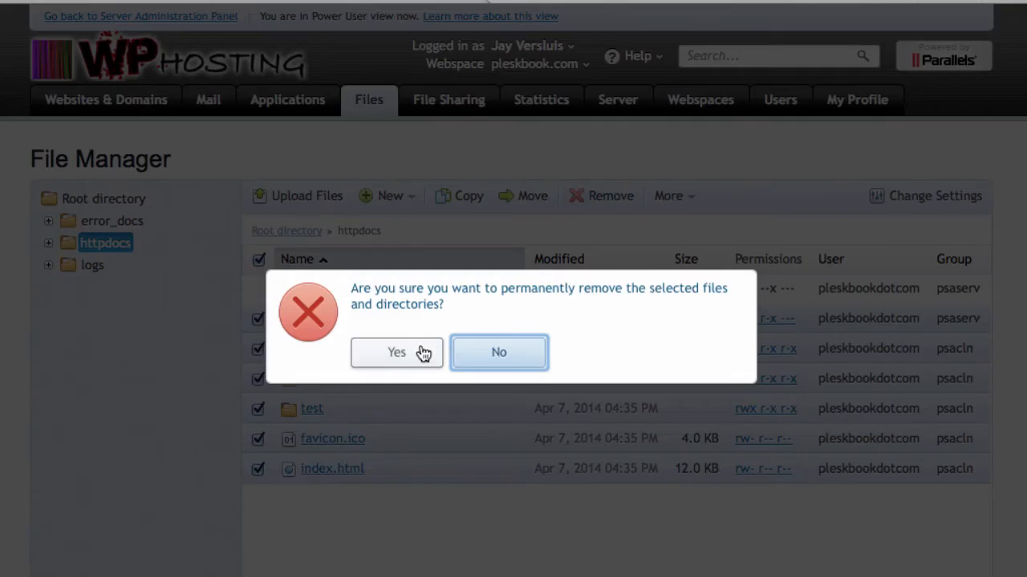
left_click(396, 352)
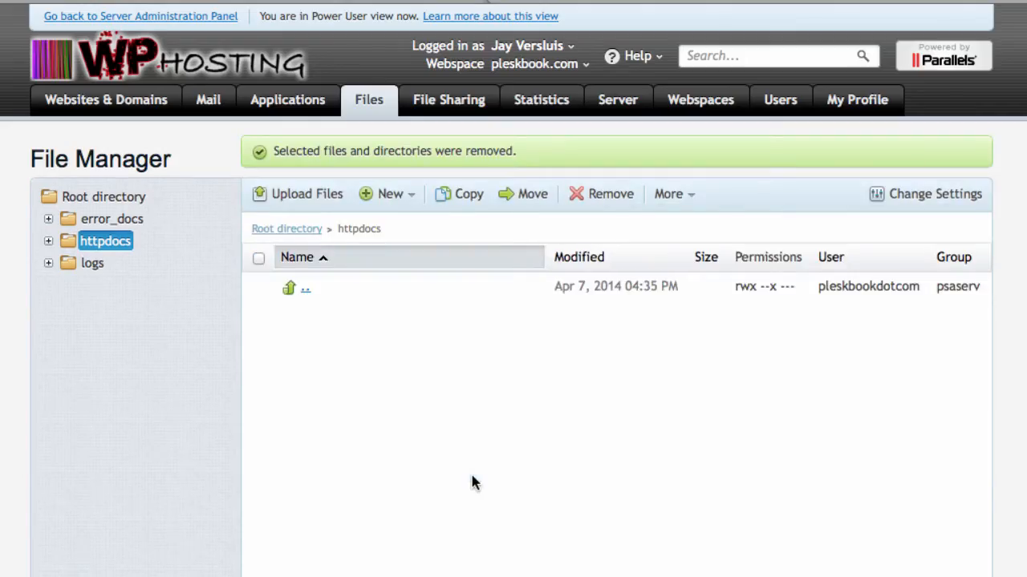
mouse_move(404, 418)
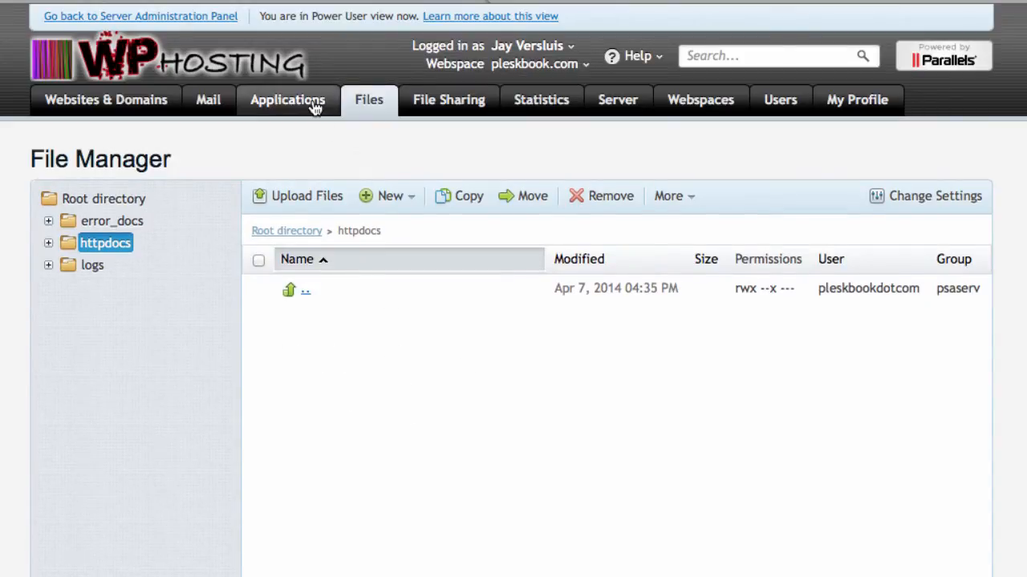
- Start a custom WordPress installation from Applications and accept the license agreement
left_click(287, 99)
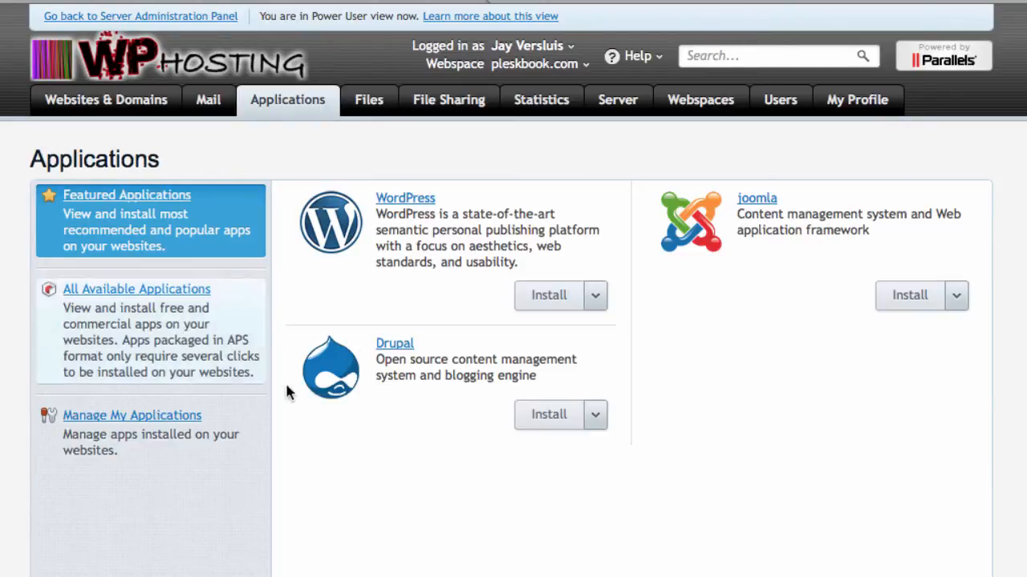
mouse_move(147, 228)
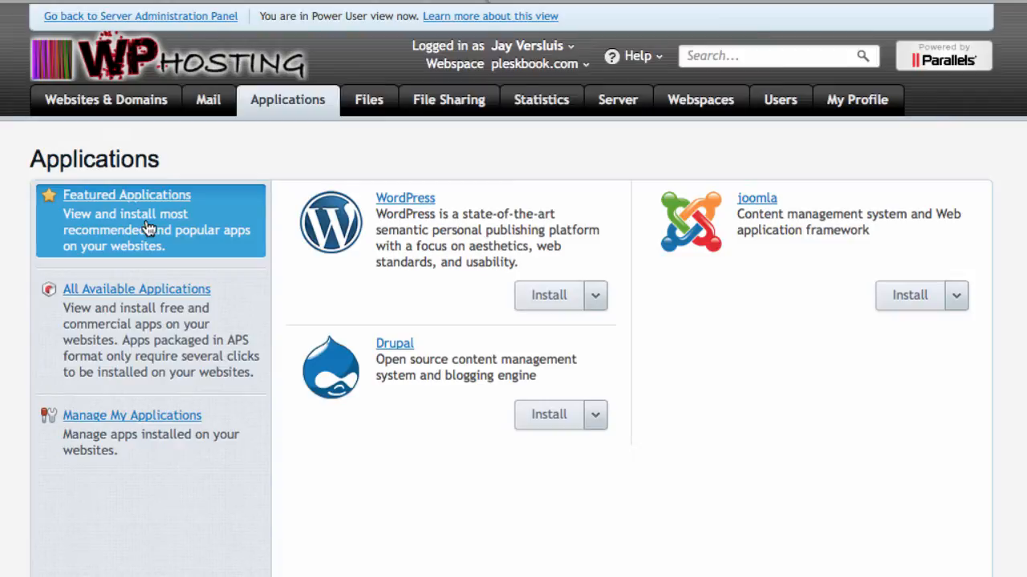
mouse_move(287, 316)
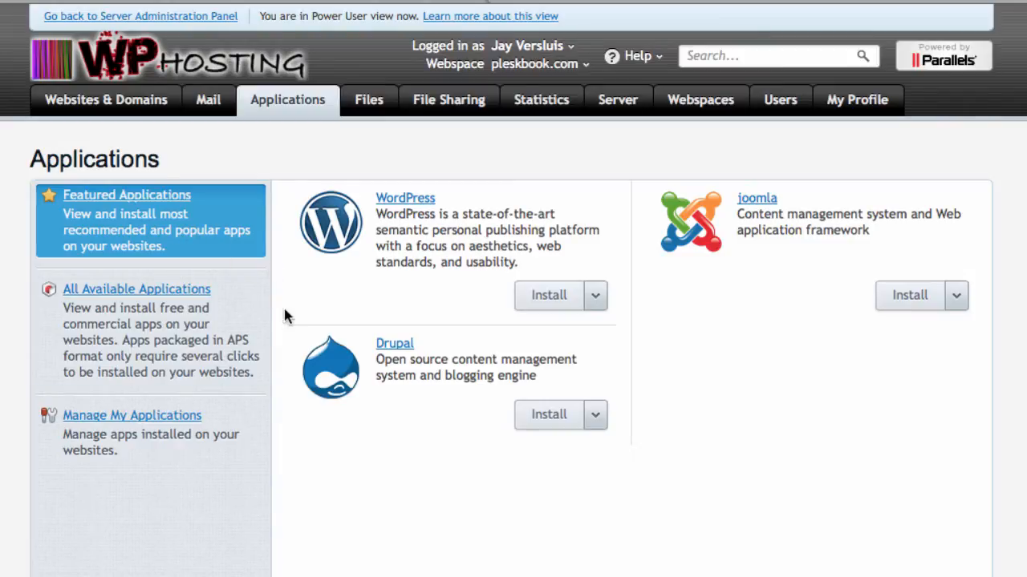
mouse_move(132, 333)
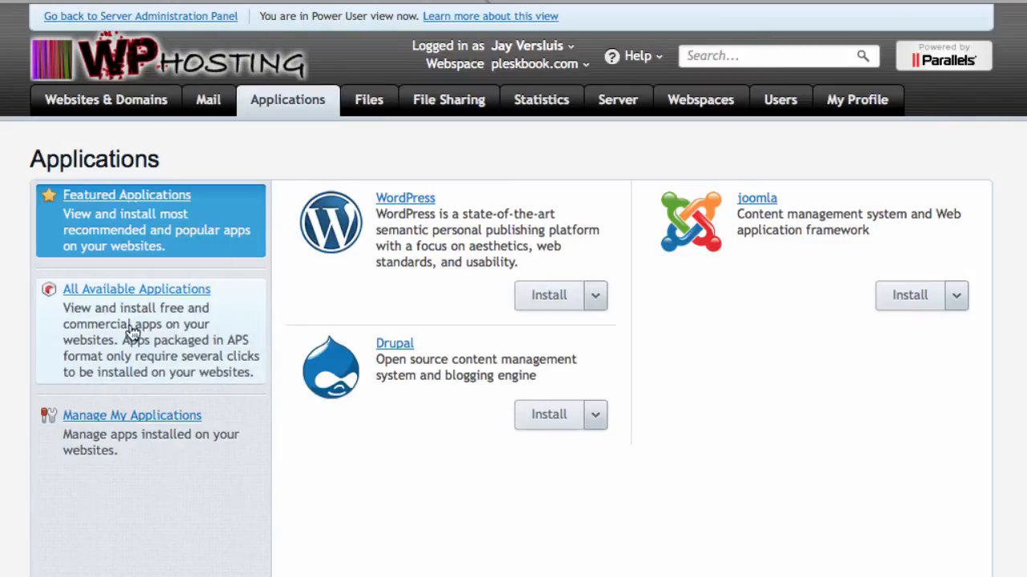
mouse_move(429, 347)
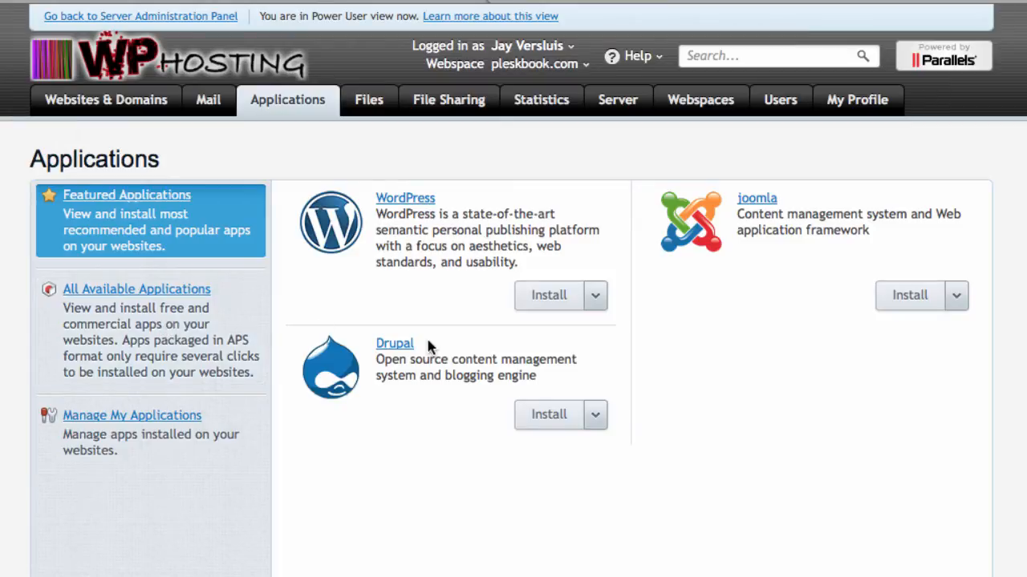
mouse_move(608, 305)
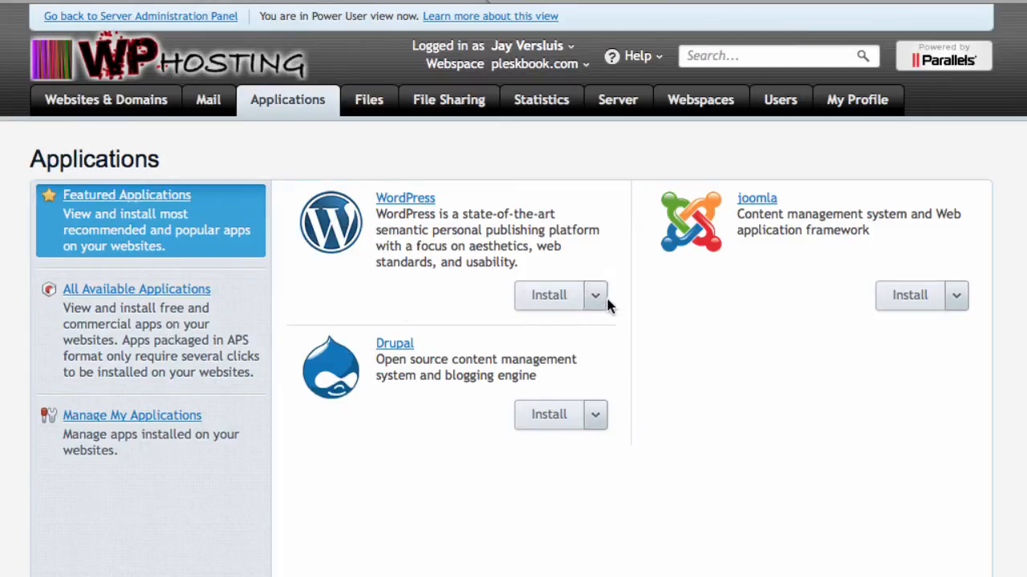
mouse_move(677, 327)
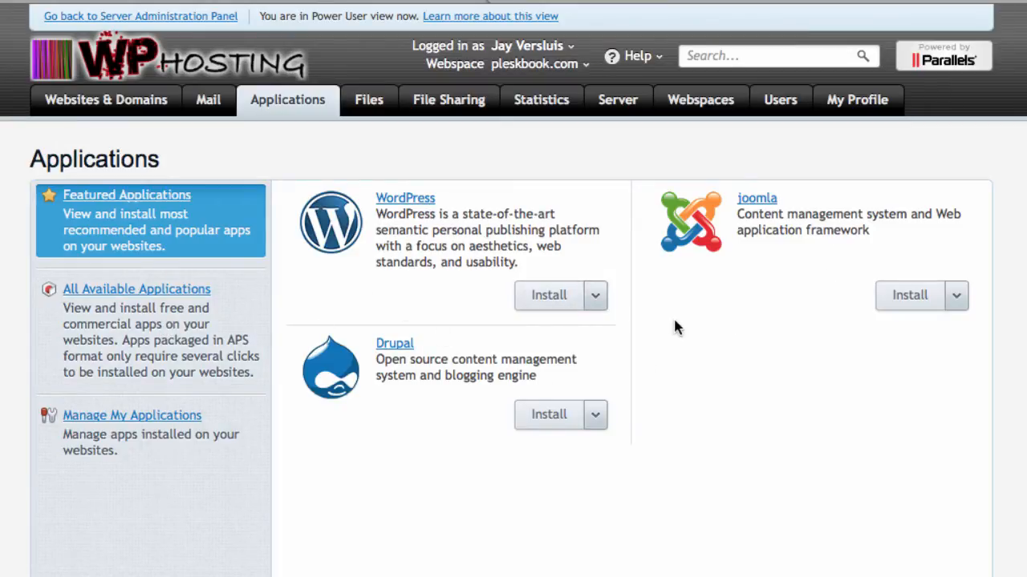
mouse_move(545, 300)
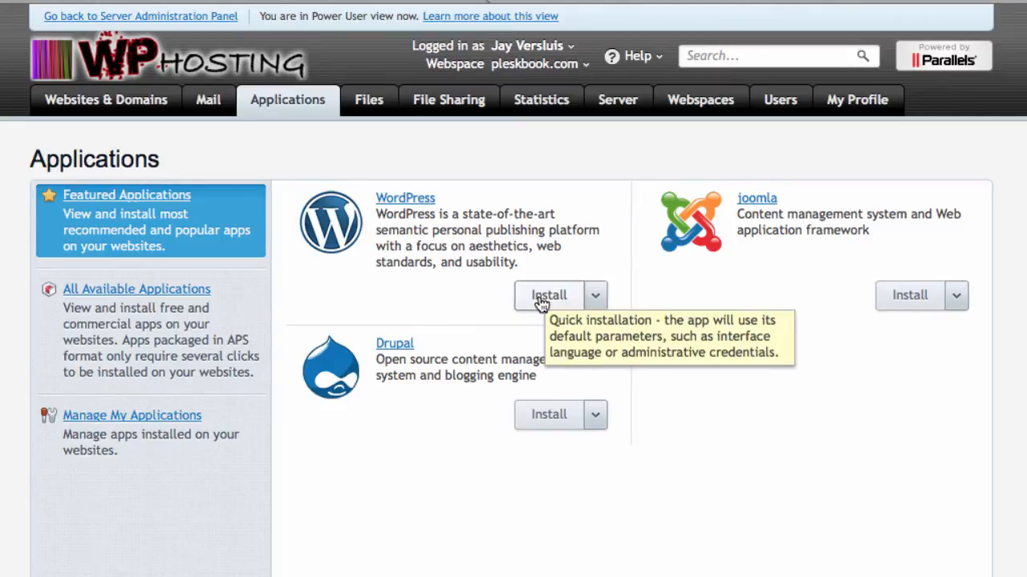
left_click(595, 296)
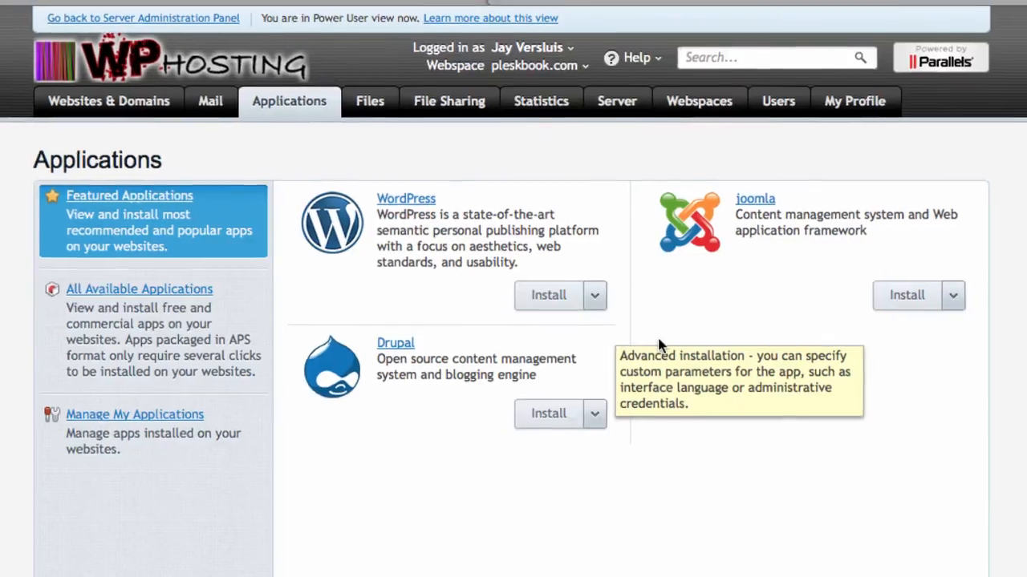
left_click(594, 296)
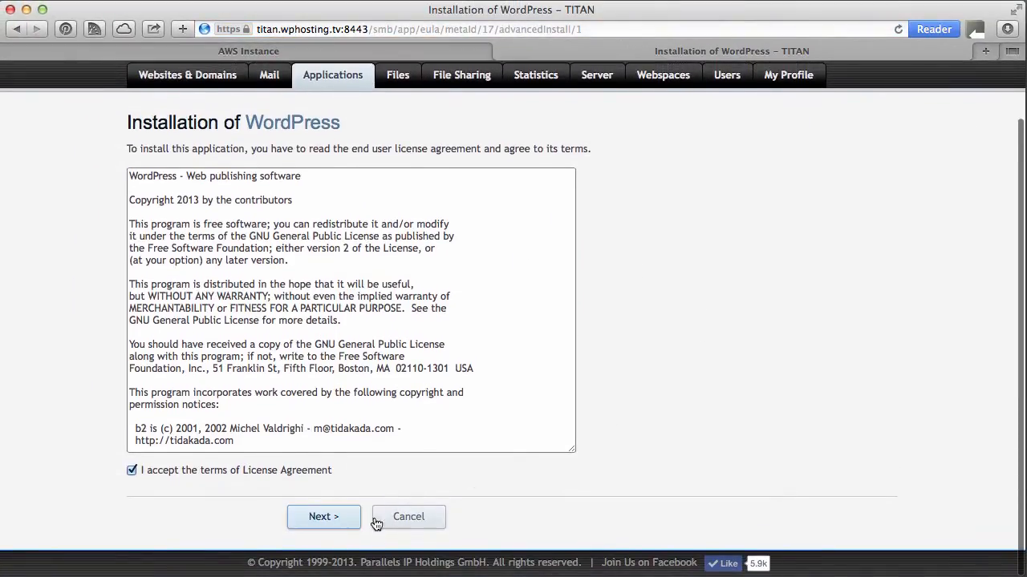
- Target the site root and use separate administrator credentials with username versluis
left_click(324, 517)
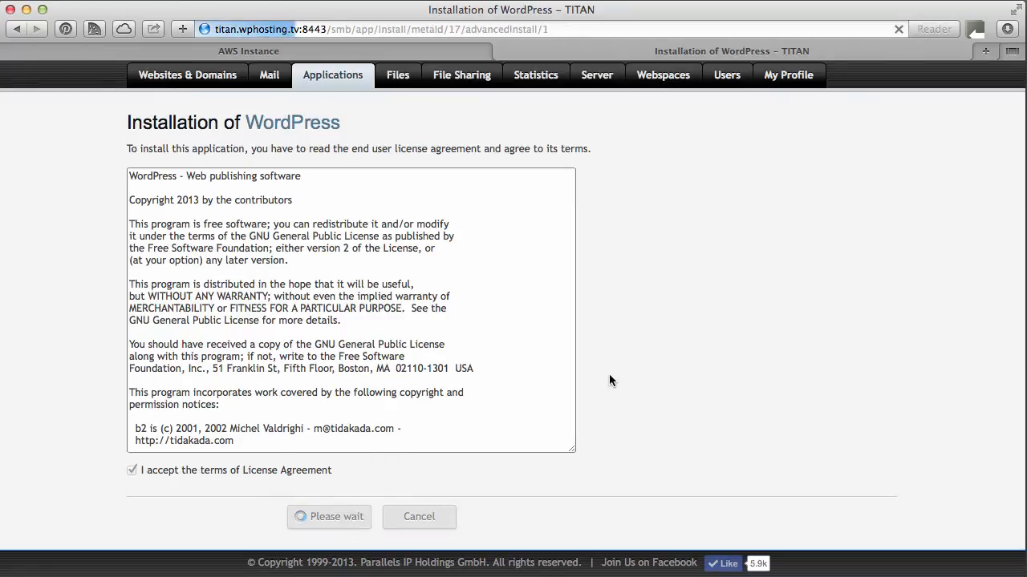
left_click(329, 516)
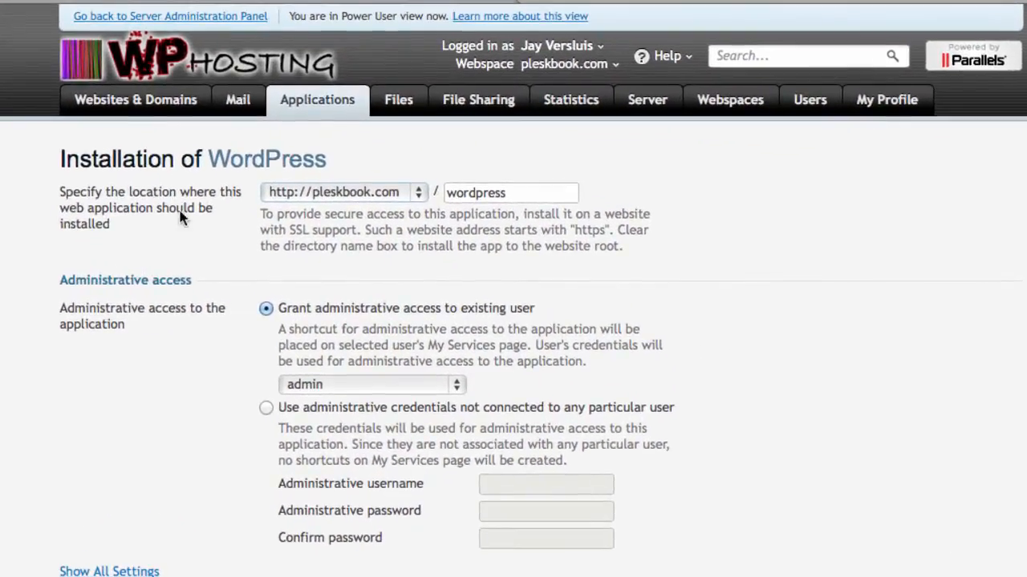
mouse_move(335, 212)
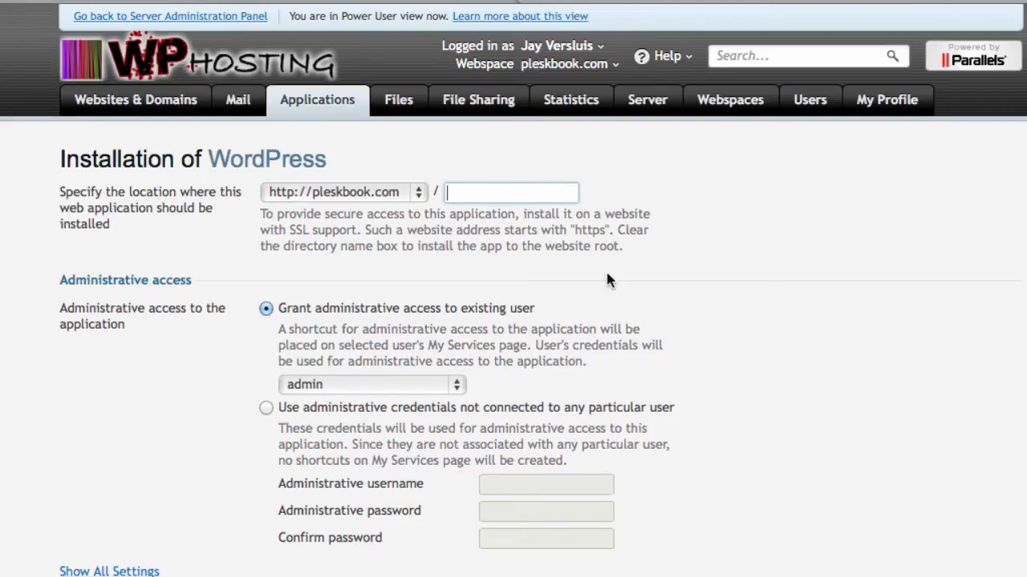
scroll("down", 3)
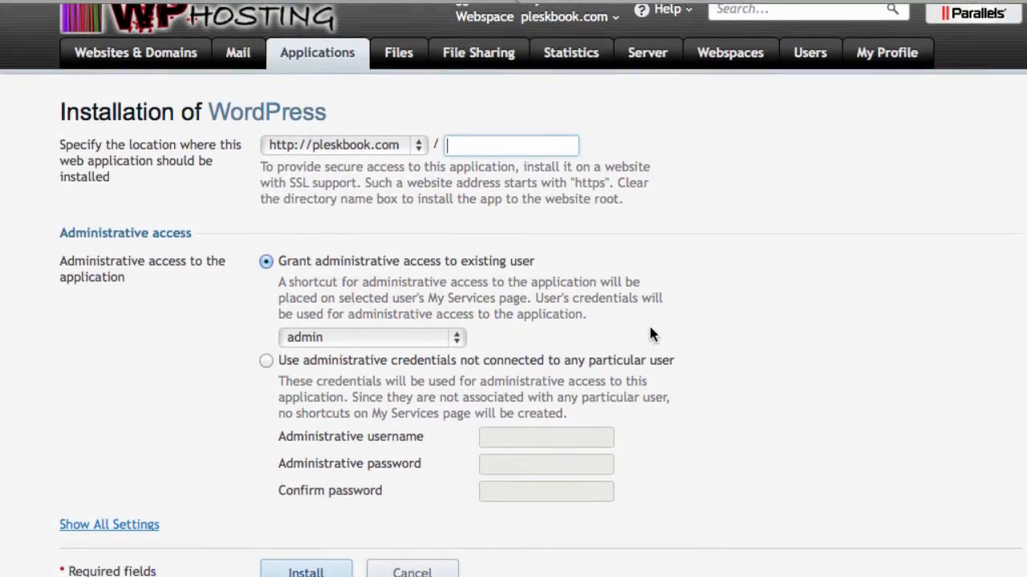
mouse_move(338, 338)
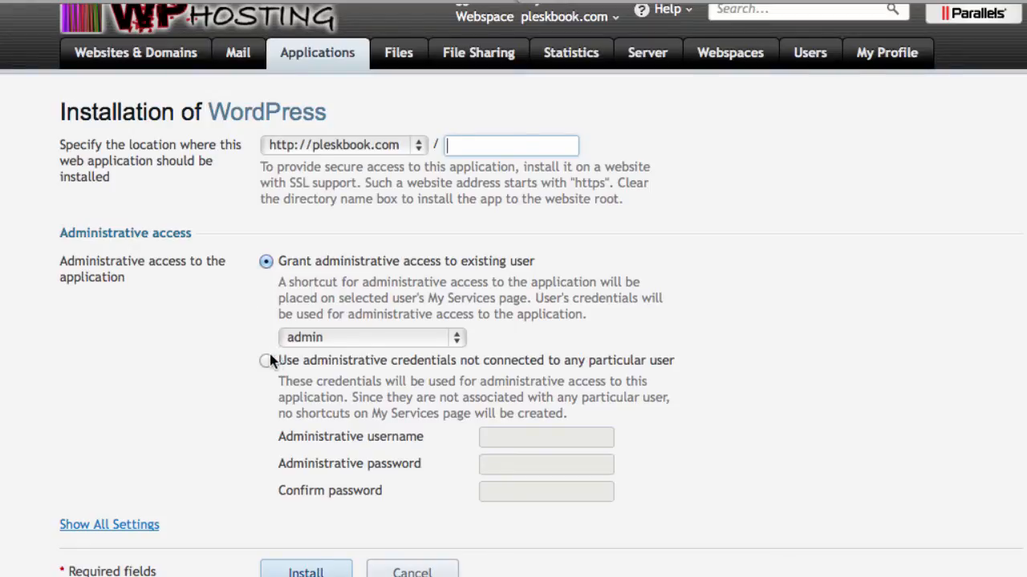
left_click(265, 361)
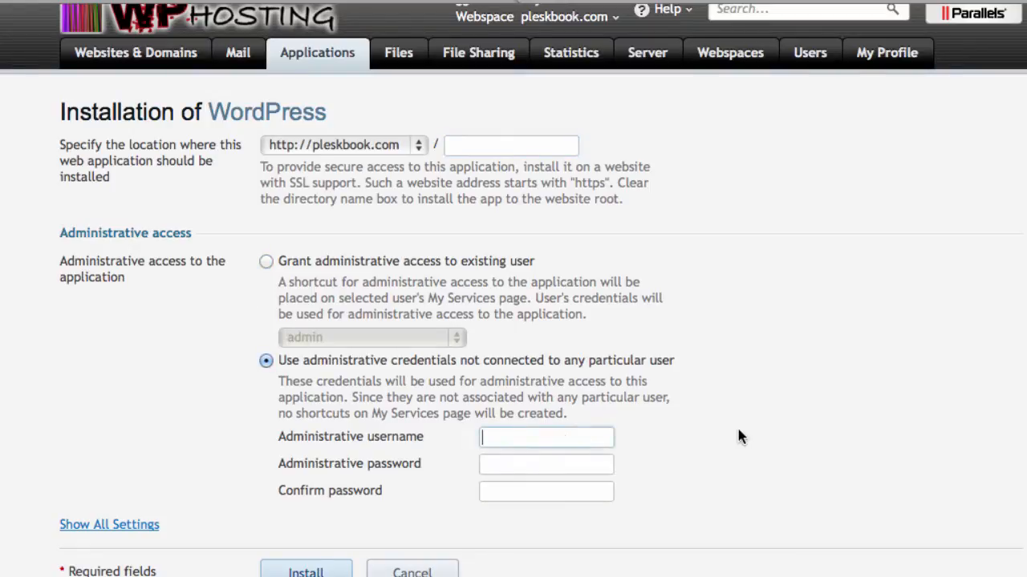
type("versluis")
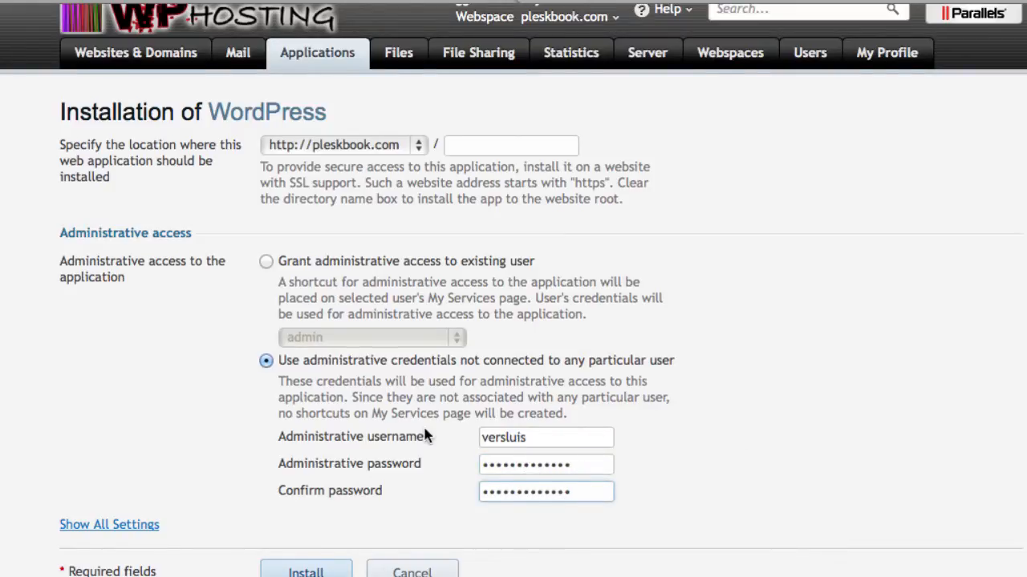
scroll("down", 3)
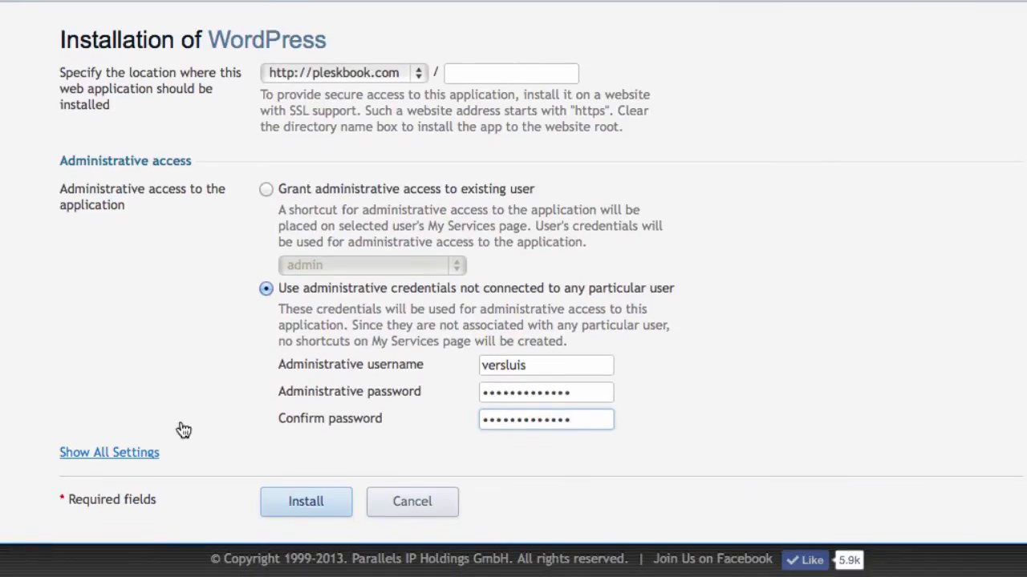
- Set the site name to Pleskbook.com and database name and user to pleskbook
left_click(108, 452)
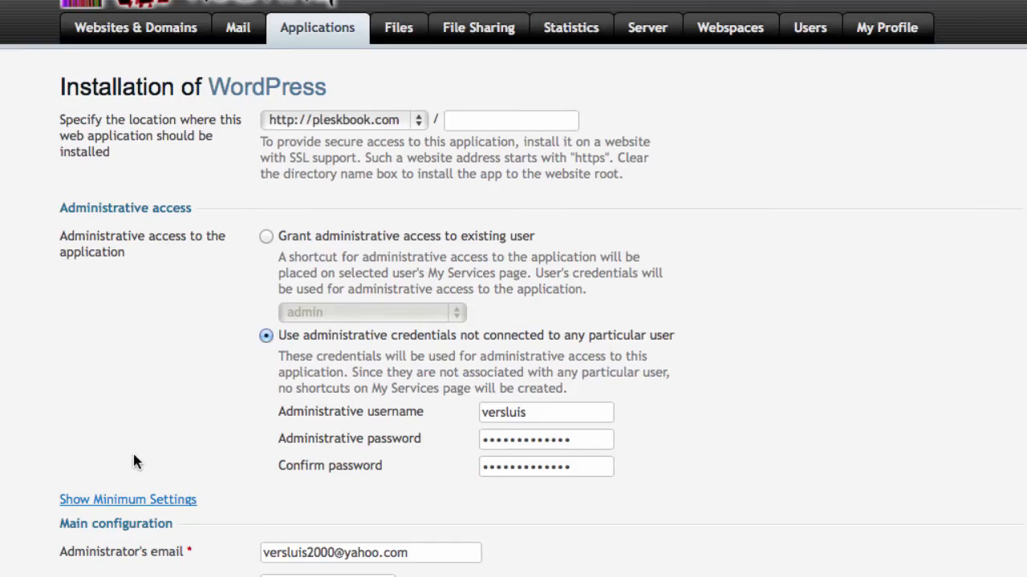
scroll("down", 3)
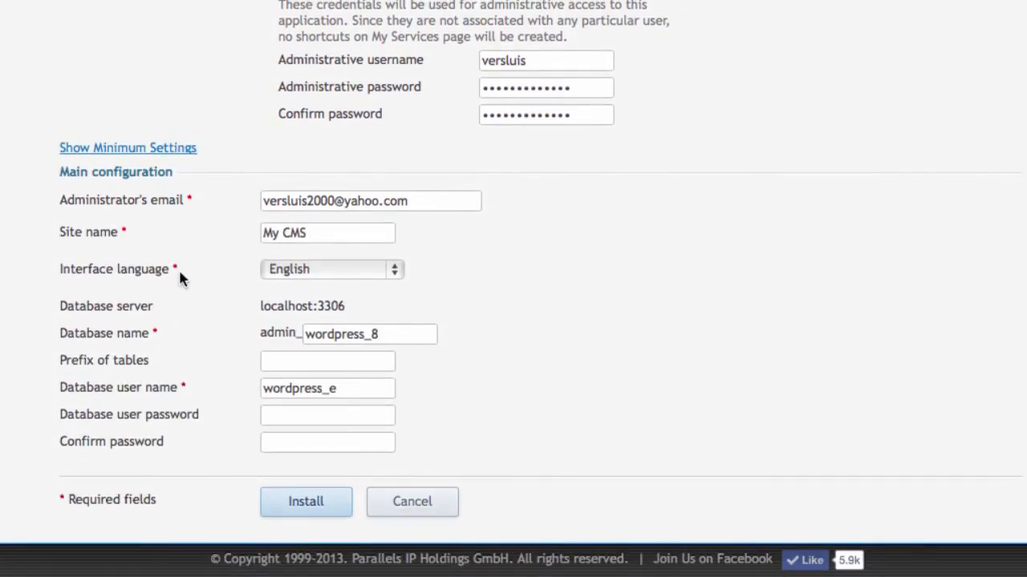
mouse_move(239, 329)
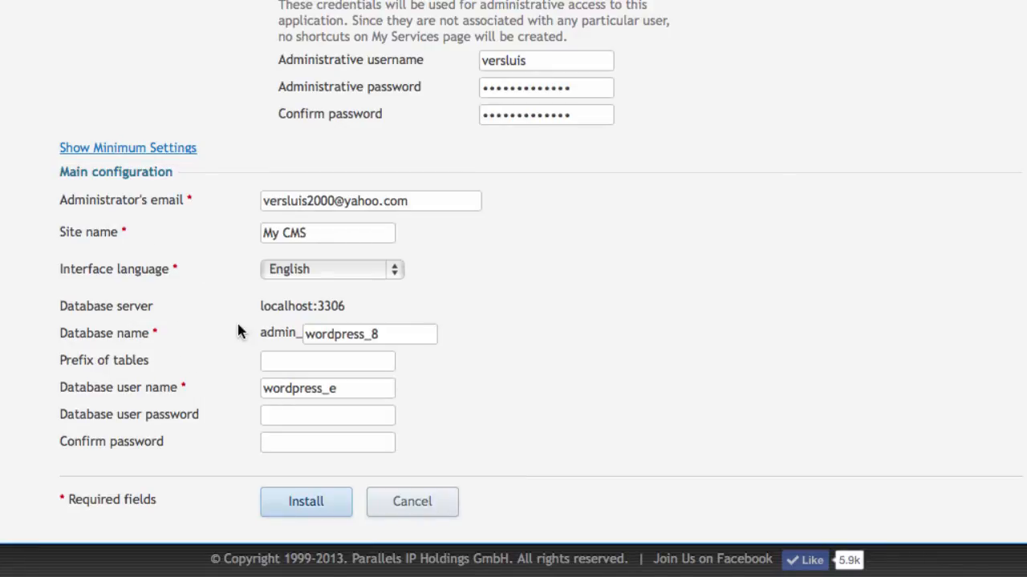
left_click(370, 334)
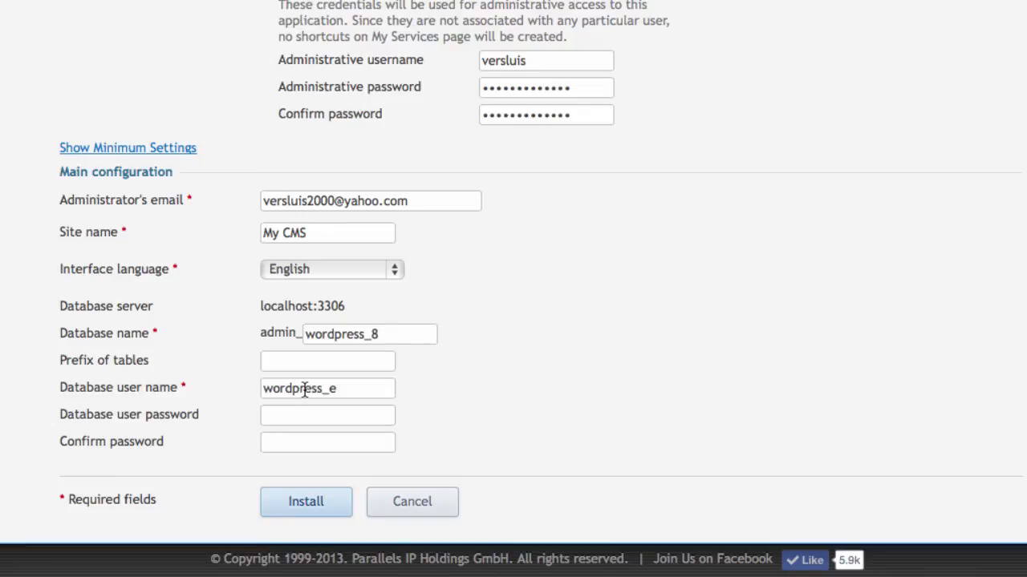
mouse_move(268, 225)
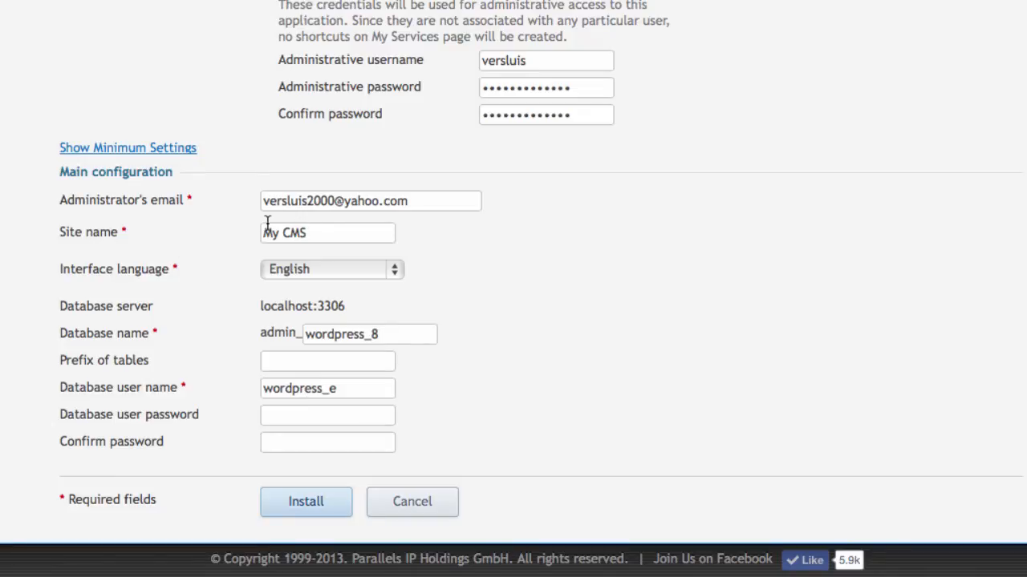
double_click(284, 232)
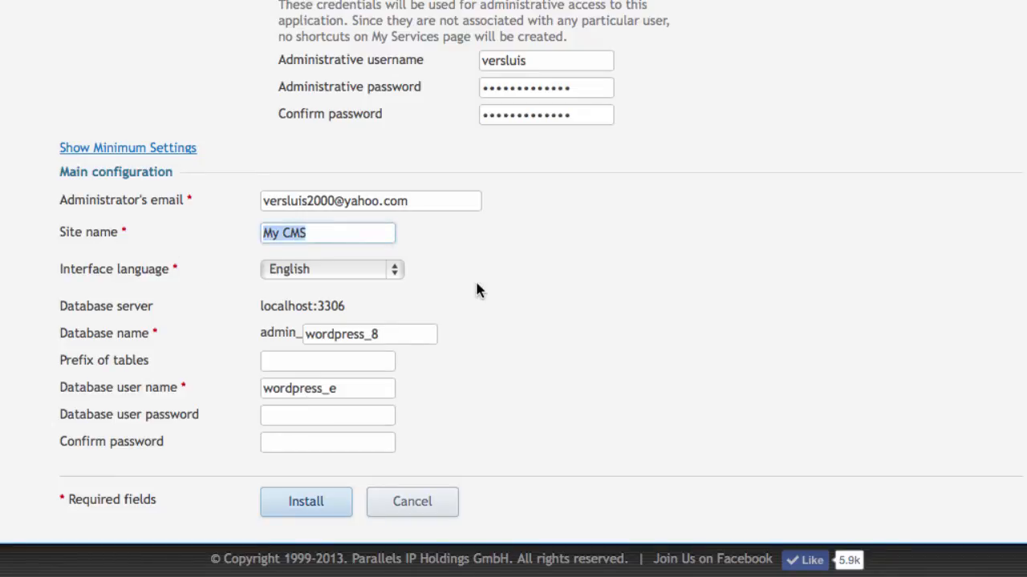
type("Pleskbook.com")
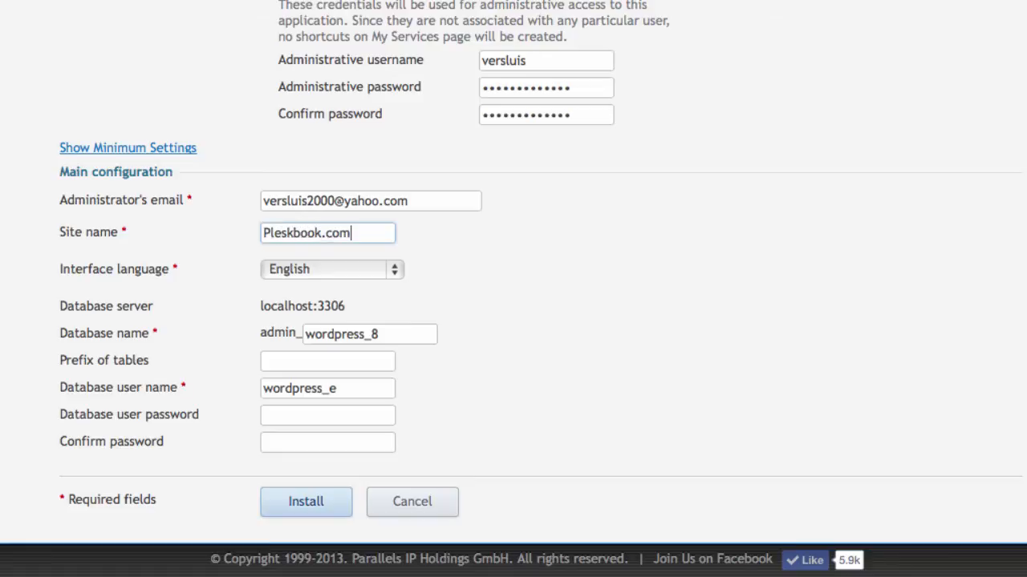
mouse_move(296, 295)
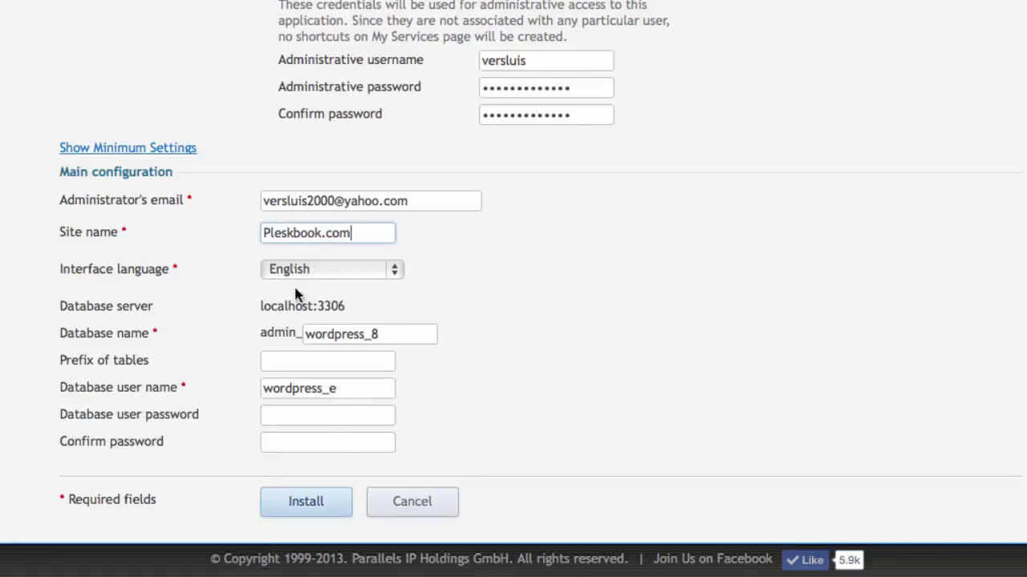
mouse_move(544, 381)
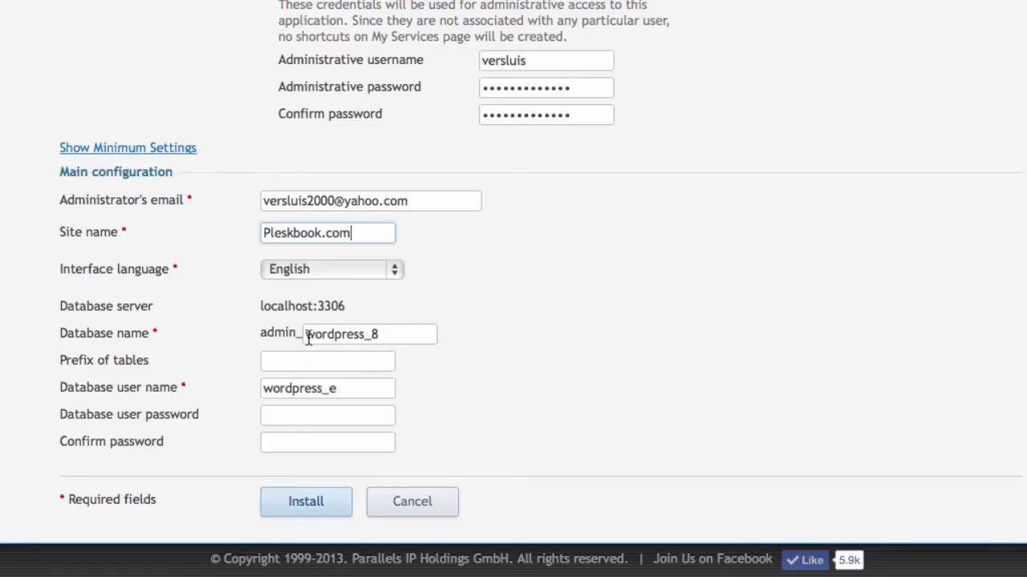
left_click(368, 333)
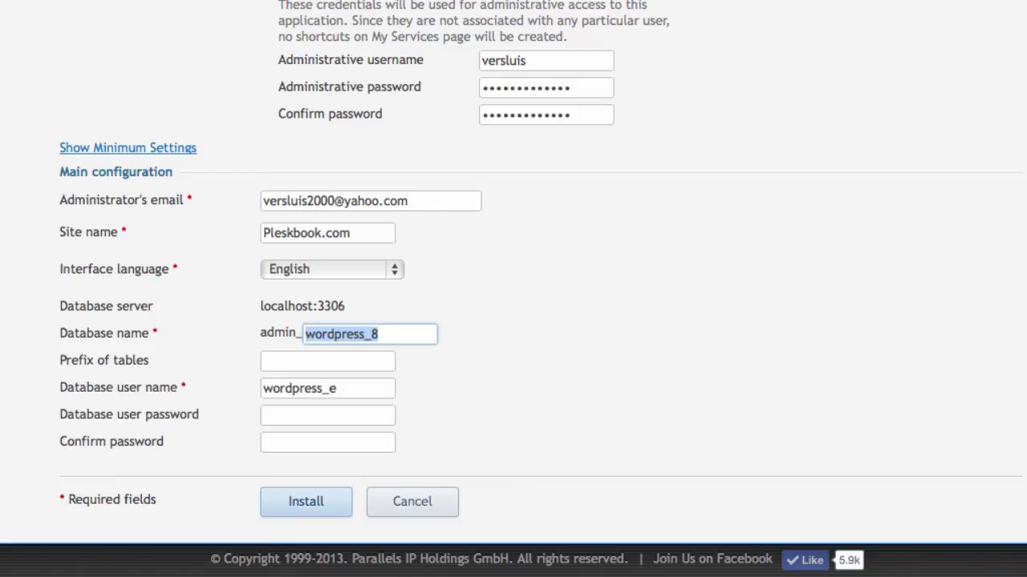
type("pleskbook")
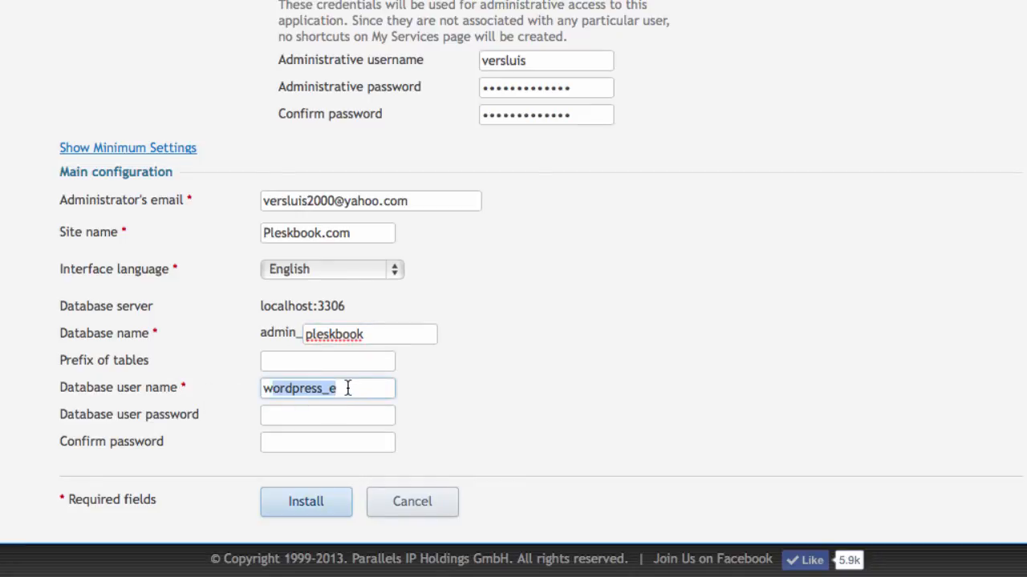
type("pleskbook")
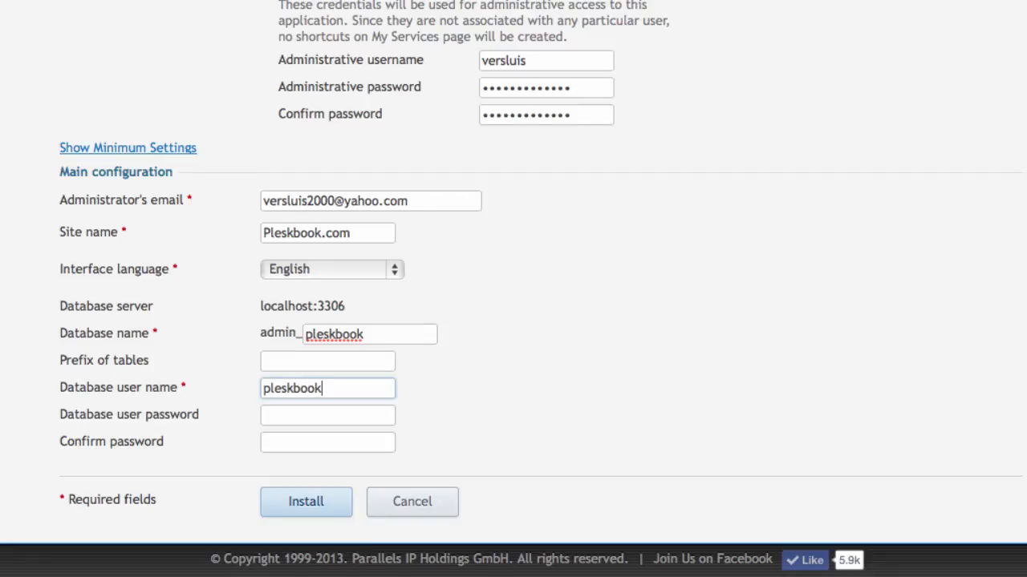
mouse_move(222, 401)
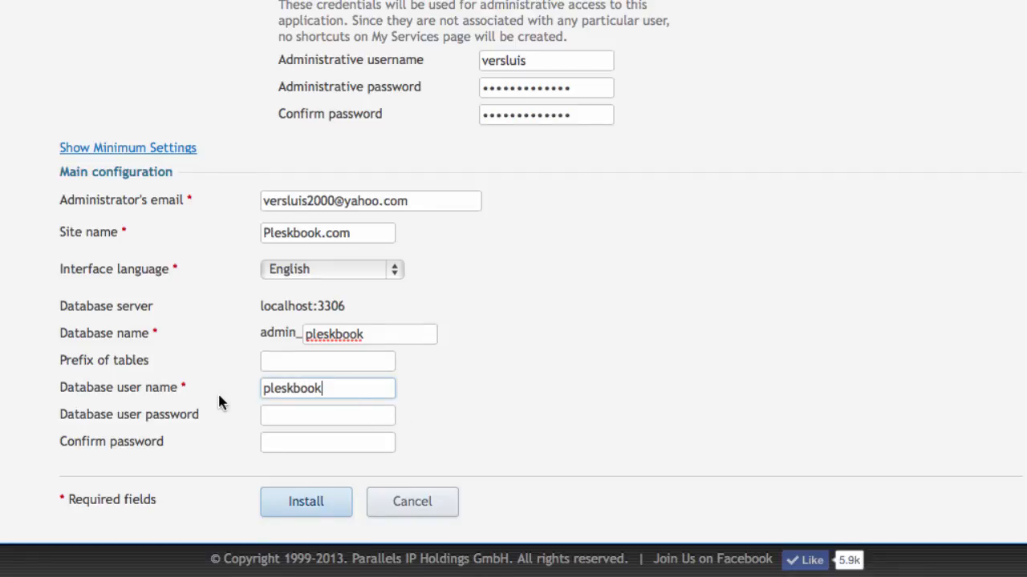
mouse_move(63, 361)
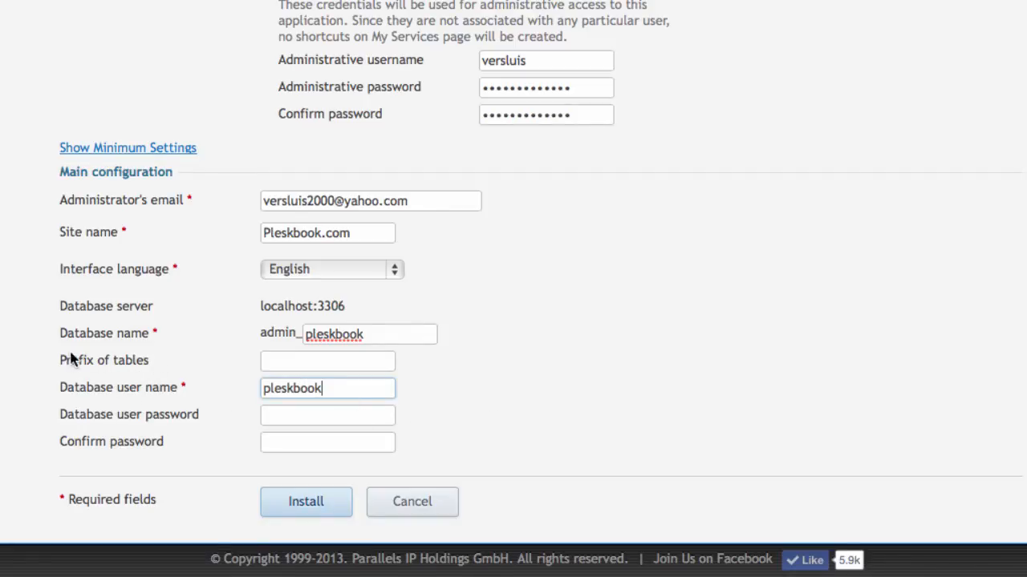
mouse_move(145, 377)
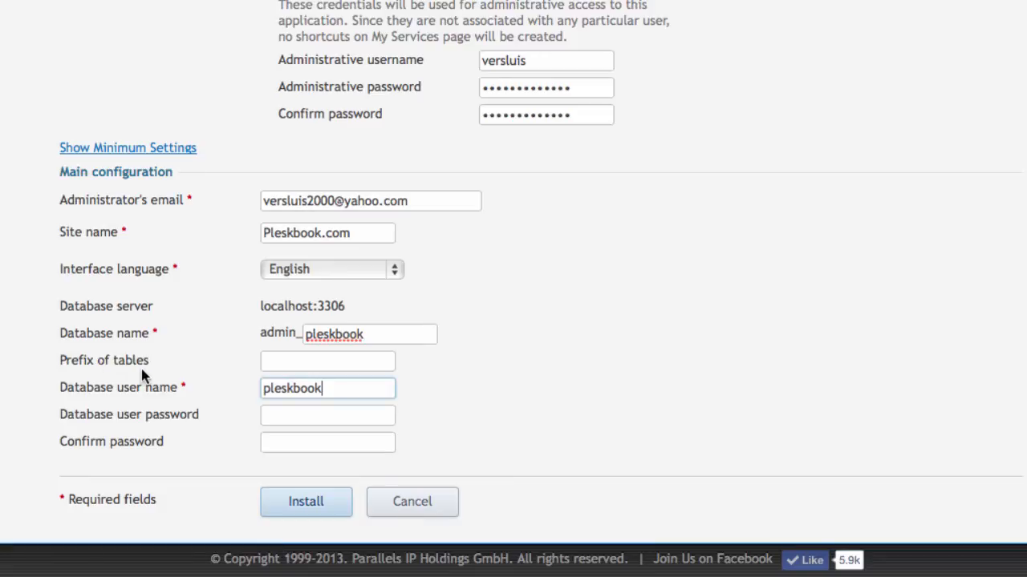
- Set the table prefix to test_ and install WordPress
left_click(327, 361)
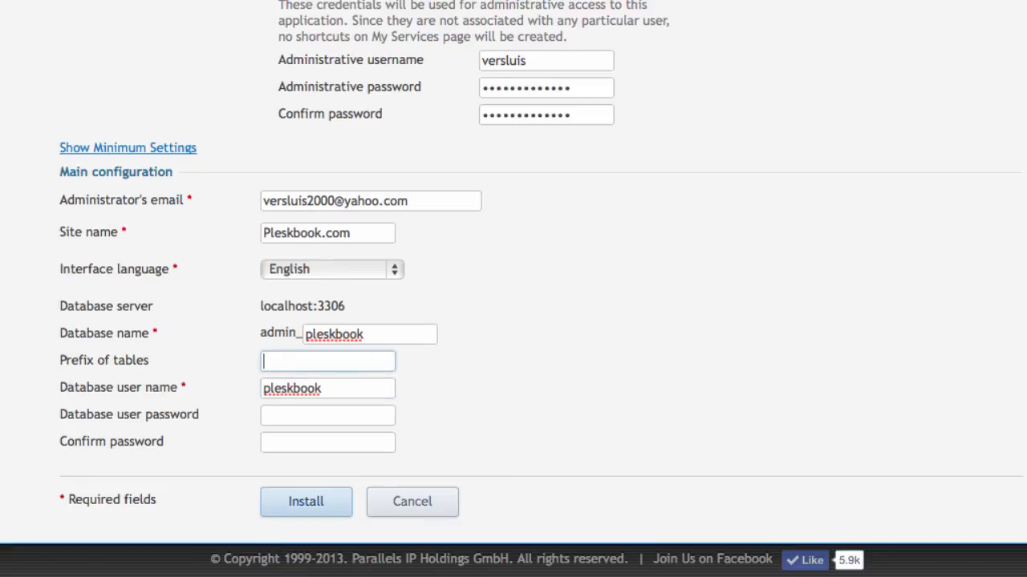
type("wp_")
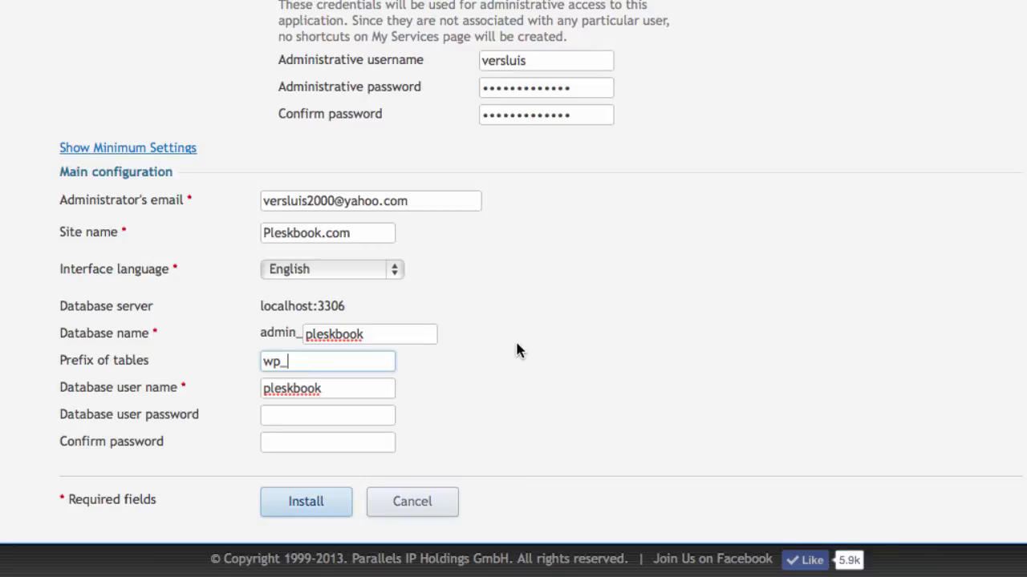
key("BackSpace")
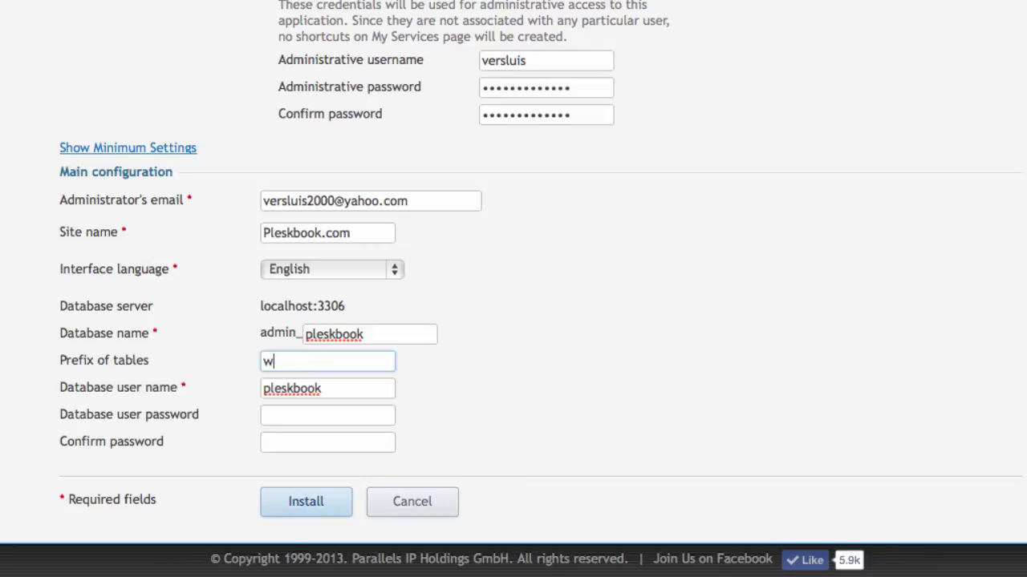
key("Backspace")
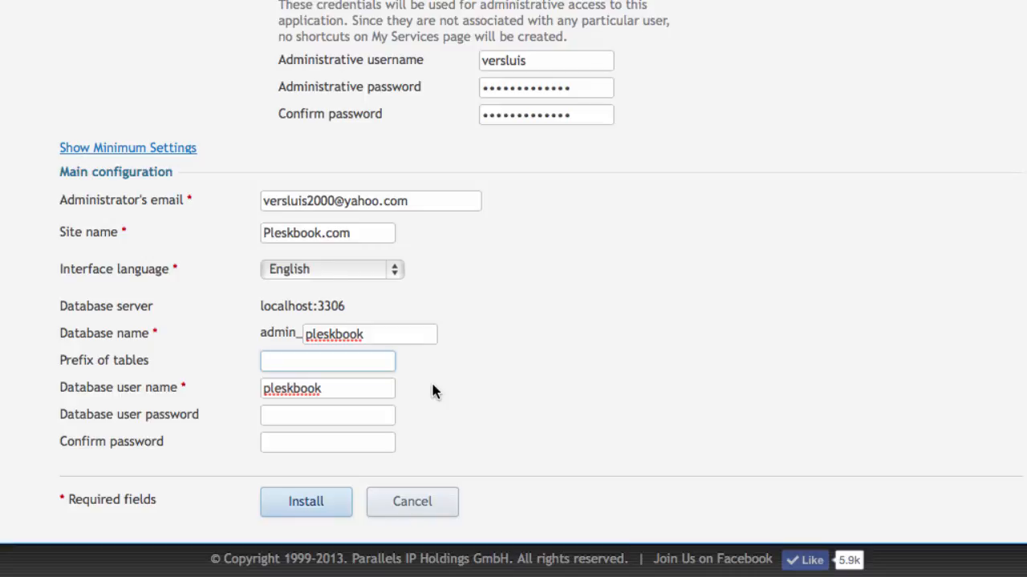
mouse_move(488, 372)
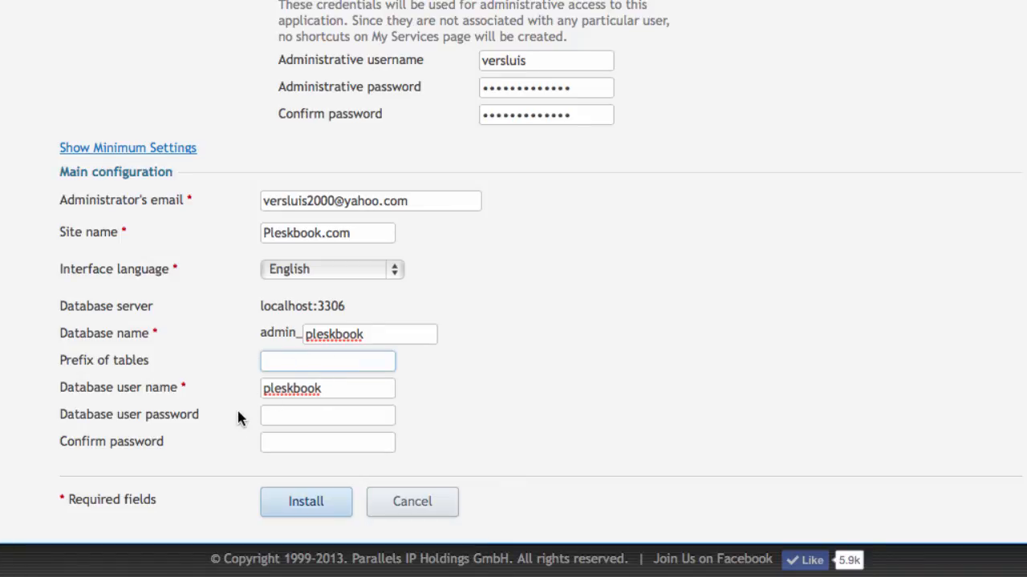
type("test_")
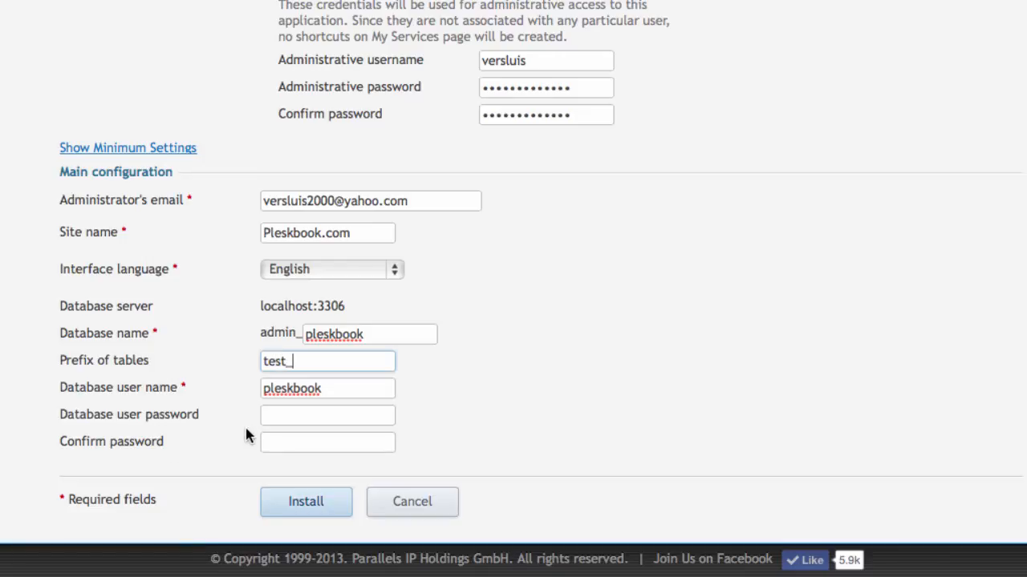
mouse_move(231, 424)
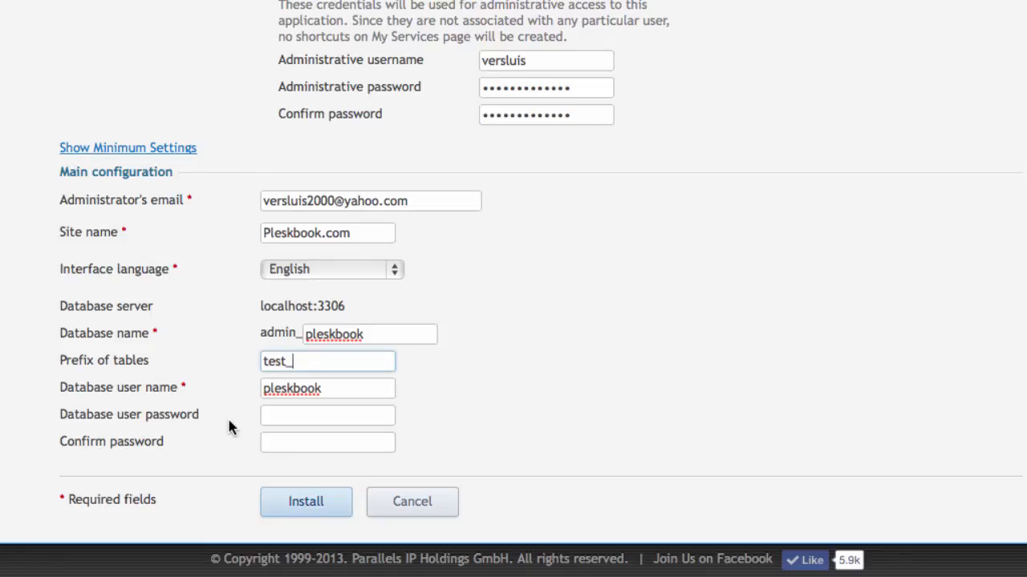
mouse_move(307, 476)
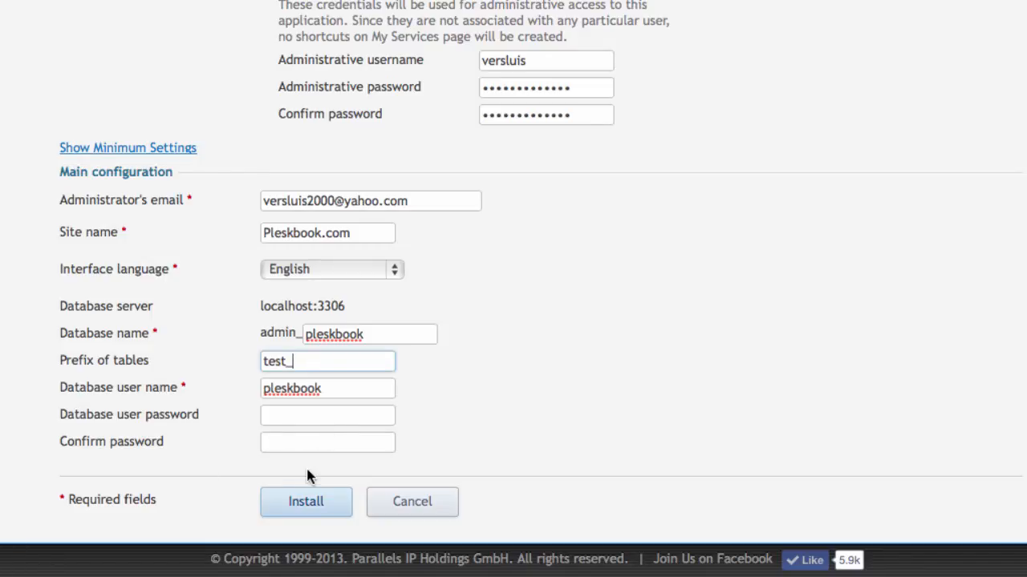
mouse_move(278, 503)
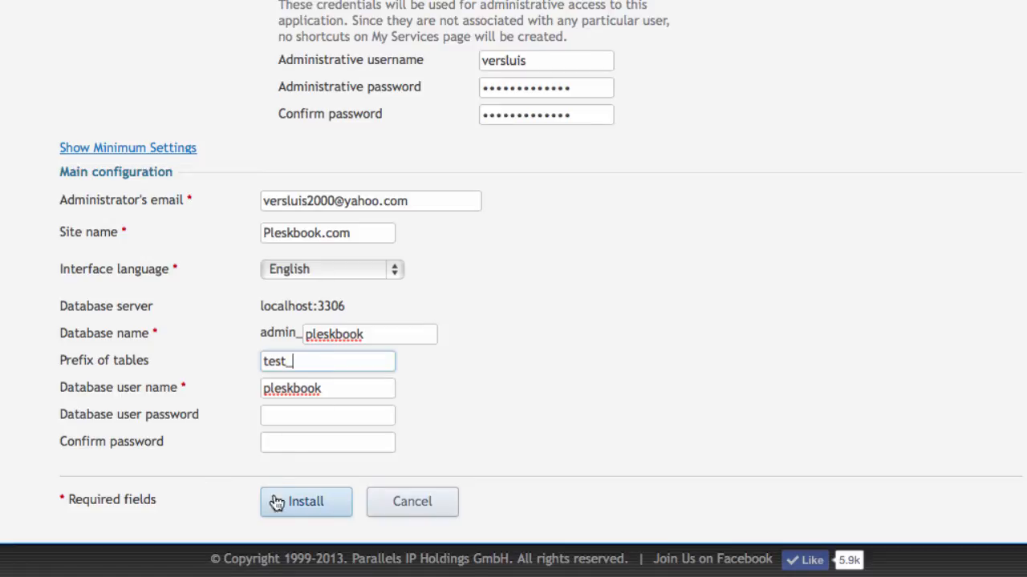
left_click(305, 502)
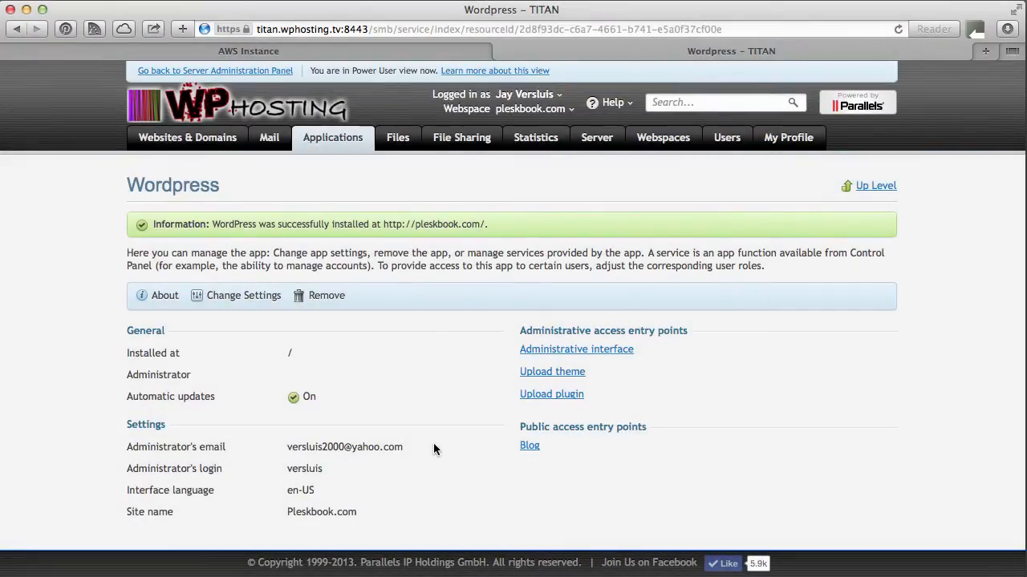
mouse_move(443, 467)
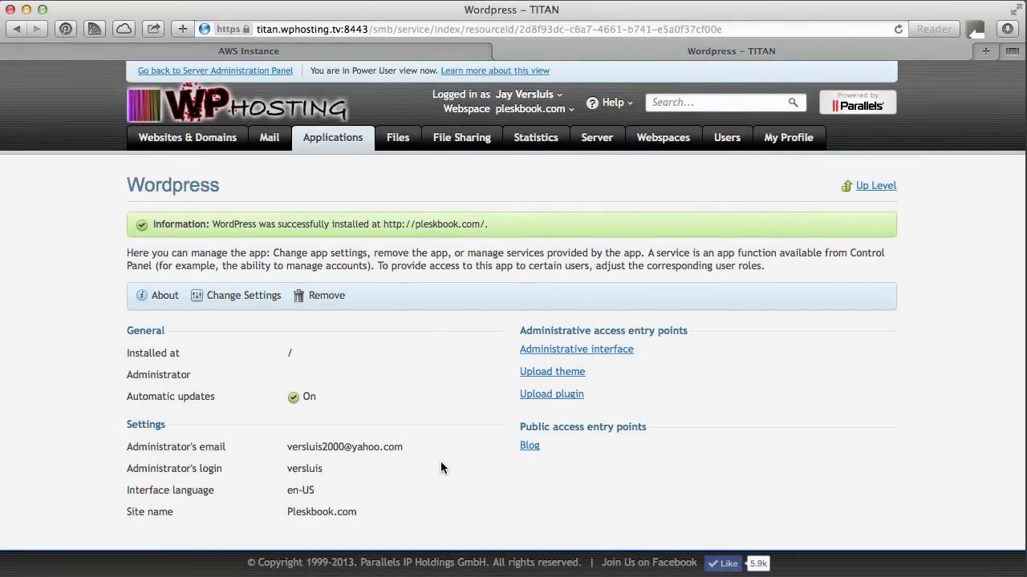
mouse_move(398, 143)
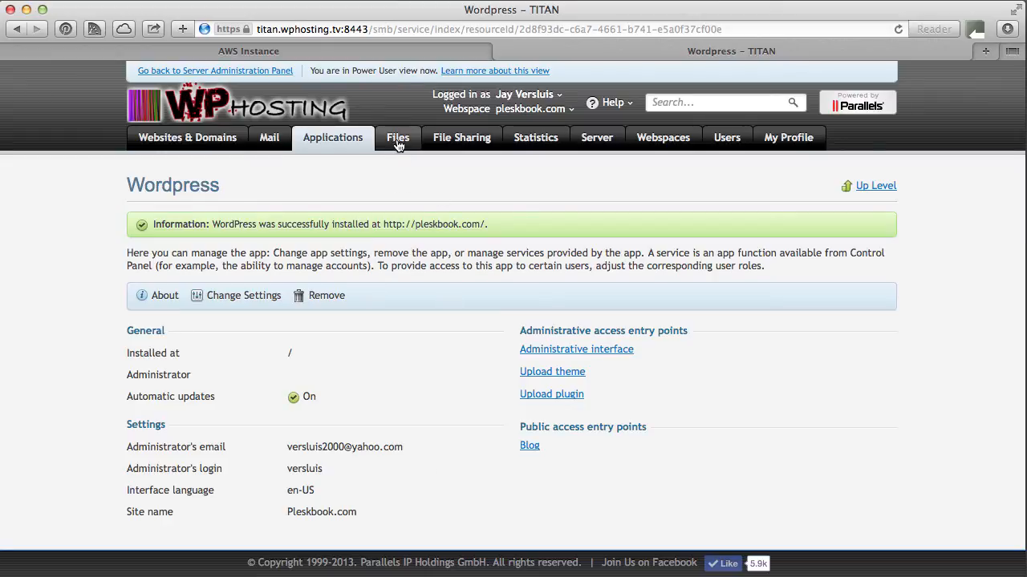
- In File Manager's httpdocs, mark the blogs and tmp folders and confirm removal
left_click(397, 137)
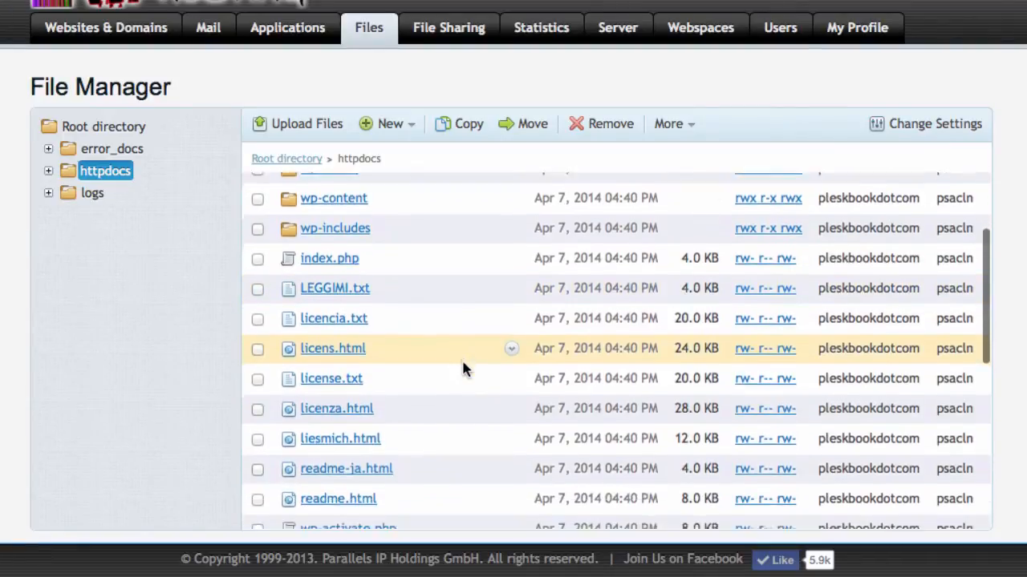
scroll("down", 3)
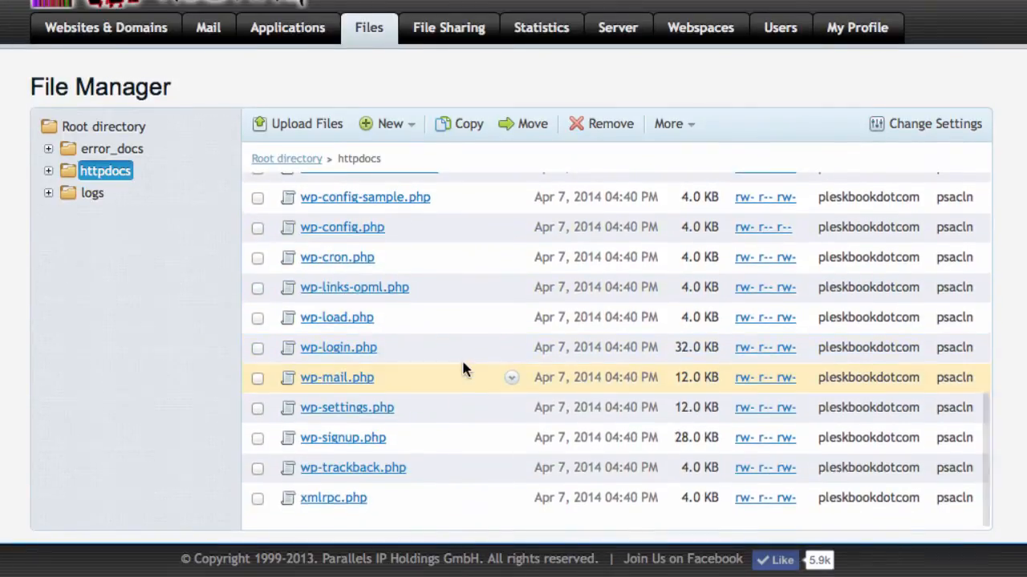
scroll("up", 3)
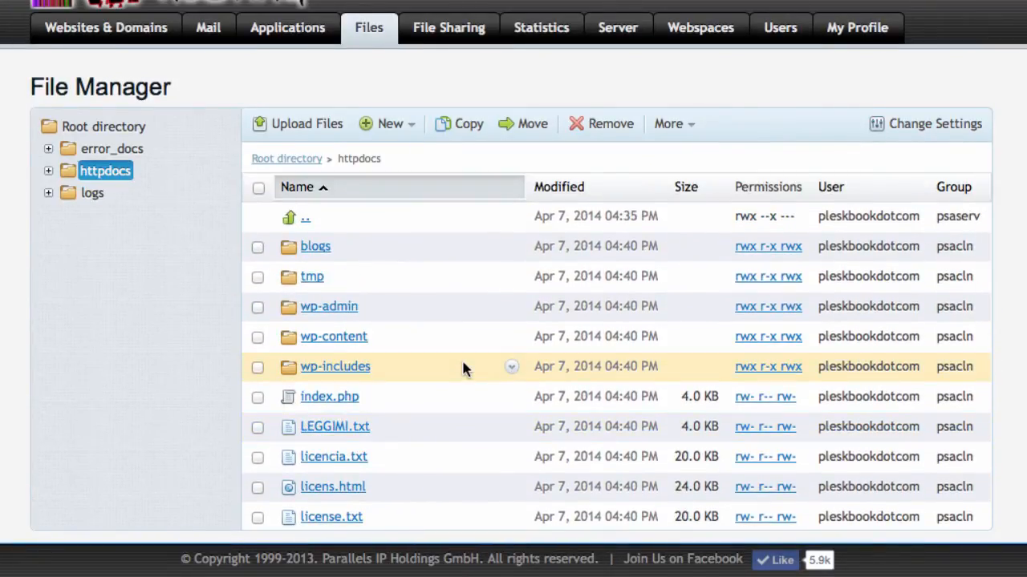
mouse_move(431, 439)
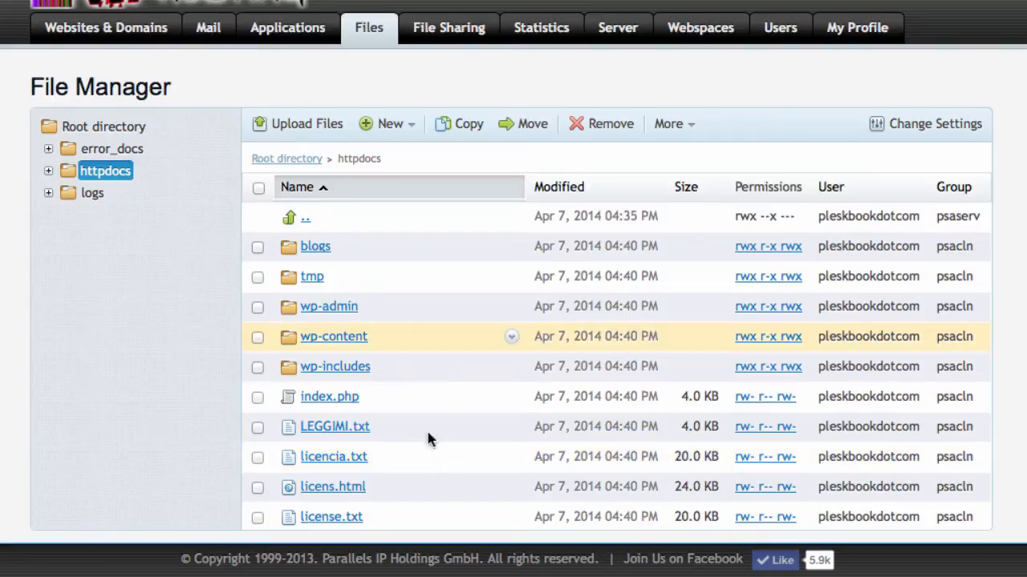
mouse_move(427, 283)
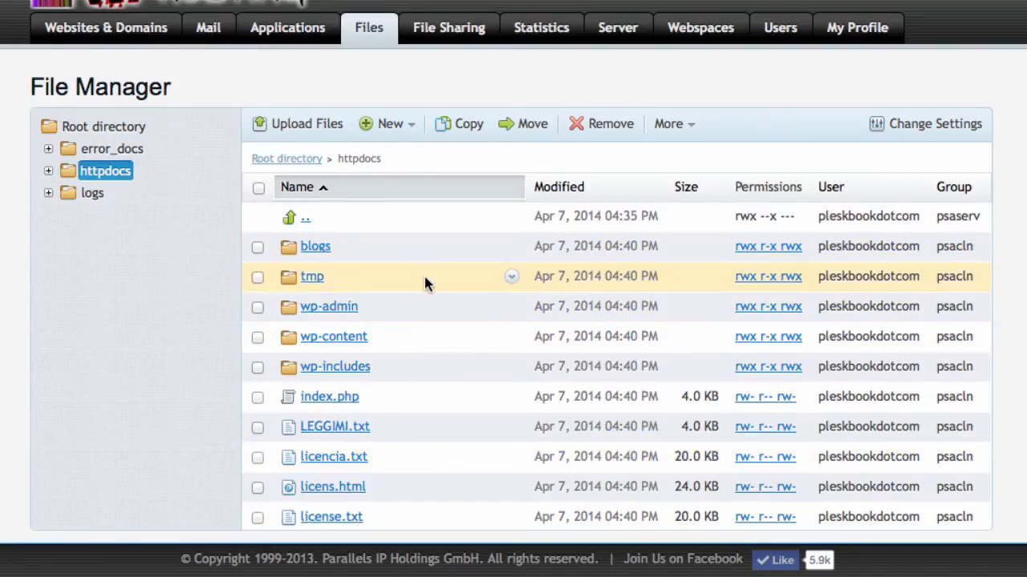
mouse_move(435, 284)
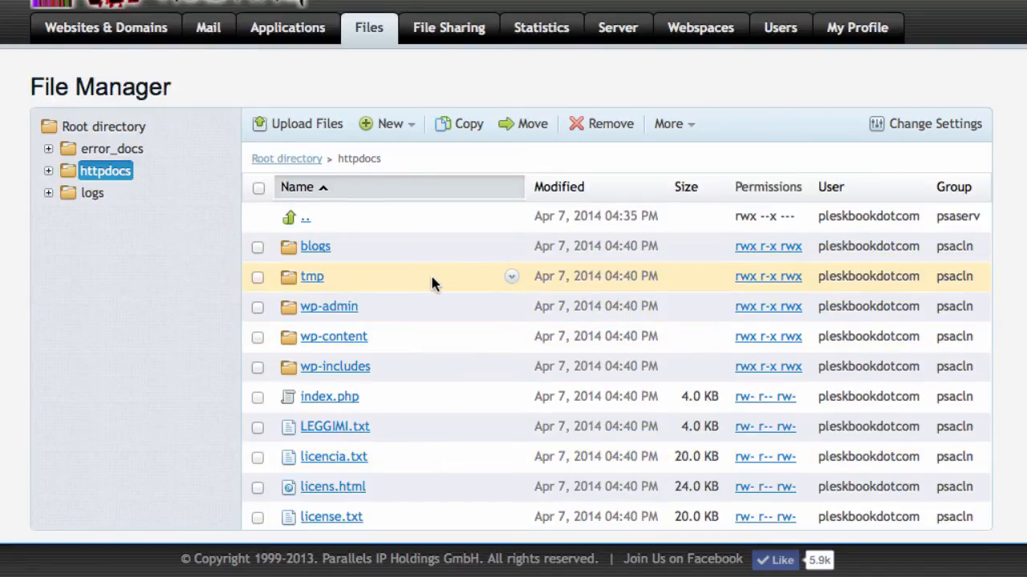
left_click(257, 246)
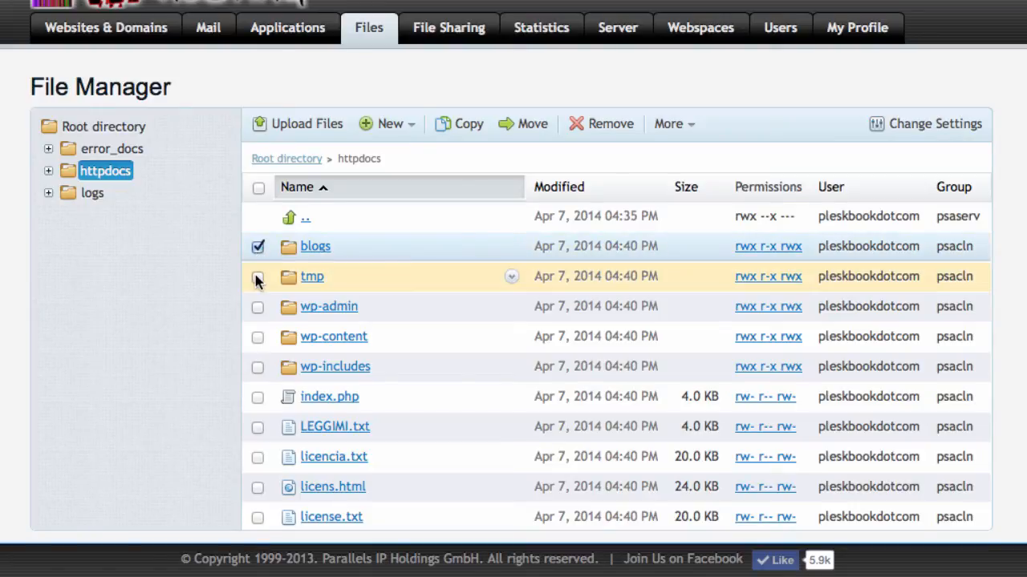
left_click(258, 276)
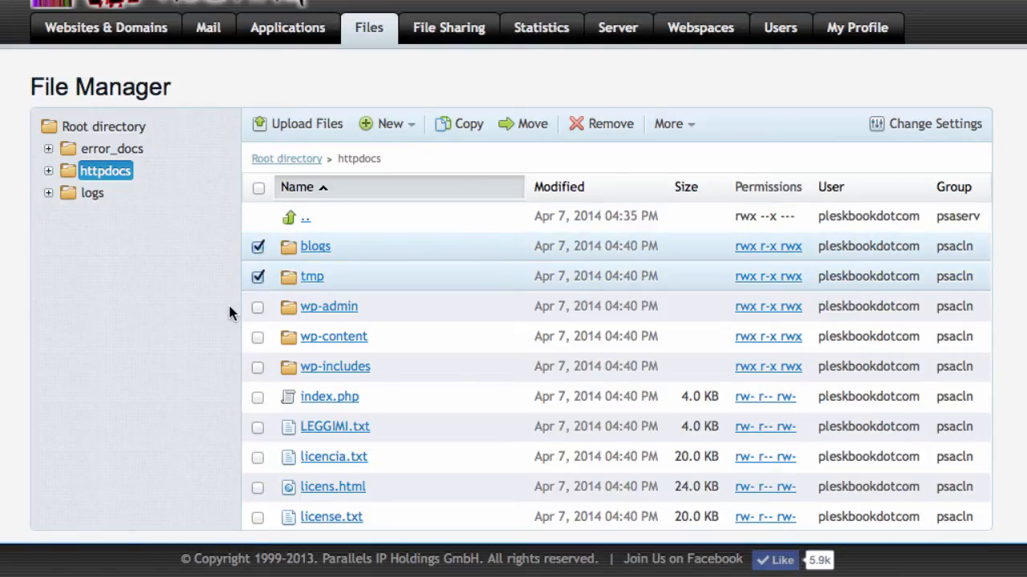
mouse_move(640, 147)
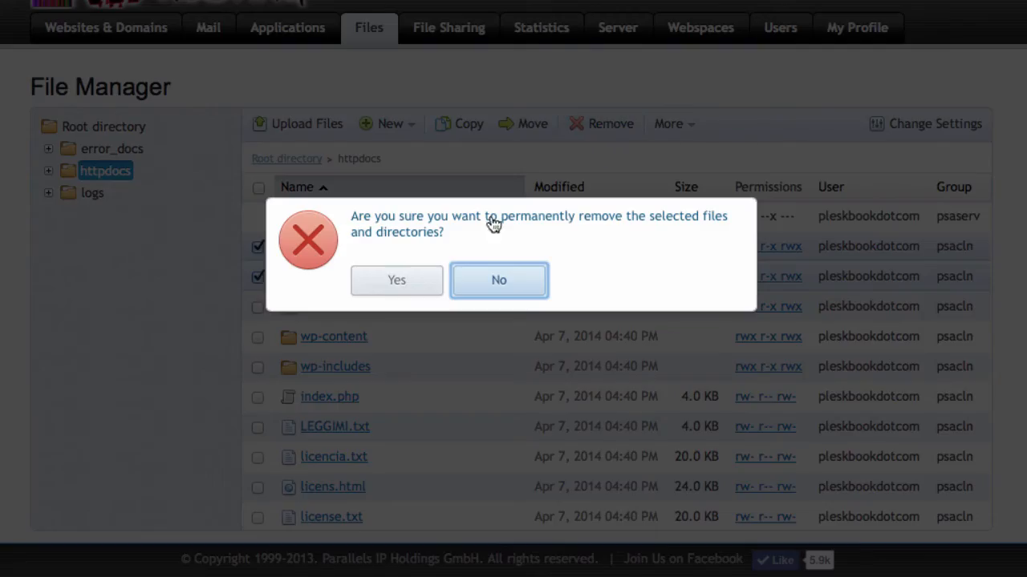
left_click(396, 280)
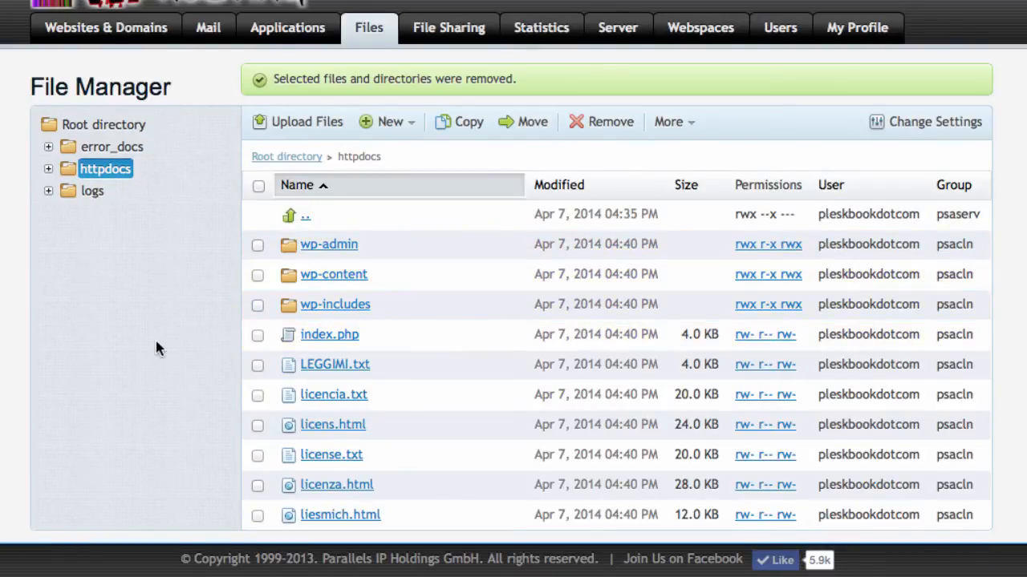
mouse_move(467, 176)
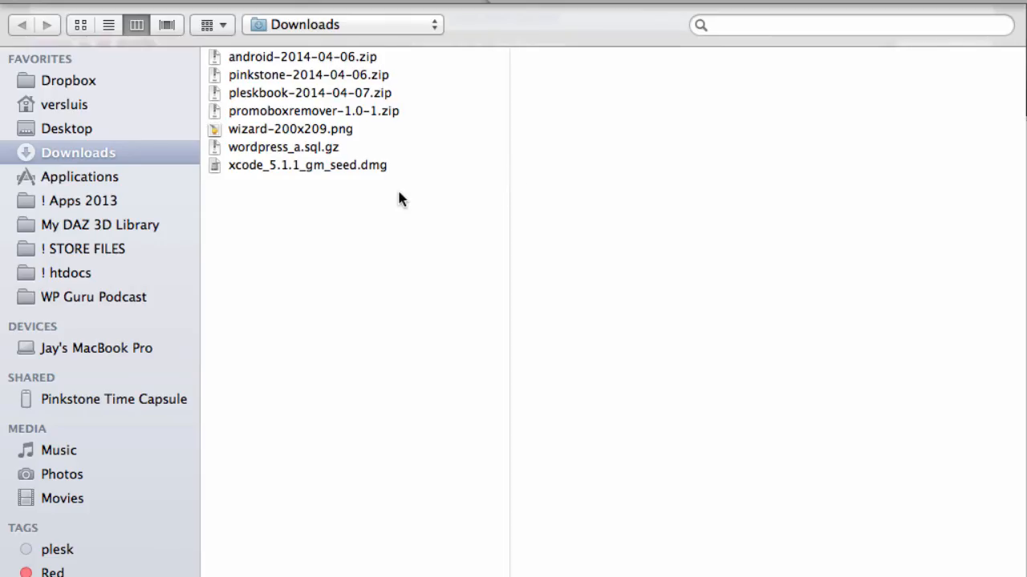
- Upload pleskbook-2014-04-07.zip from Downloads into httpdocs
left_click(300, 93)
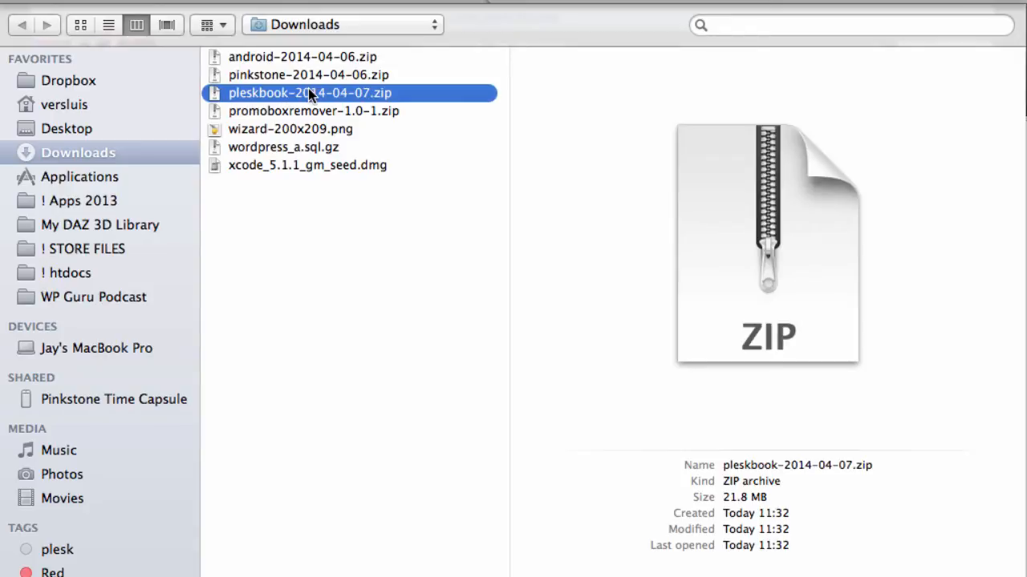
left_click(966, 73)
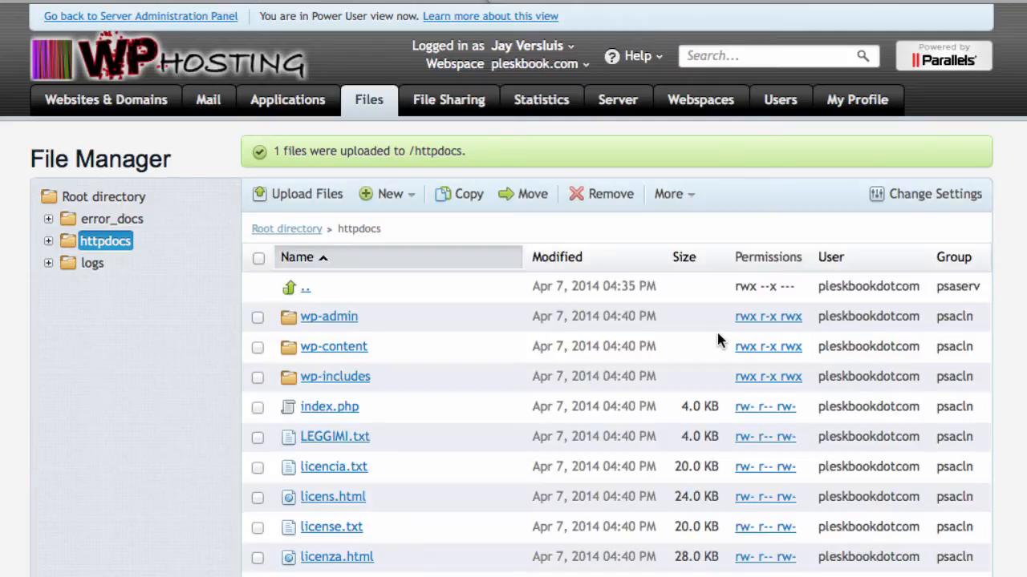
scroll("down", 3)
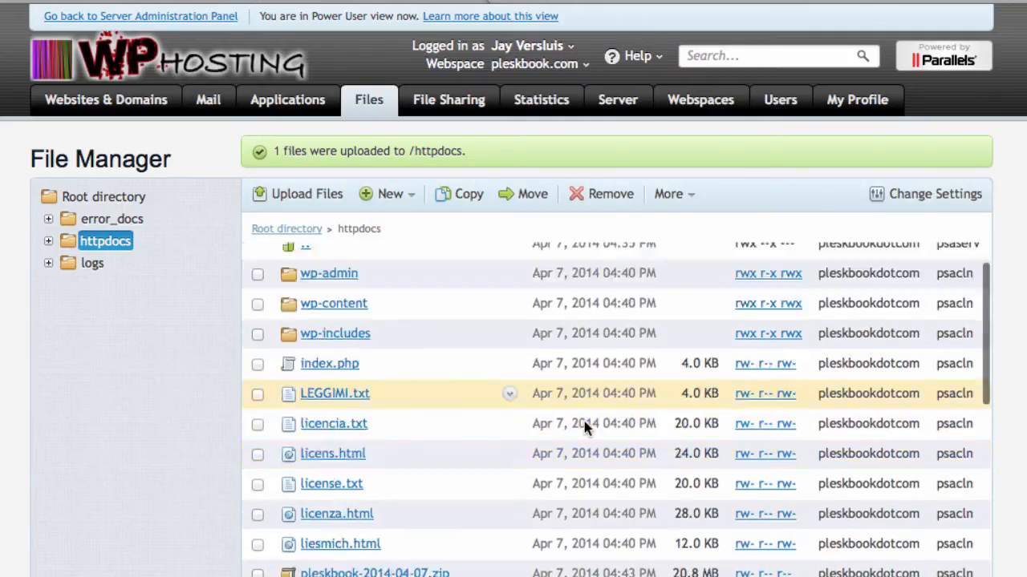
scroll("down", 3)
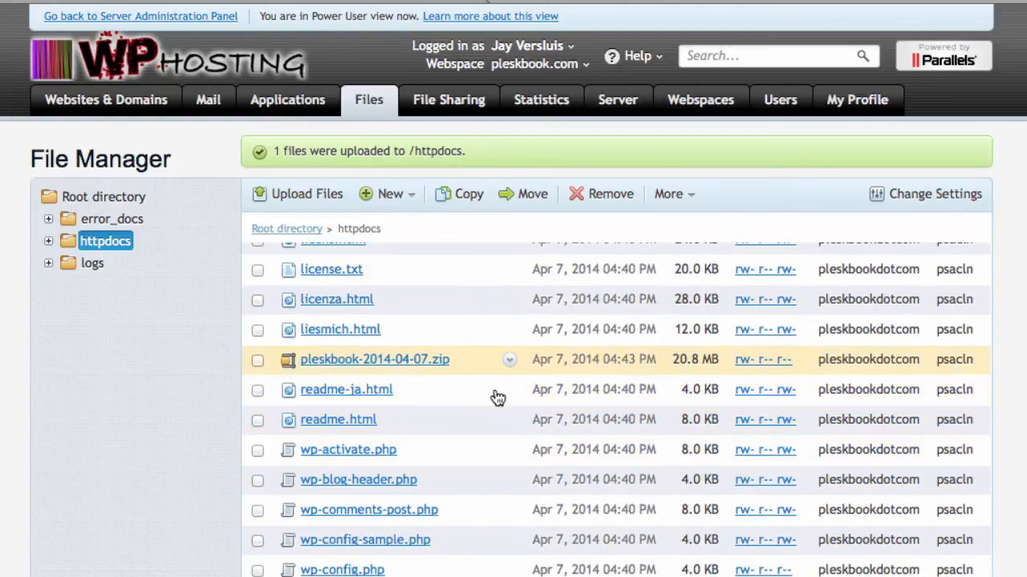
mouse_move(417, 368)
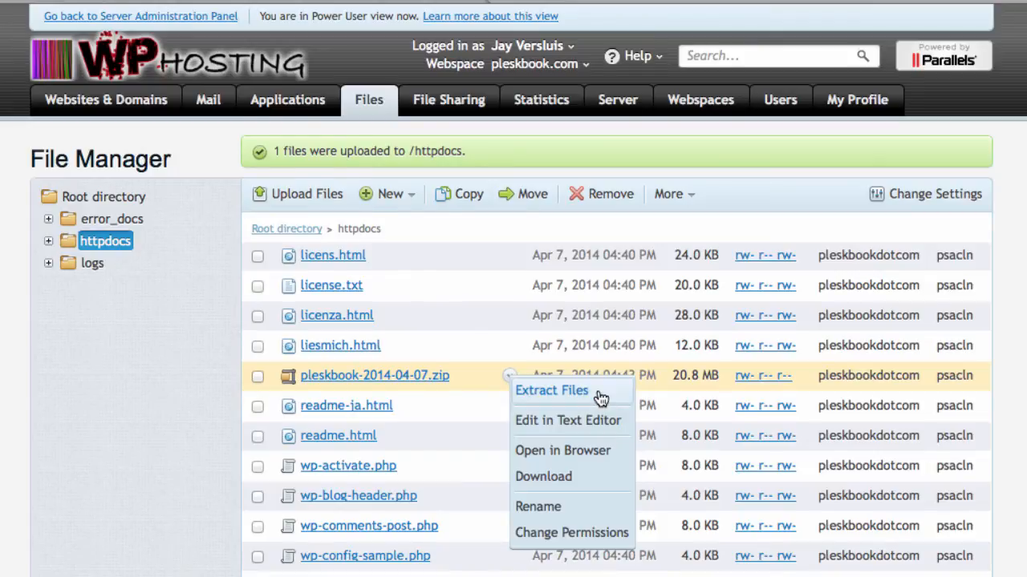
- Extract pleskbook-2014-04-07.zip into httpdocs with Replace existing files enabled
left_click(552, 390)
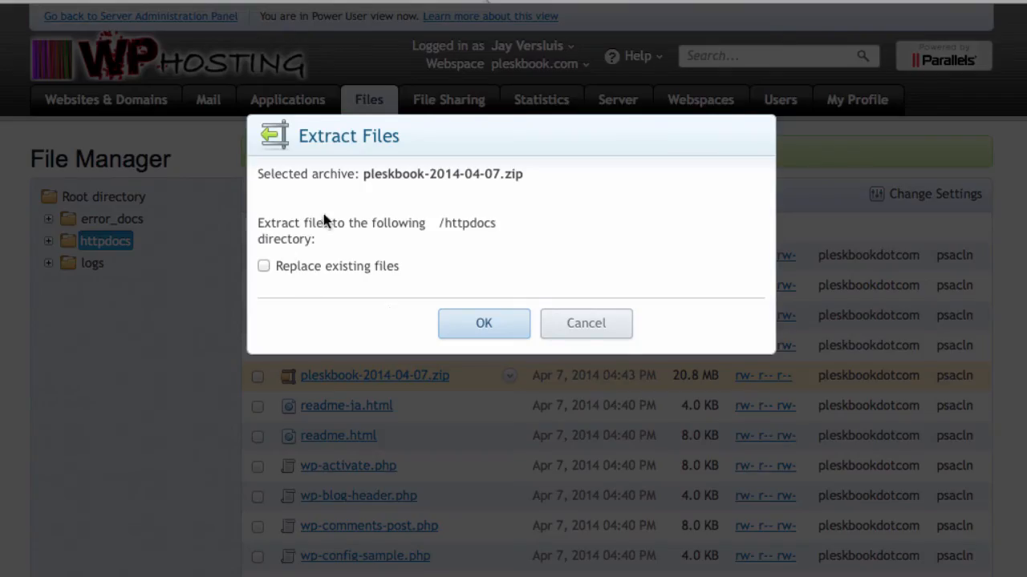
mouse_move(345, 274)
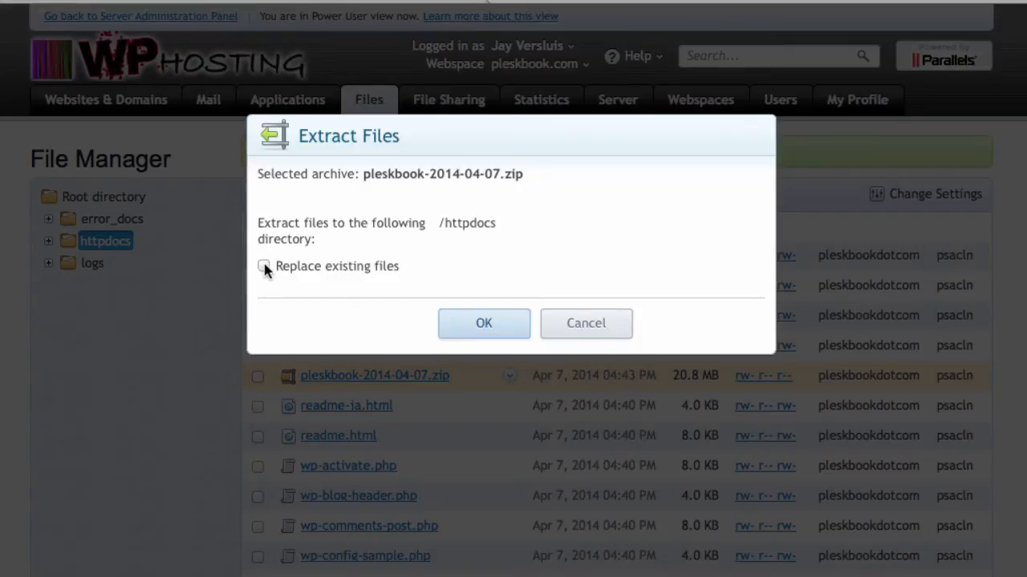
left_click(264, 265)
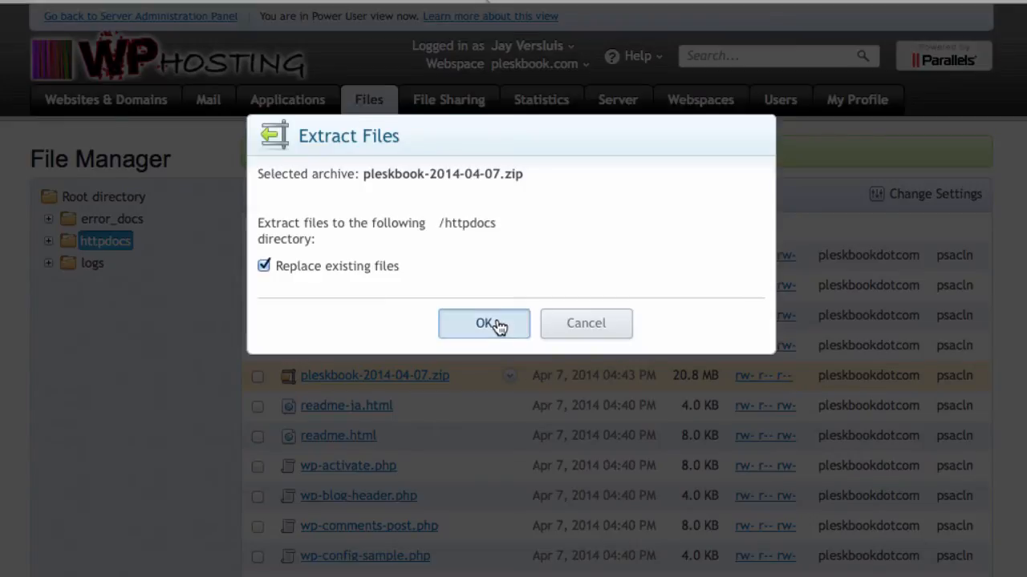
left_click(484, 323)
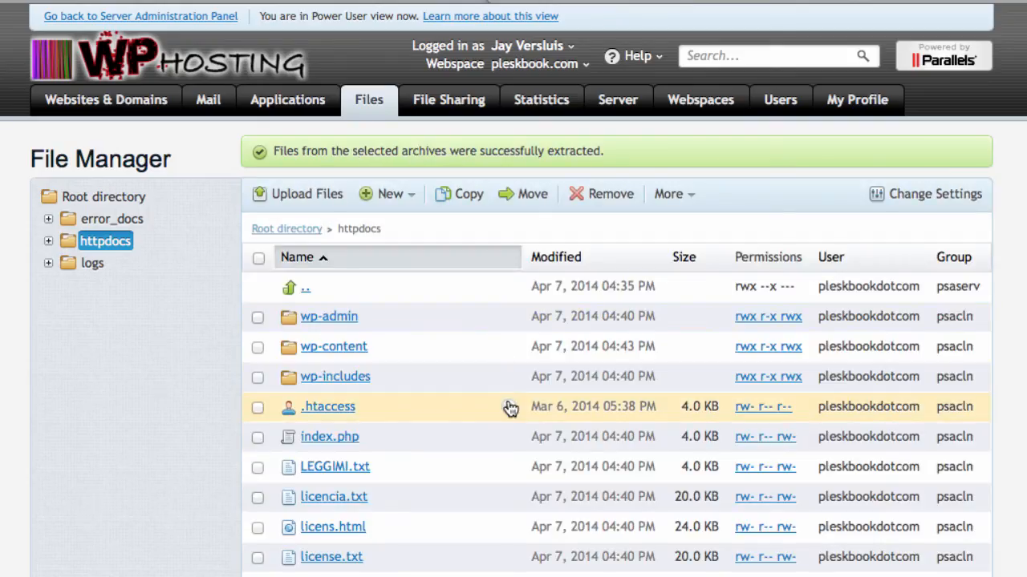
scroll("down", 3)
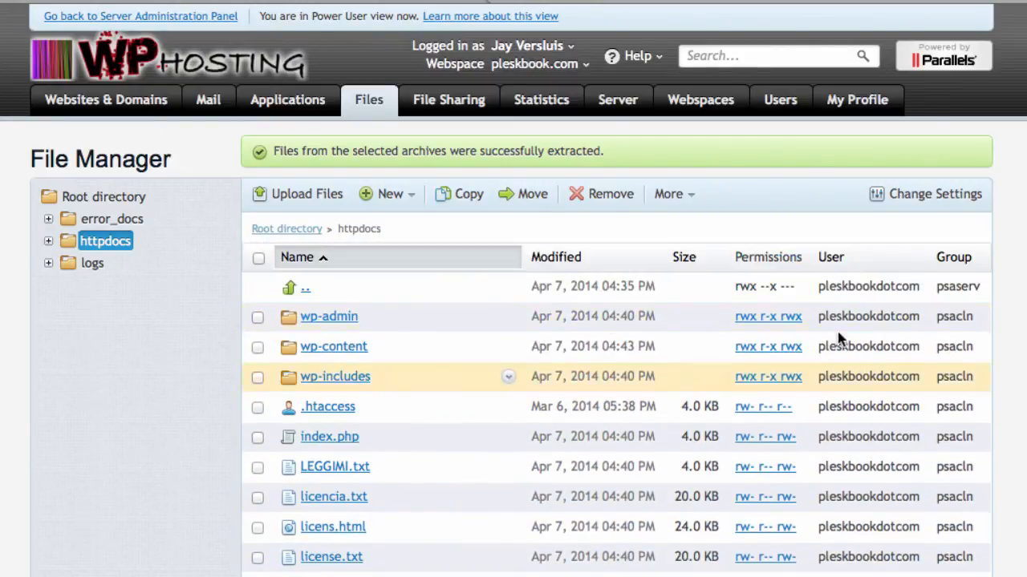
mouse_move(932, 449)
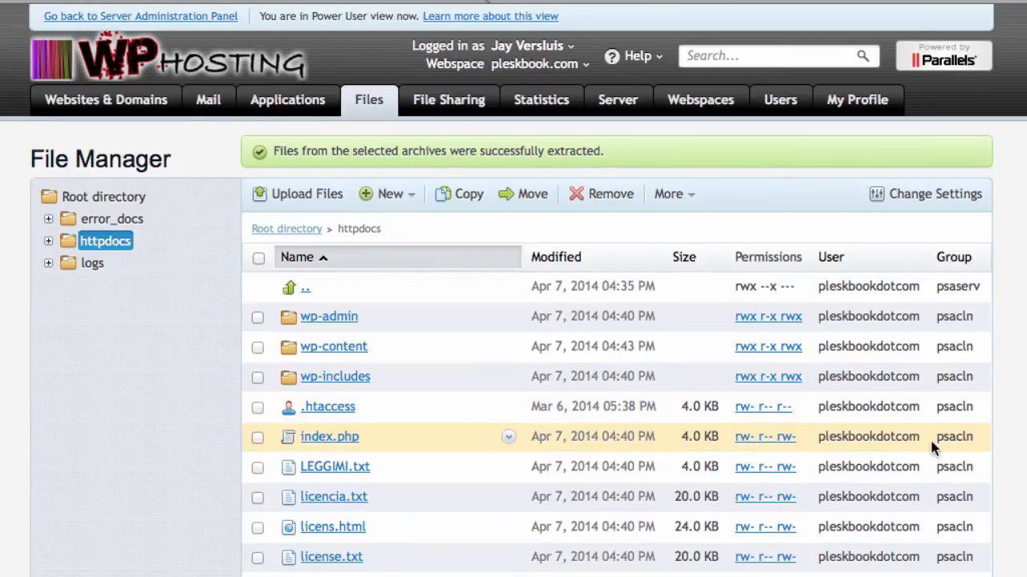
scroll("down", 3)
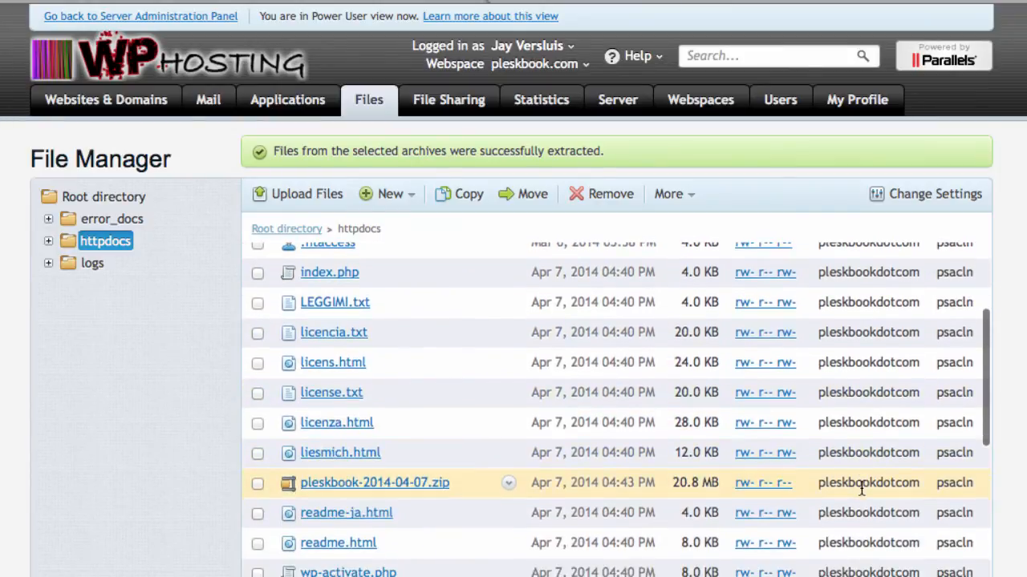
scroll("down", 3)
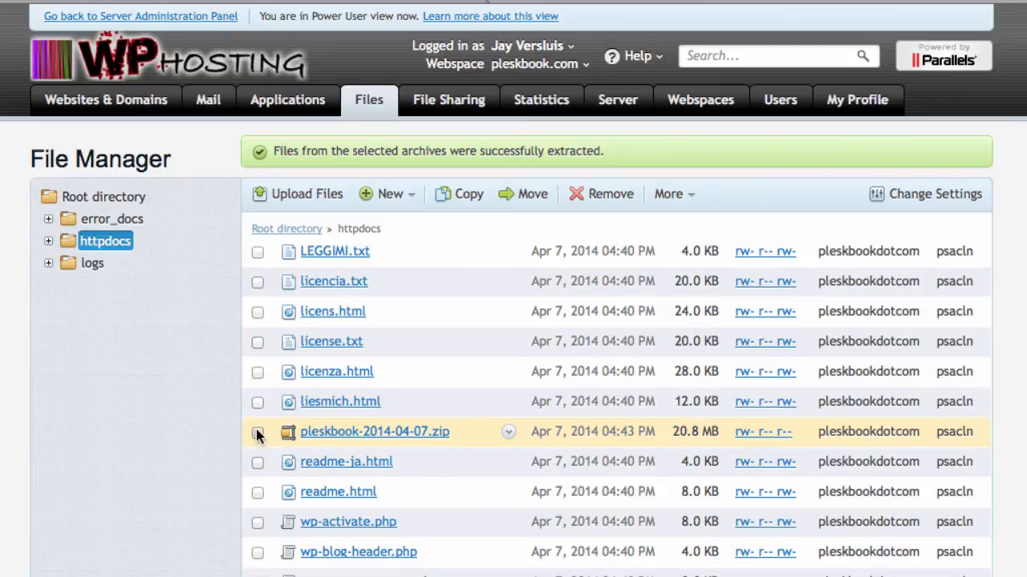
left_click(257, 433)
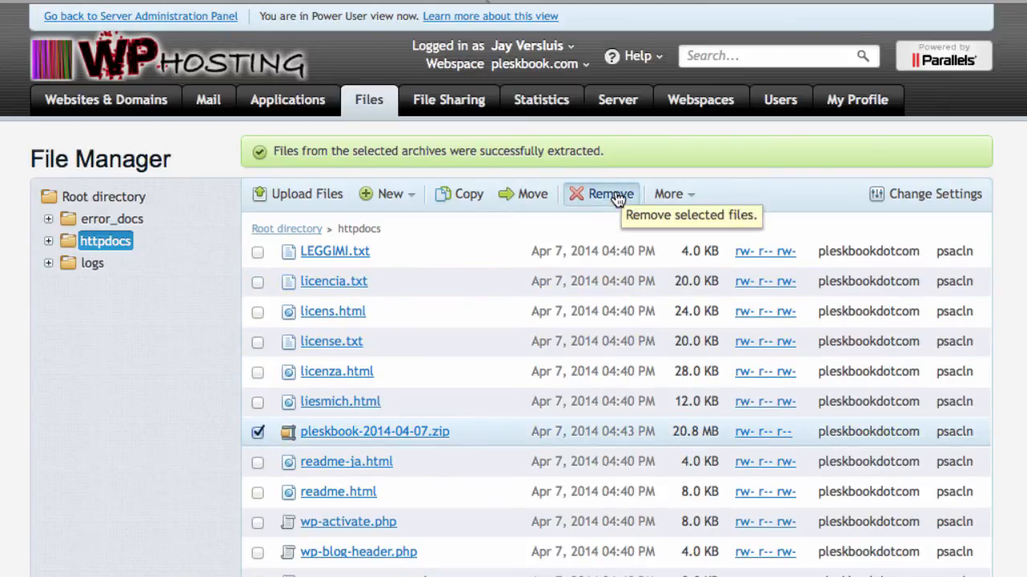
left_click(610, 194)
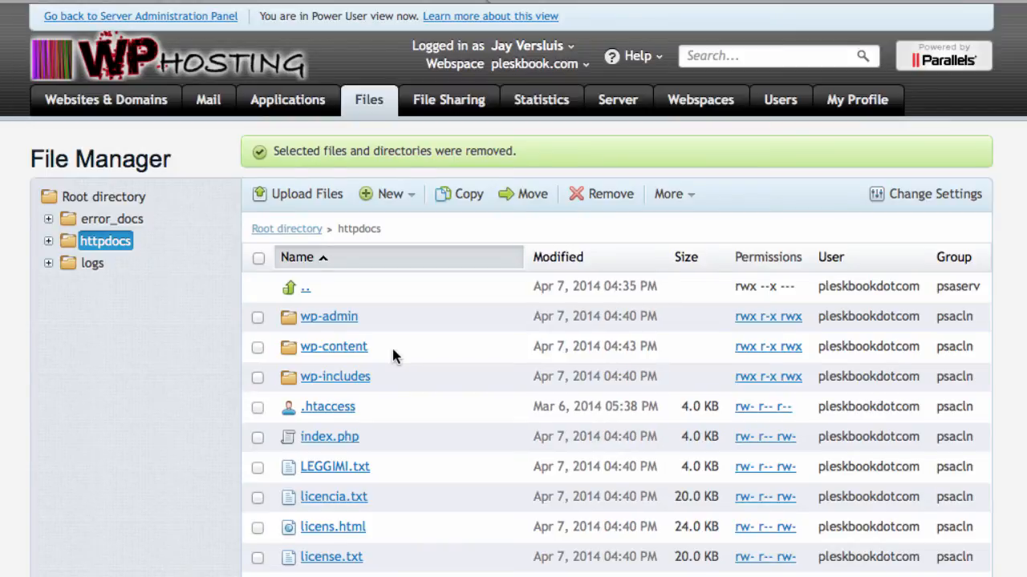
mouse_move(469, 476)
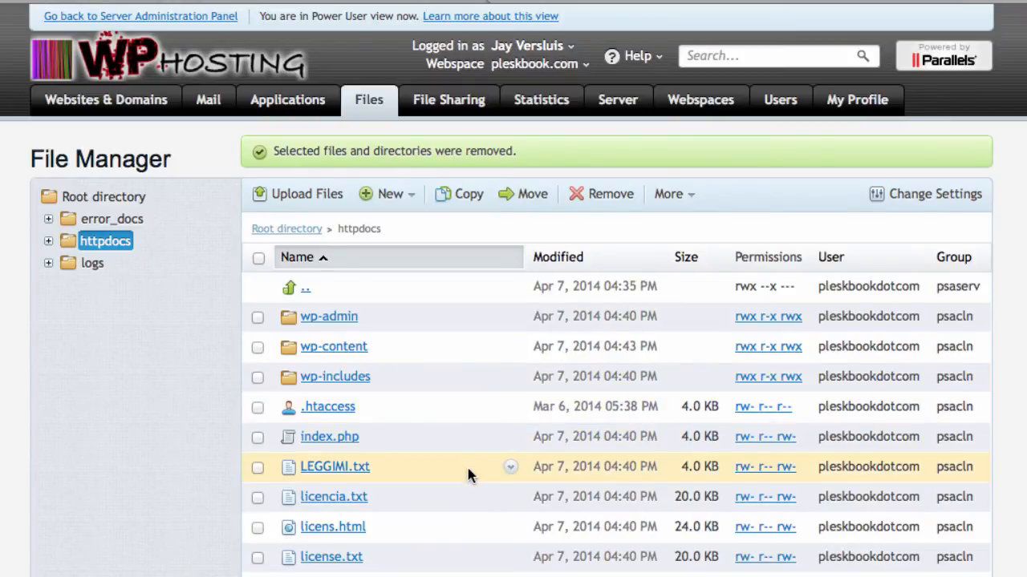
scroll("down", 3)
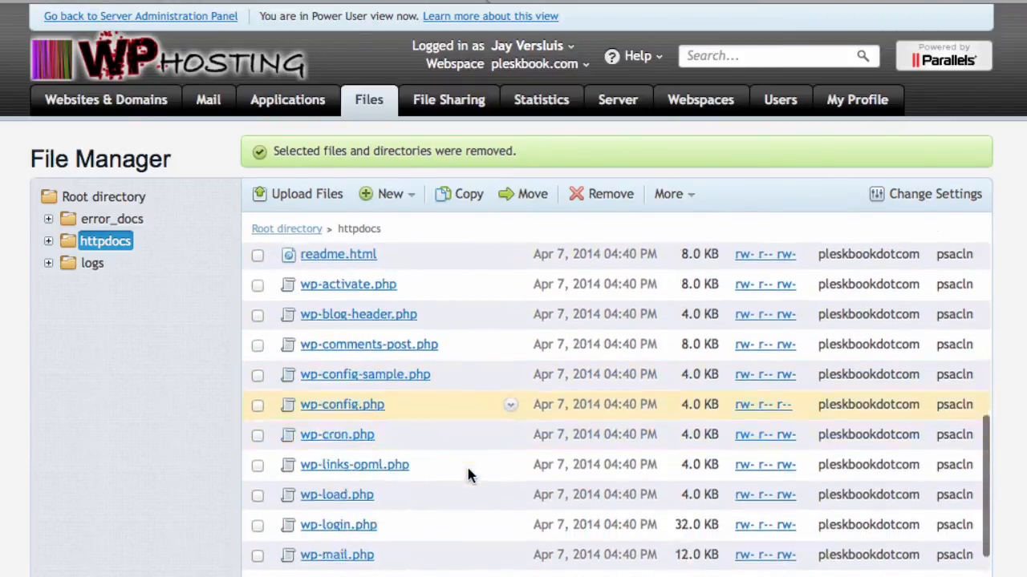
scroll("down", 3)
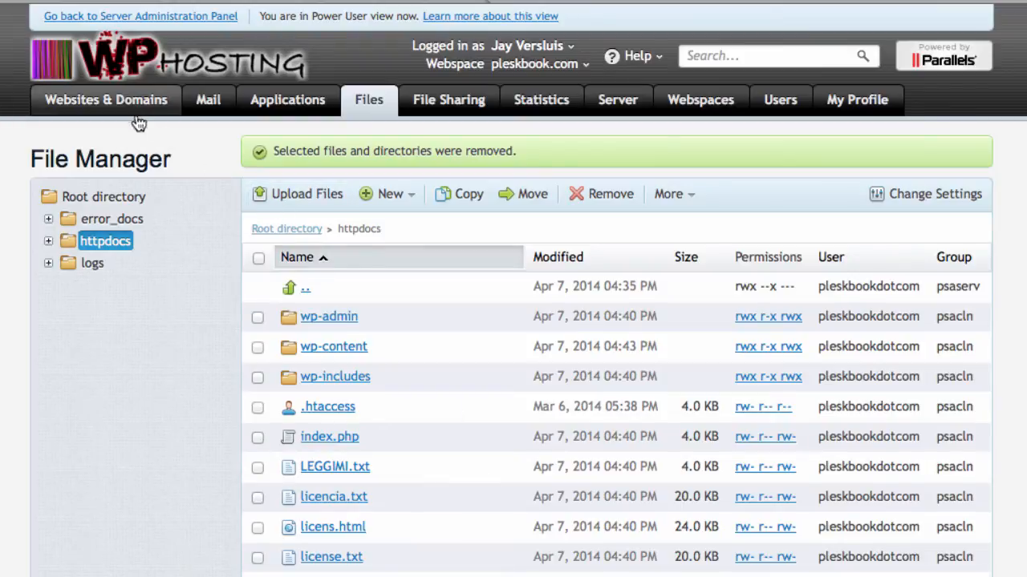
mouse_move(145, 111)
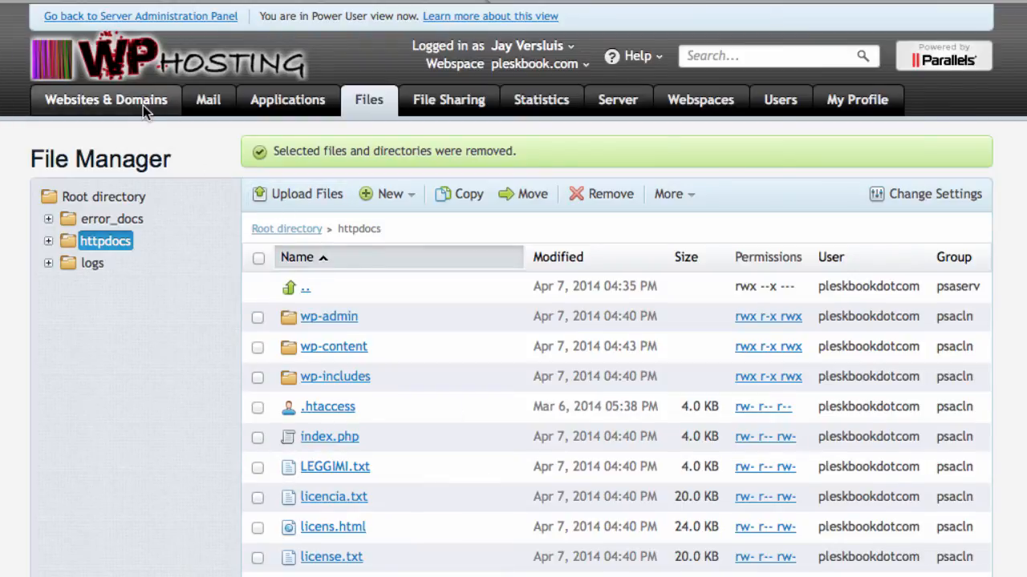
- Go to Websites & Domains > Databases and open admin_pleskbook in Webadmin
left_click(105, 99)
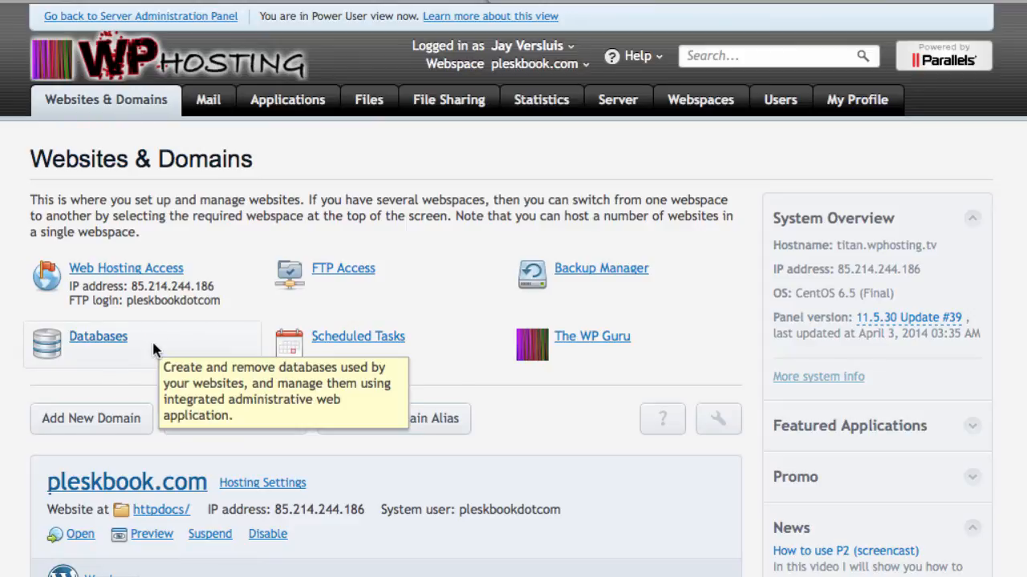
left_click(98, 336)
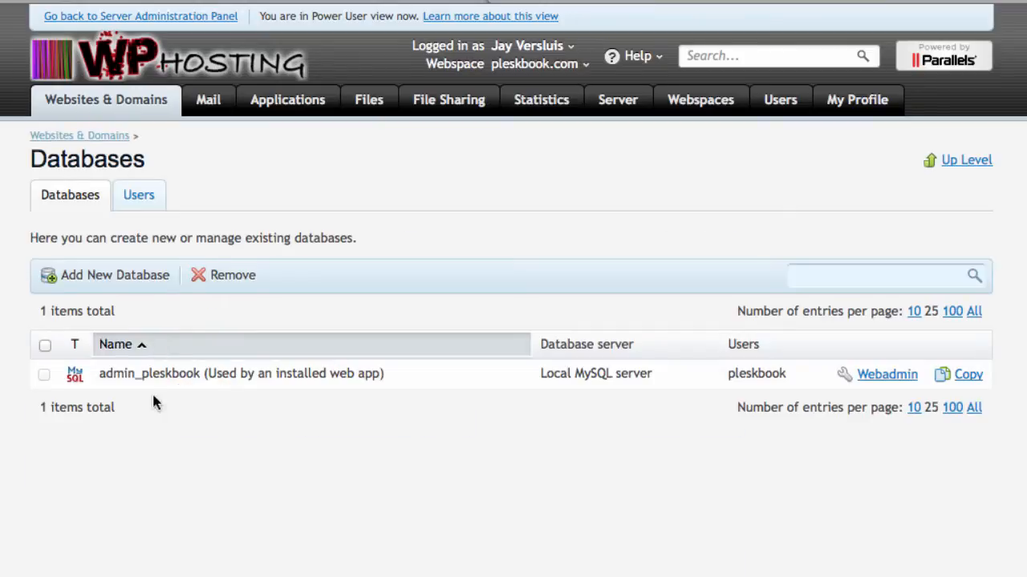
mouse_move(185, 380)
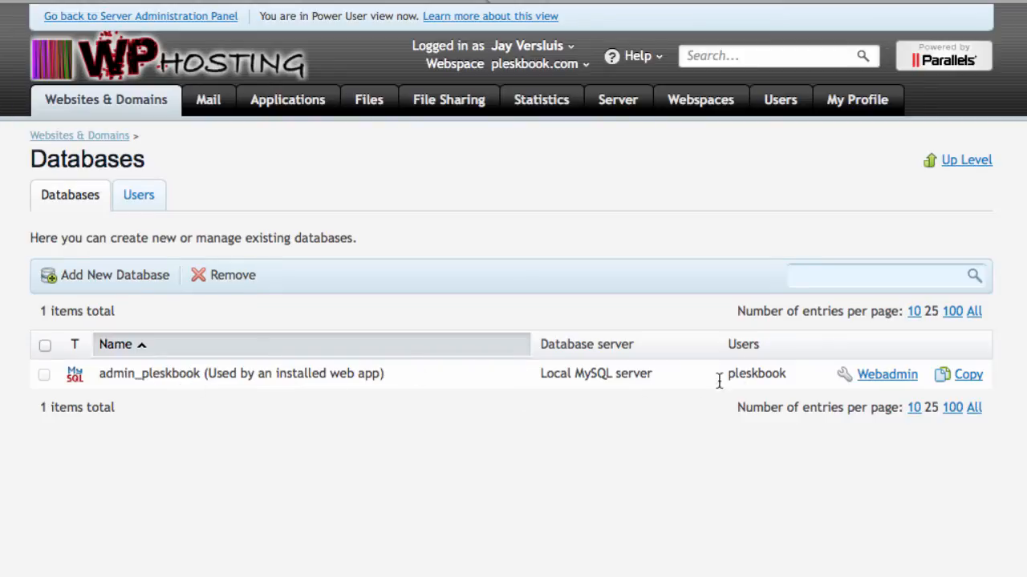
mouse_move(680, 478)
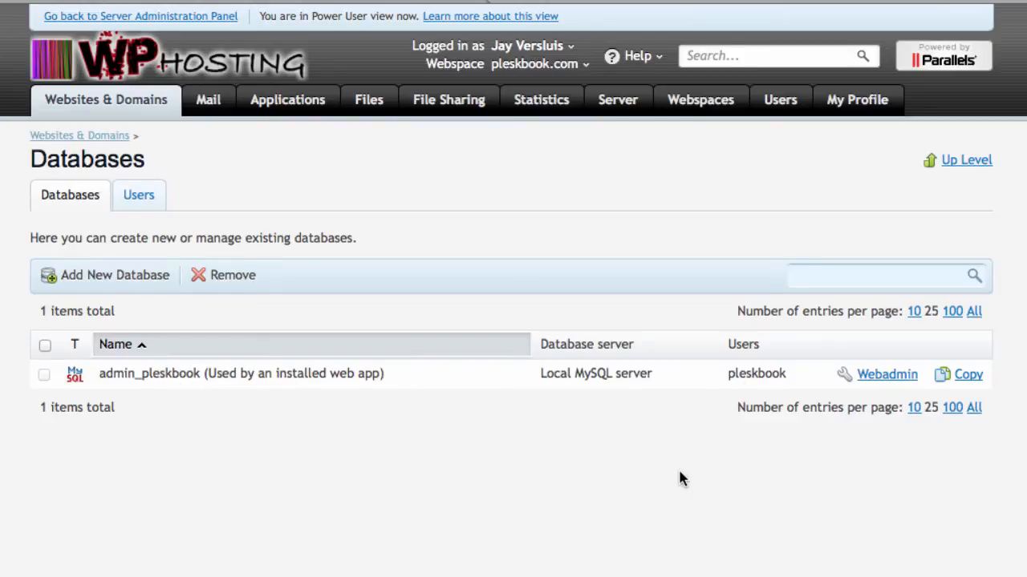
mouse_move(887, 380)
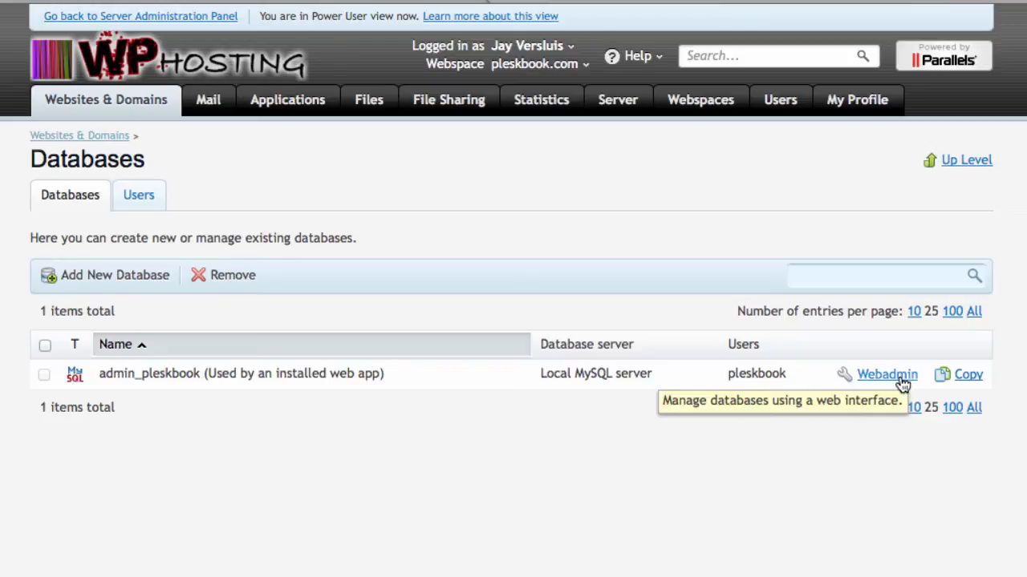
left_click(885, 375)
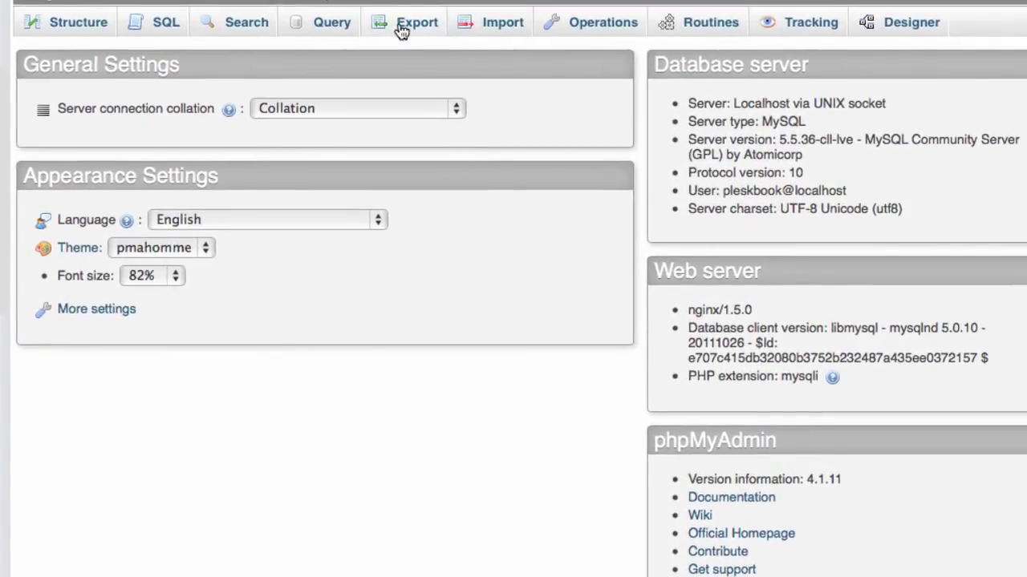
- Open the Import page for admin_pleskbook and choose wordpress_a.sql.gz from Downloads
left_click(504, 22)
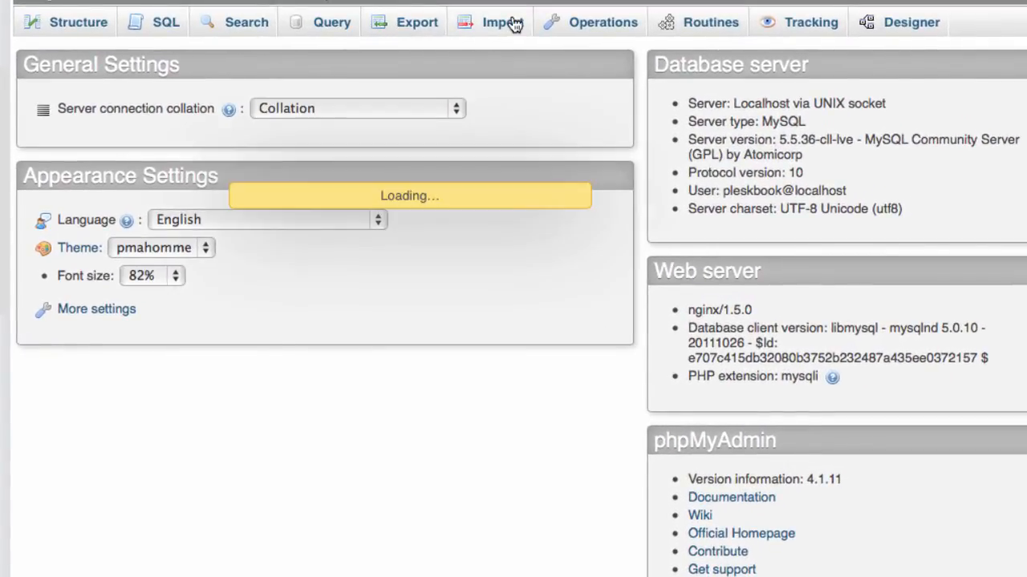
left_click(502, 22)
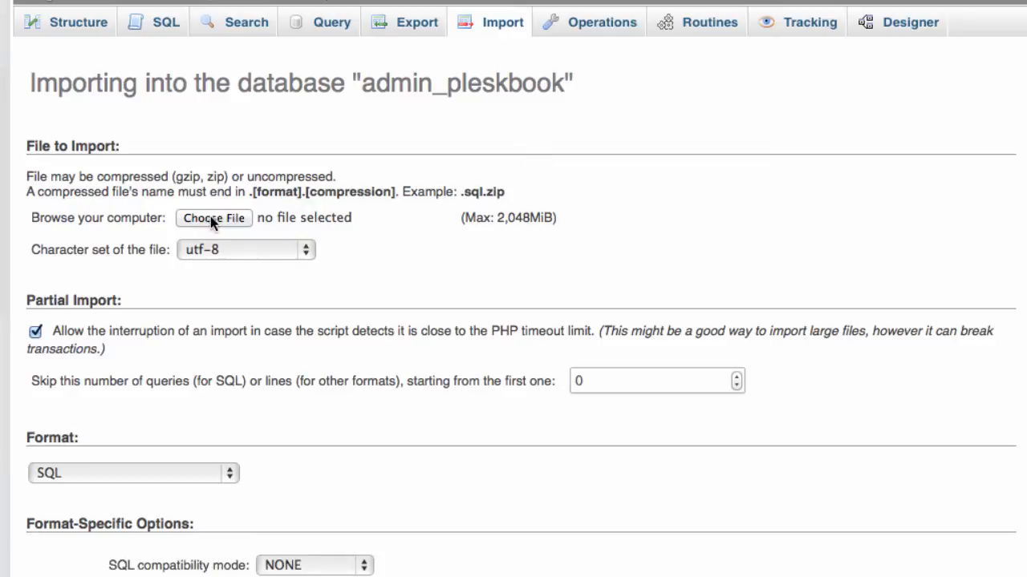
left_click(213, 218)
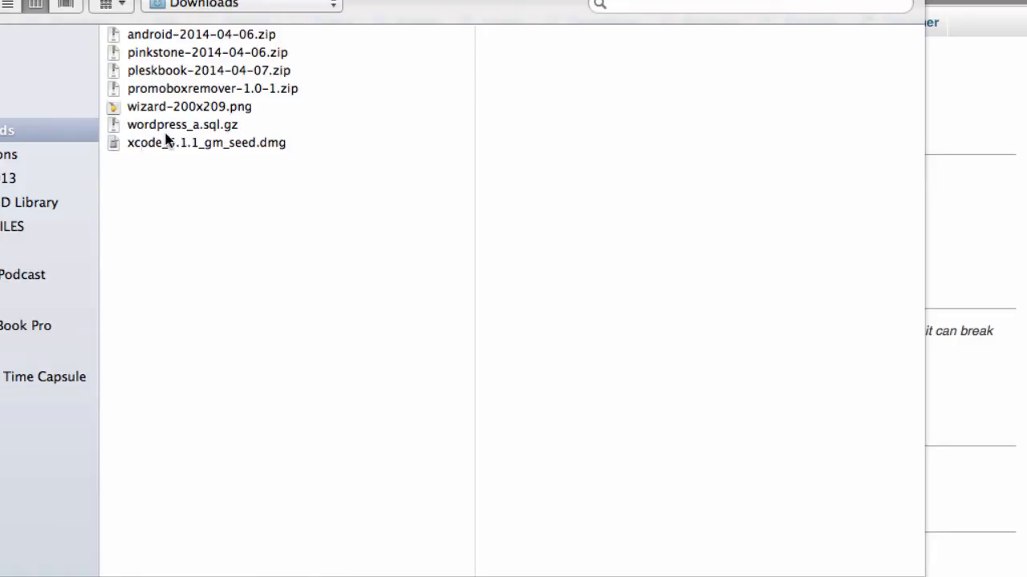
left_click(182, 124)
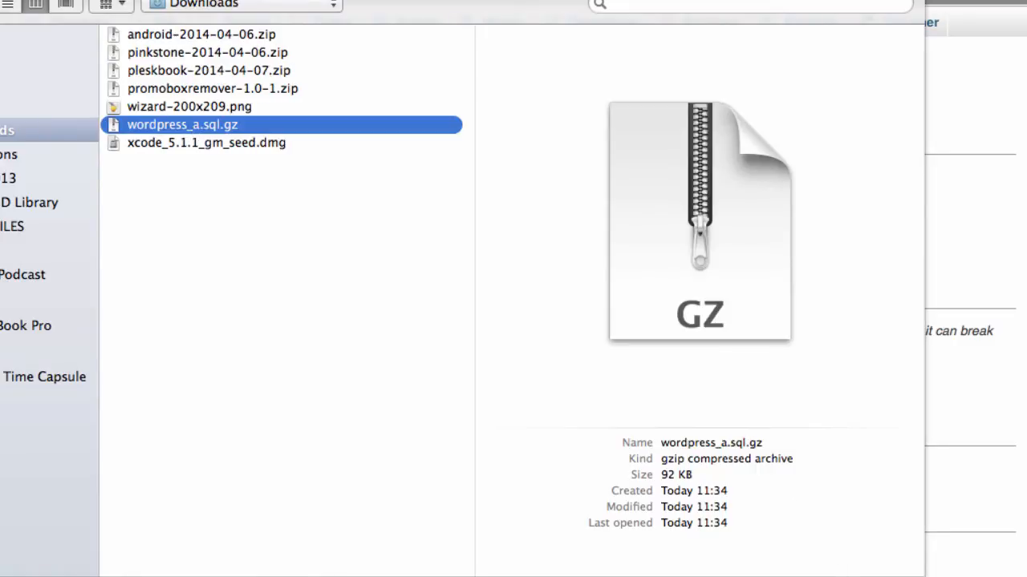
mouse_move(674, 475)
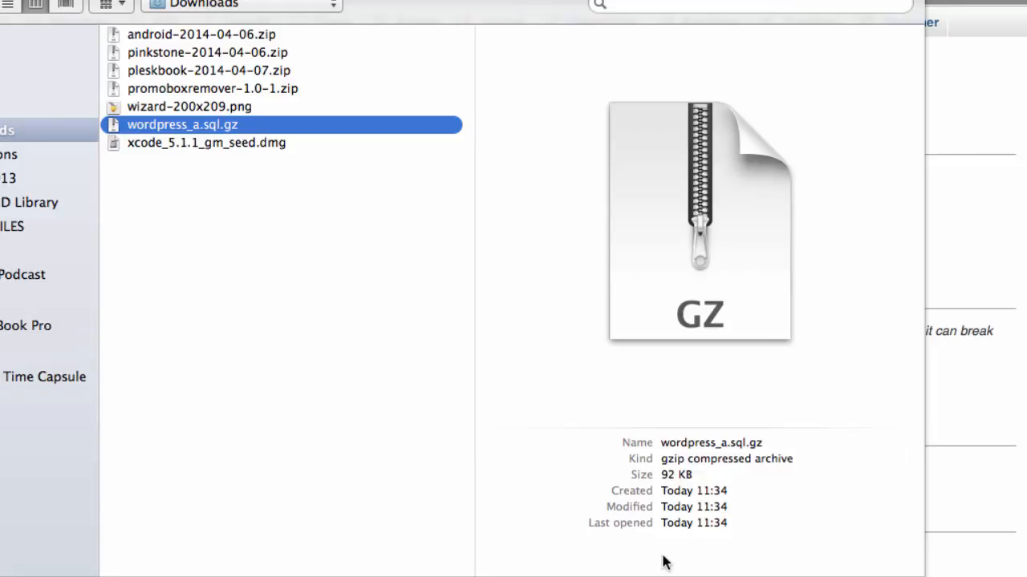
mouse_move(688, 552)
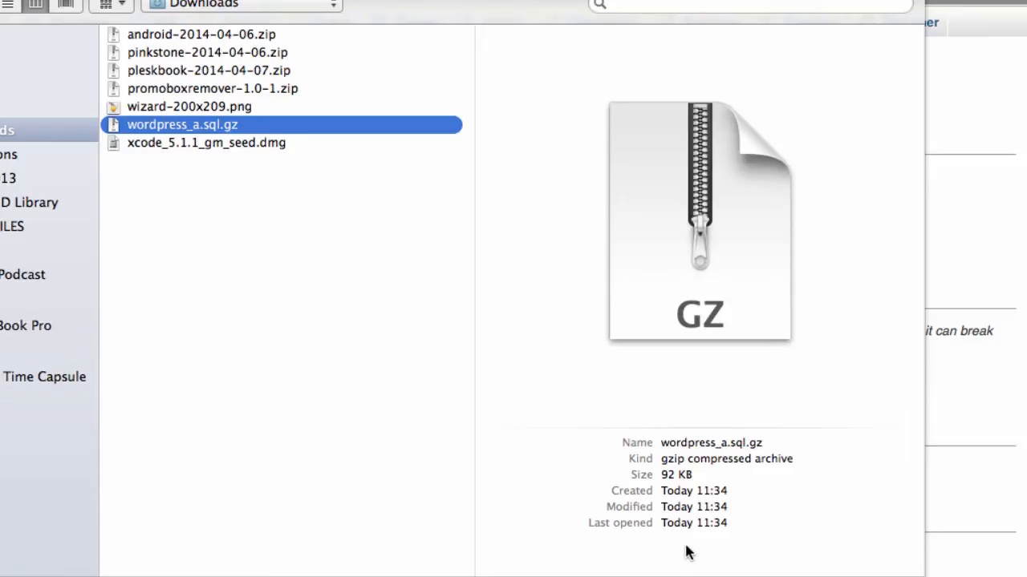
mouse_move(775, 573)
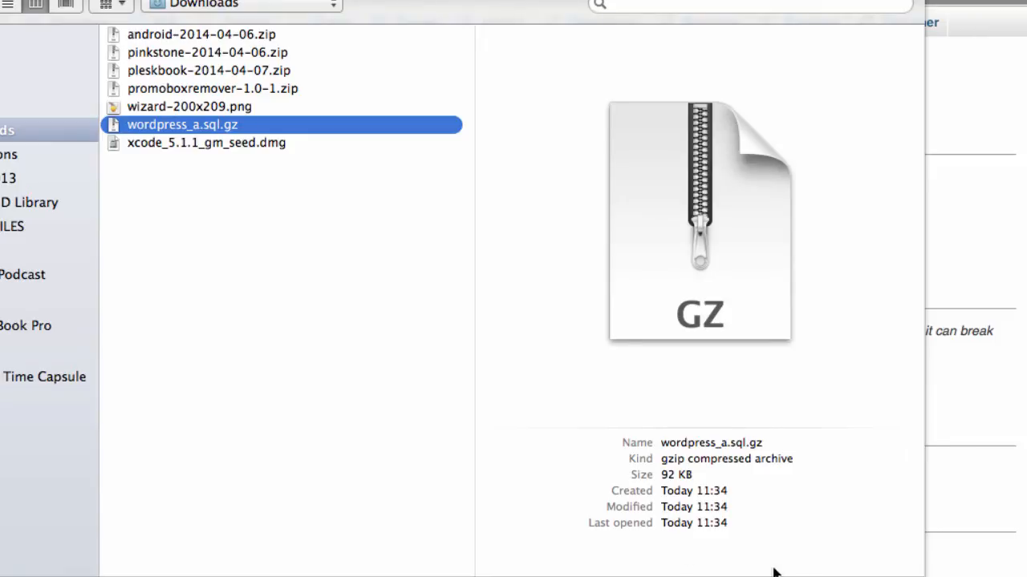
mouse_move(598, 507)
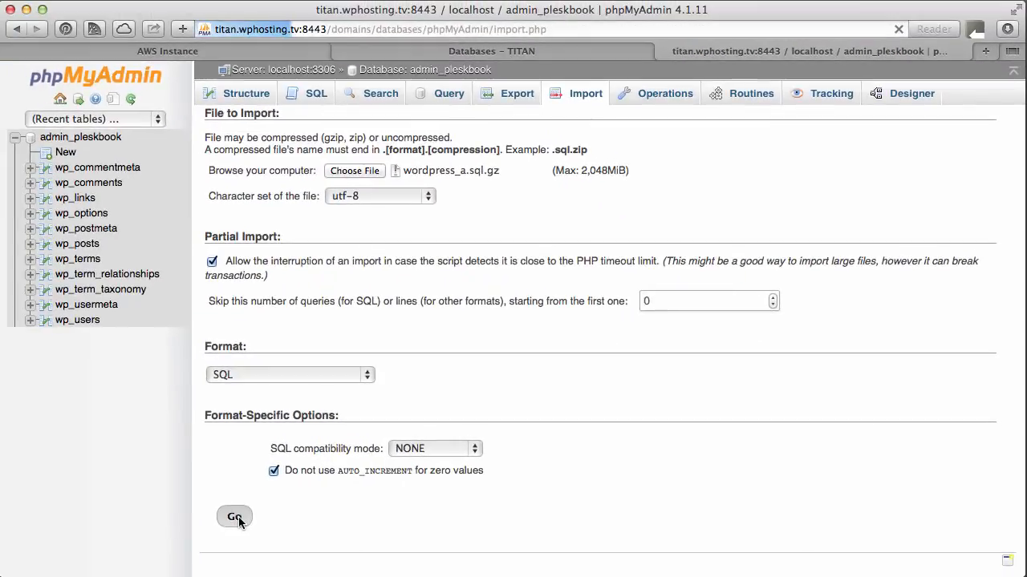
- Run the import of wordpress_a.sql.gz into admin_pleskbook, executing 45 queries successfully
left_click(233, 516)
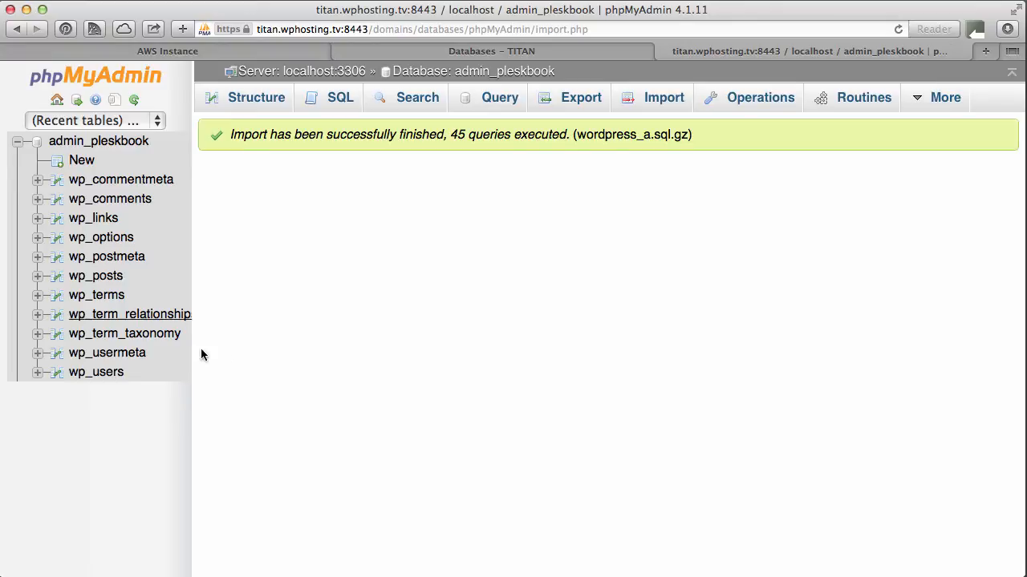
mouse_move(258, 412)
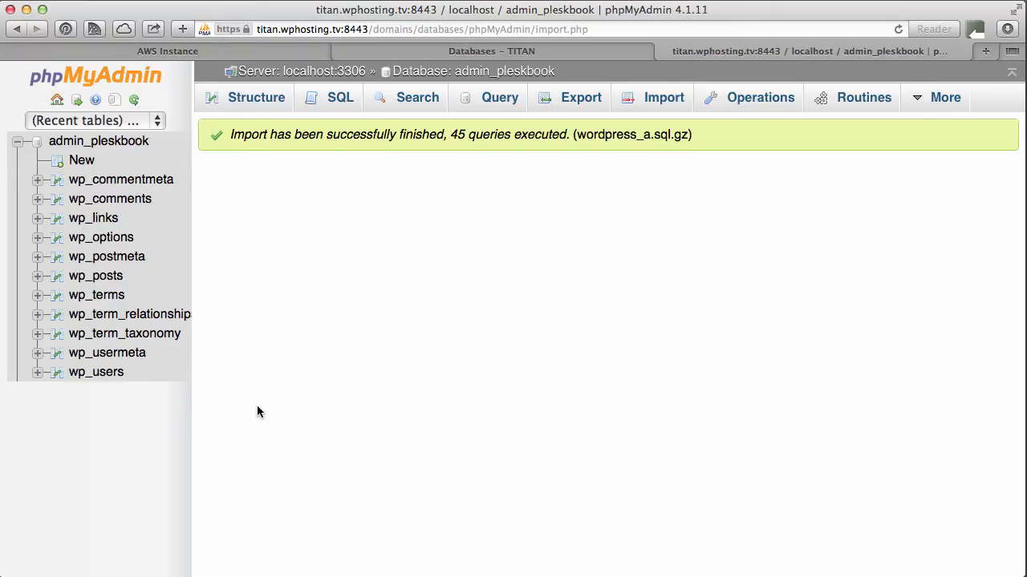
mouse_move(300, 333)
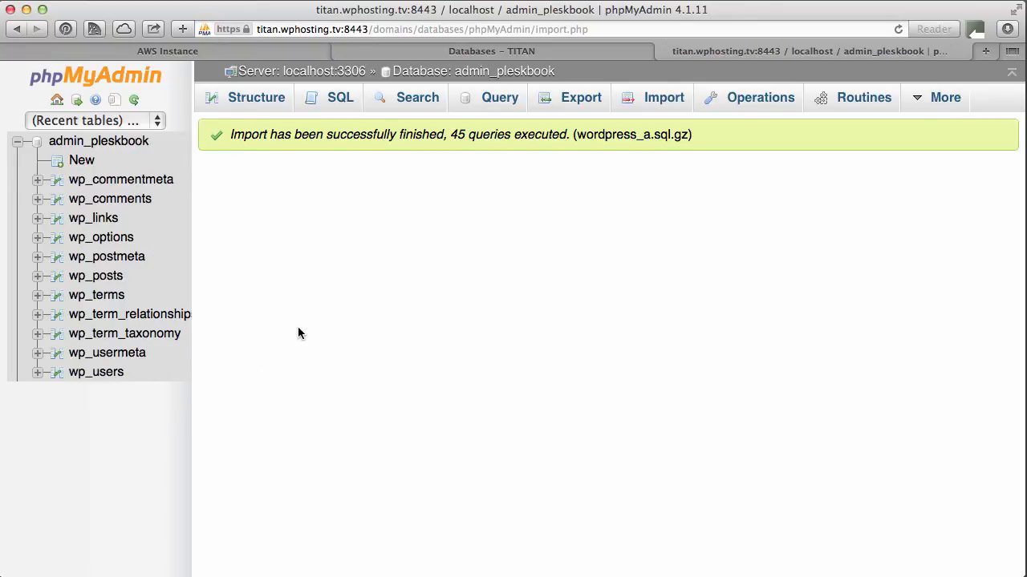
mouse_move(459, 194)
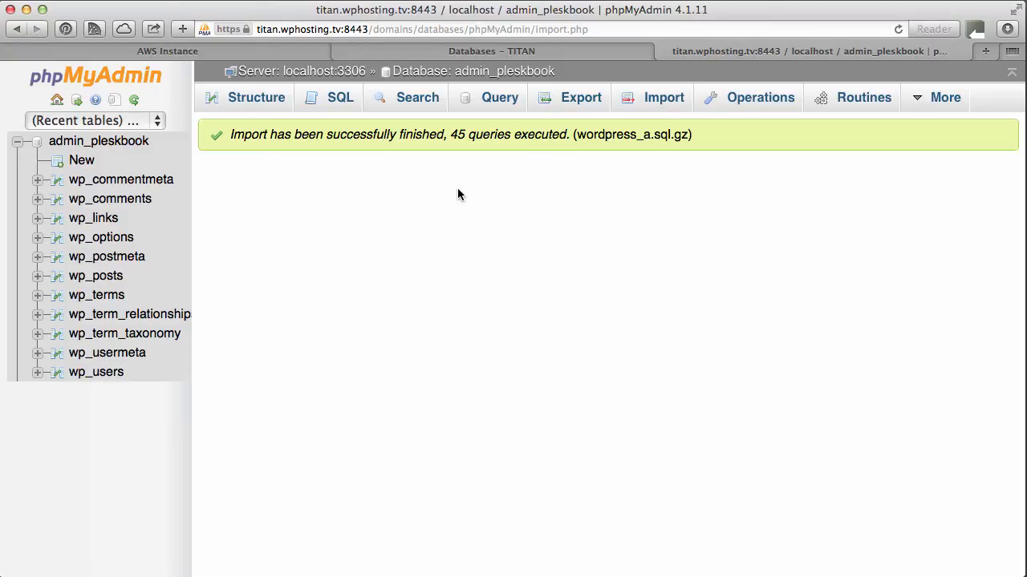
mouse_move(279, 290)
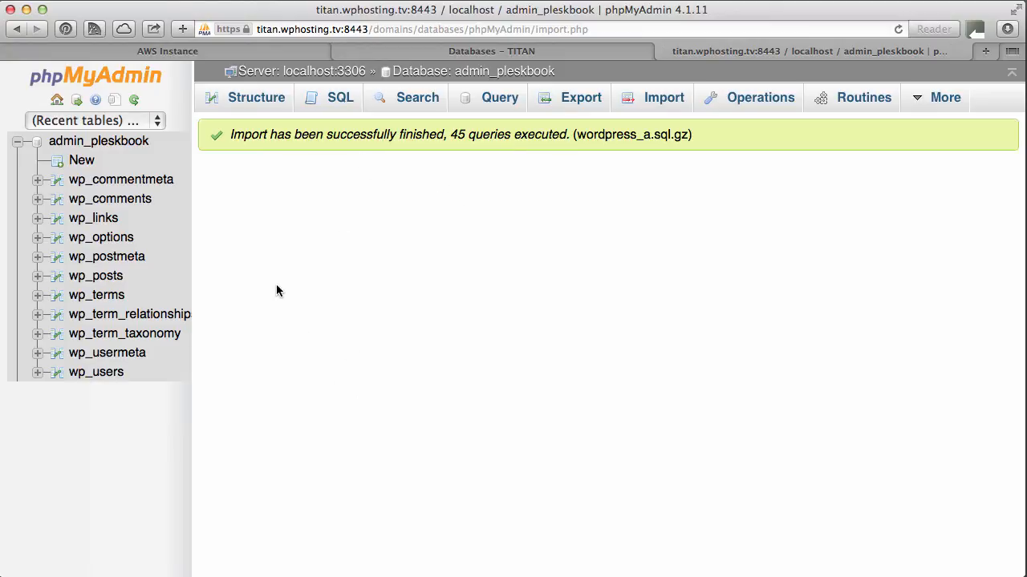
mouse_move(309, 377)
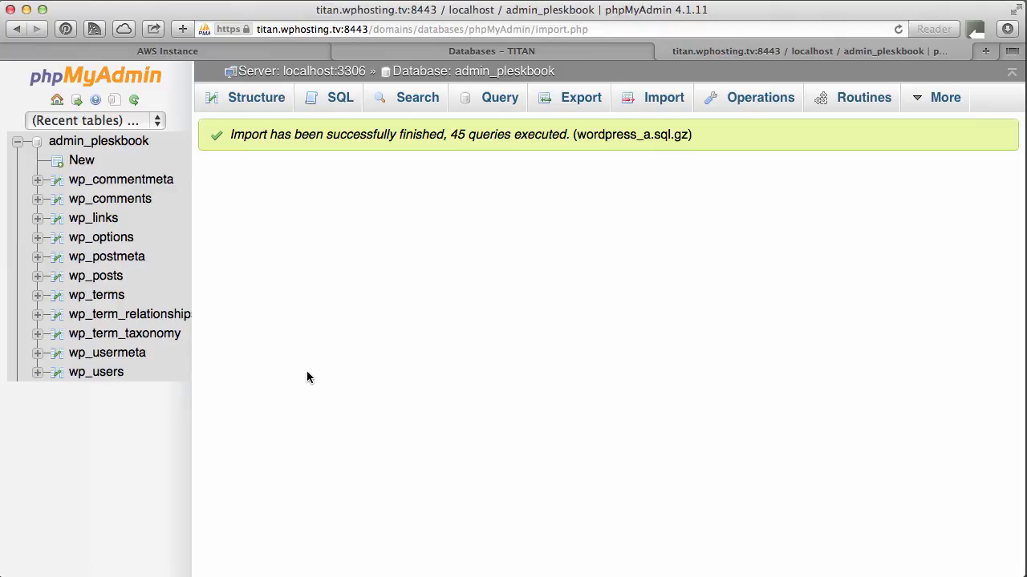
mouse_move(125, 333)
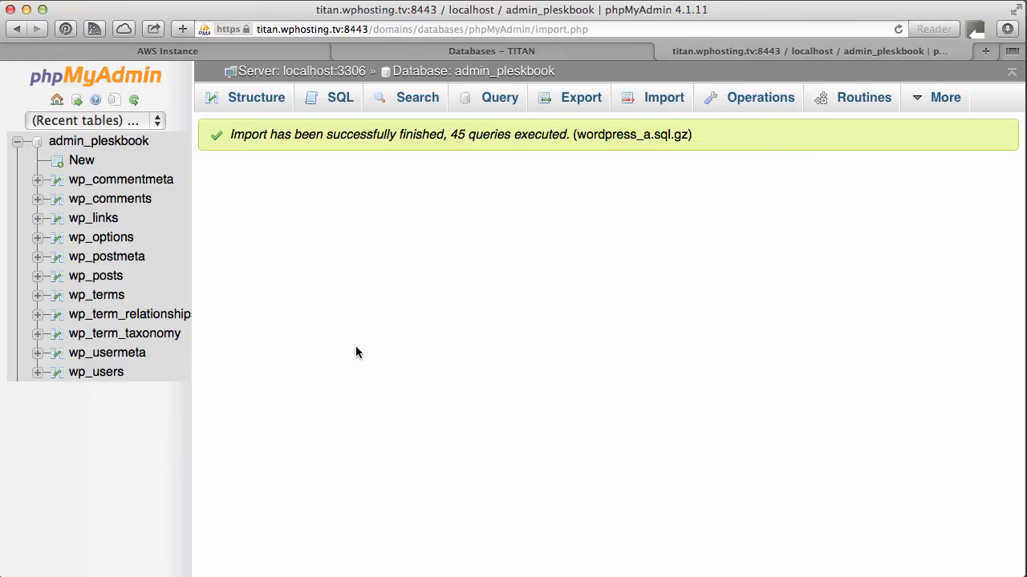
mouse_move(373, 381)
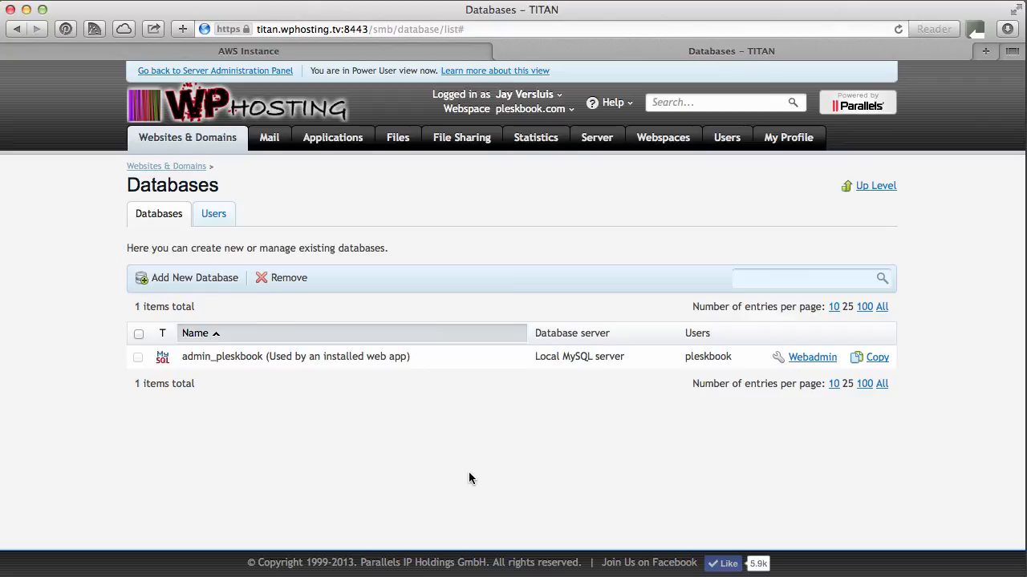
mouse_move(459, 473)
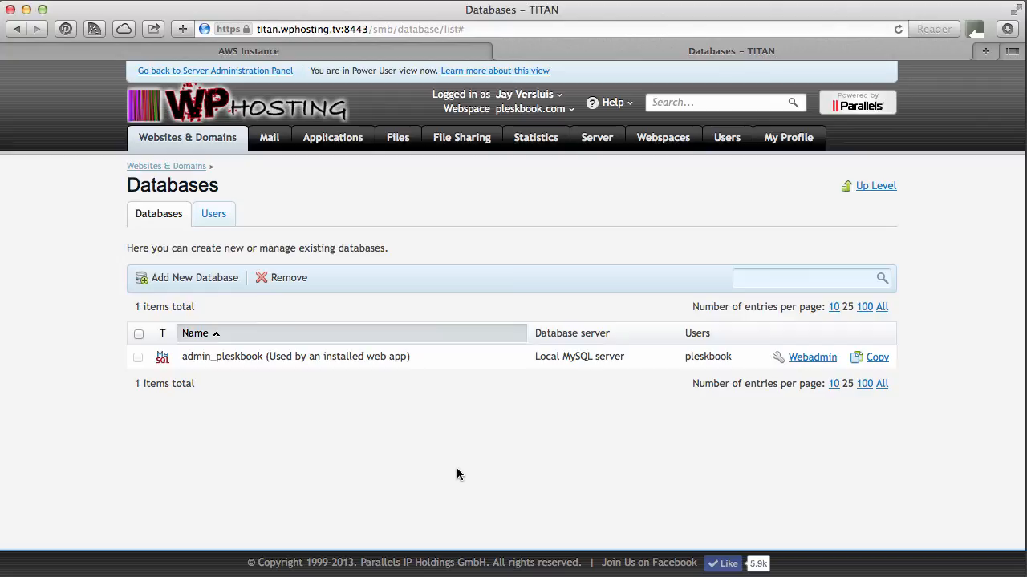
- Go back to the Websites & Domains overview to see pleskbook.com at 85.214.244.186
left_click(187, 137)
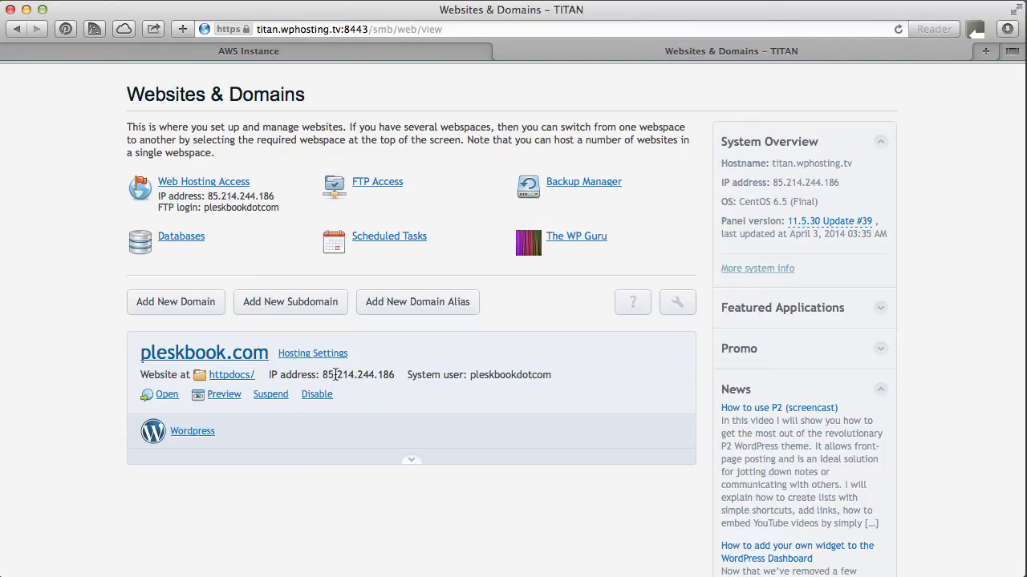
mouse_move(318, 376)
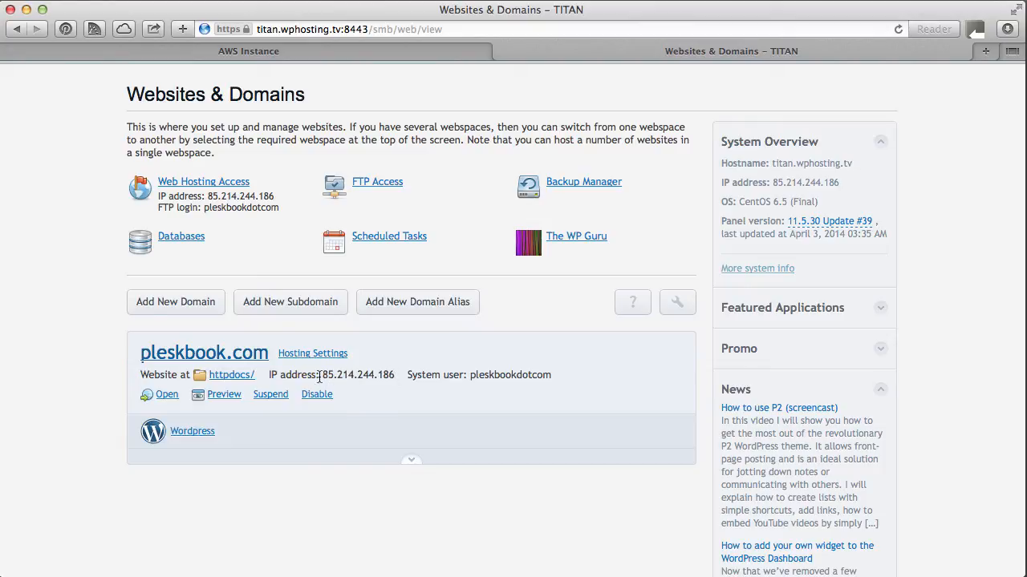